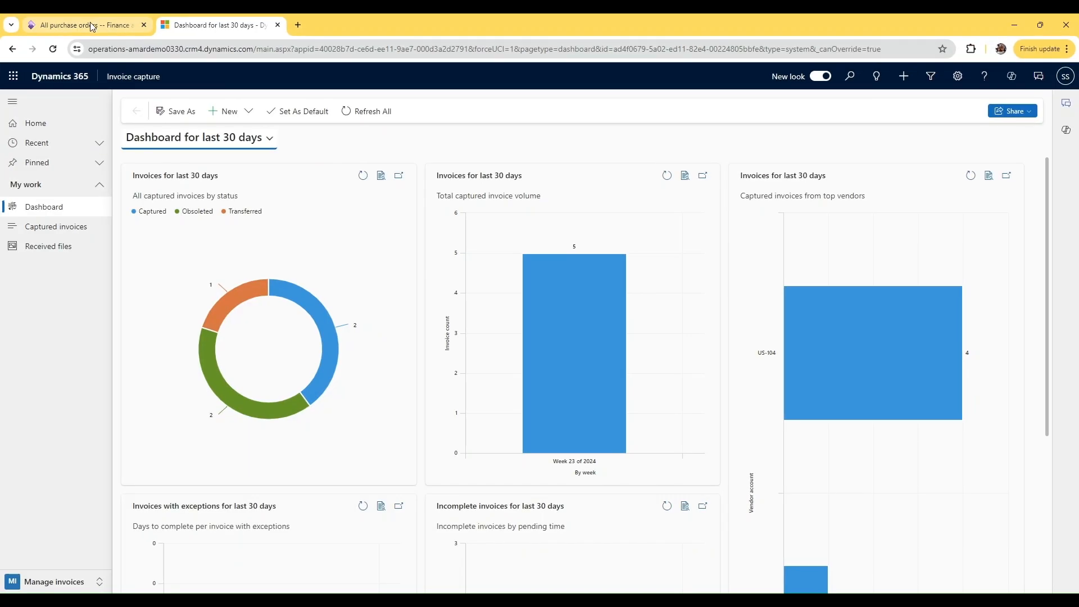
Step: Filter All purchase orders to vendor accounts beginning with us-104
left_click(76, 25)
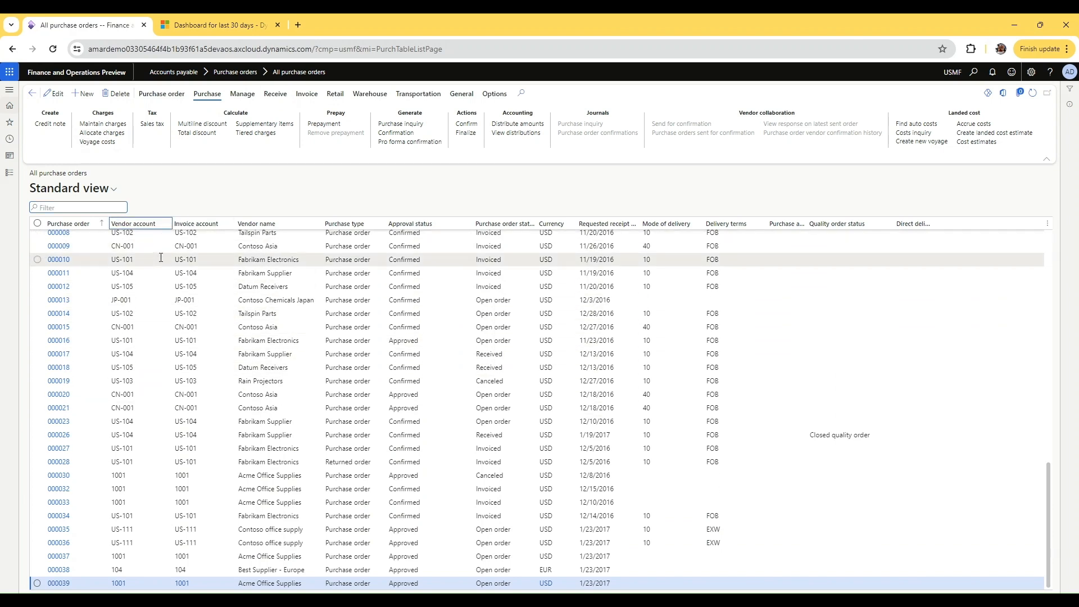
left_click(140, 223)
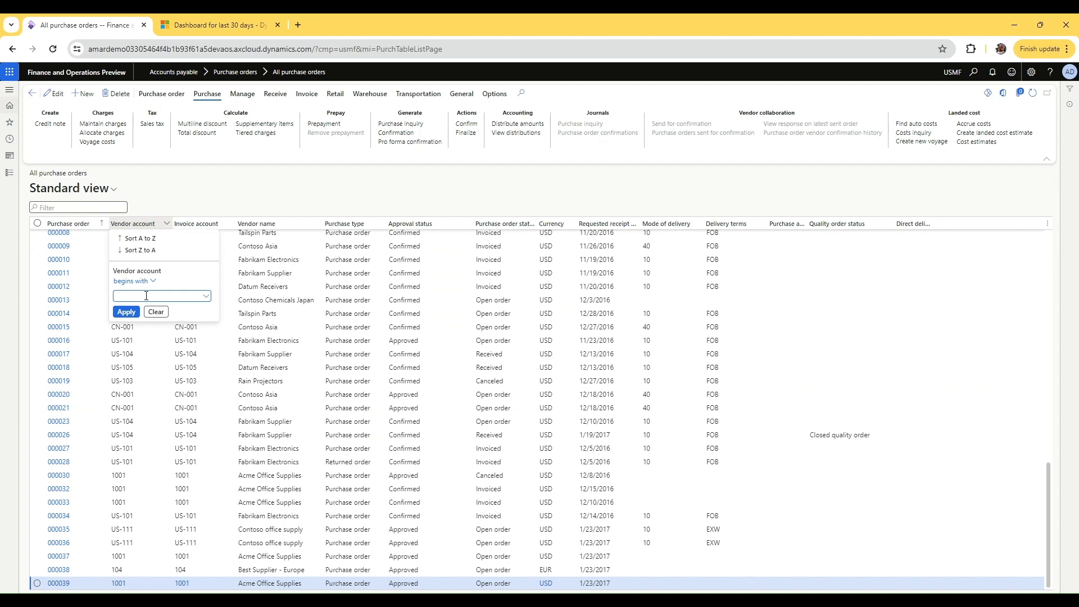
type("us-1")
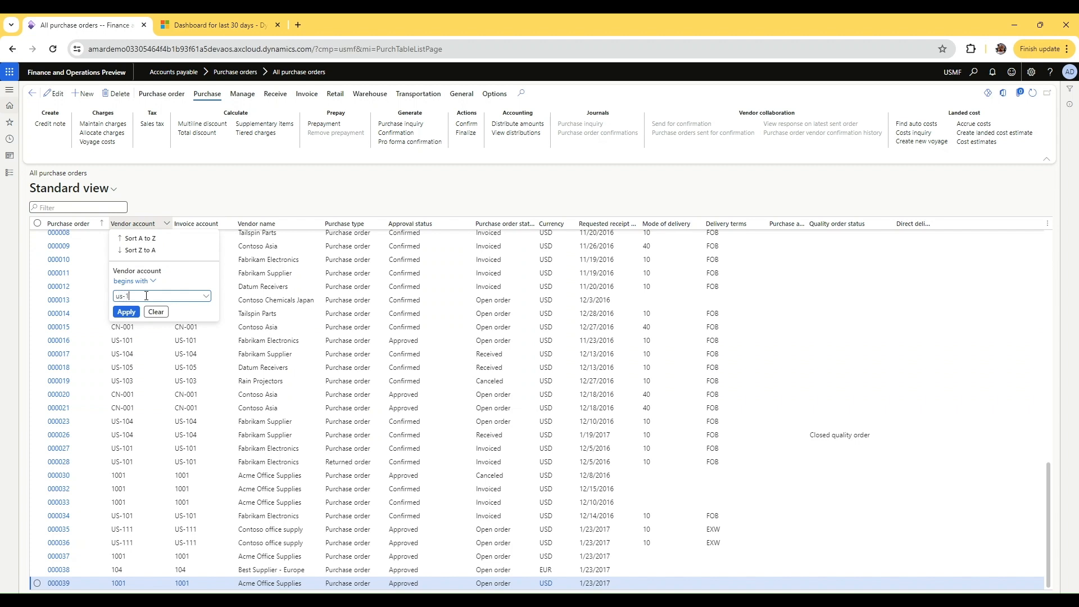
type("04")
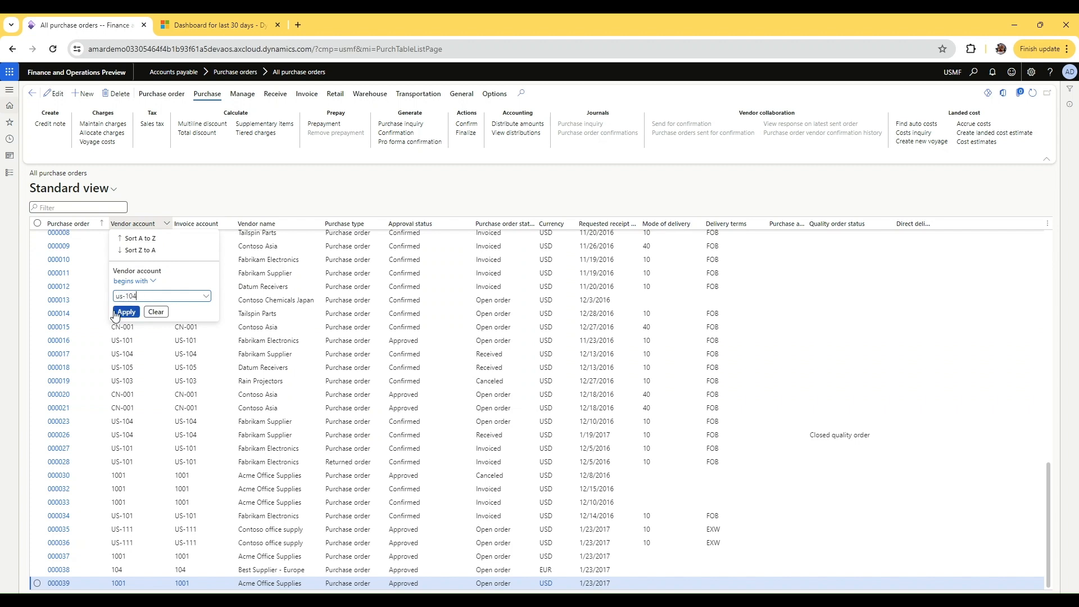
left_click(126, 314)
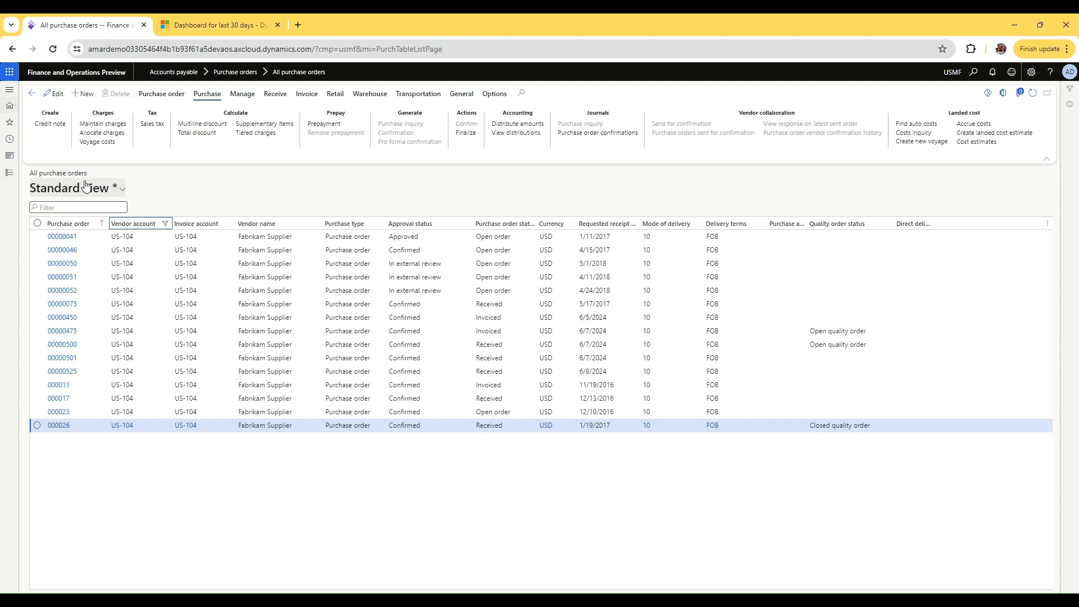
Step: Check purchase order 00000525's receiving lines, then return to the Invoice capture dashboard
left_click(62, 371)
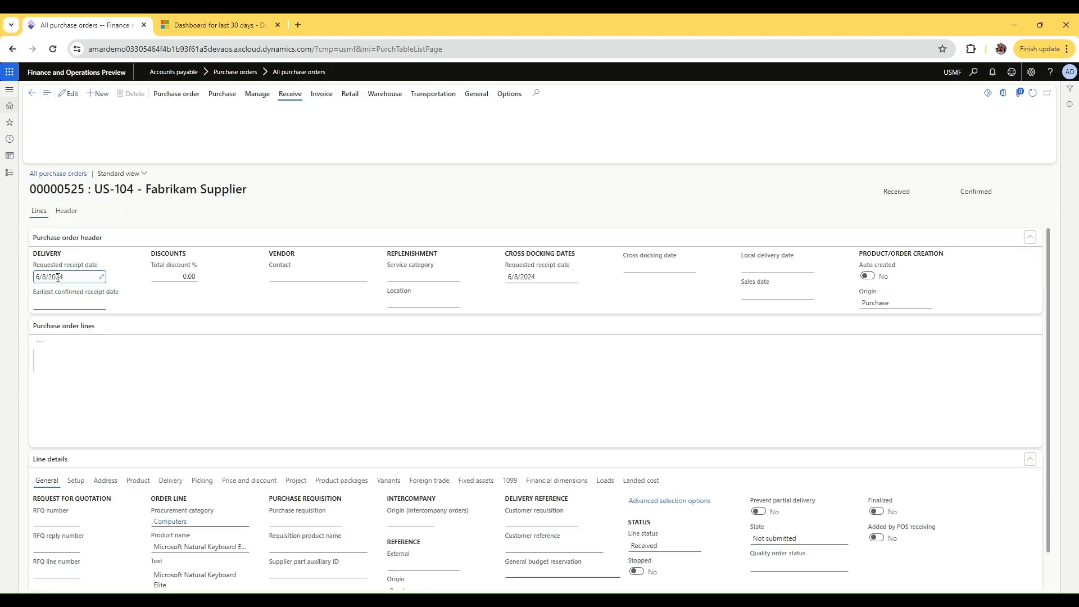
left_click(290, 94)
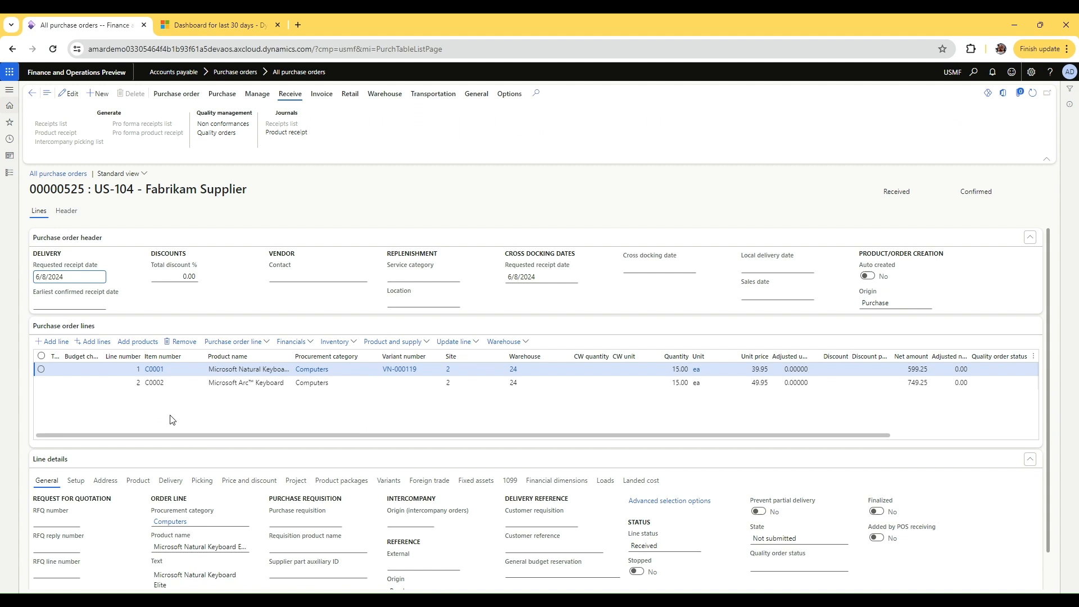
mouse_move(194, 417)
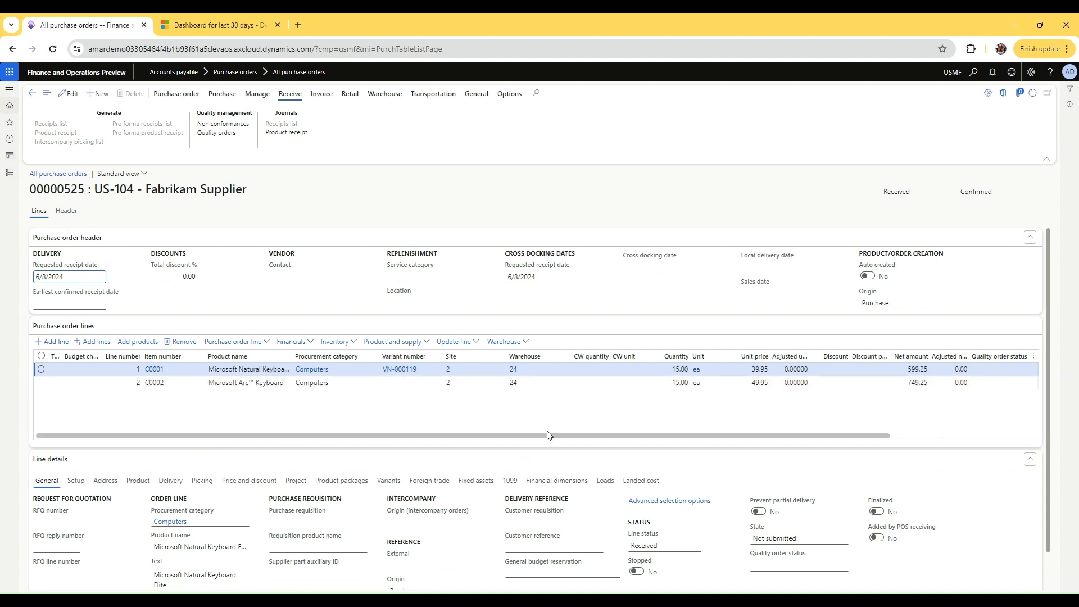
mouse_move(947, 49)
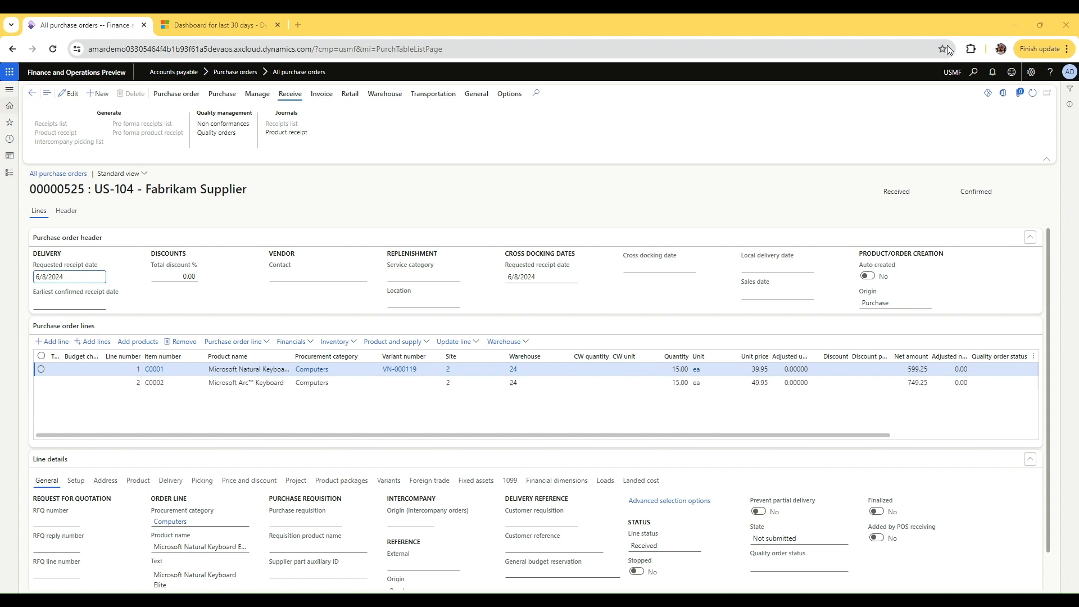
mouse_move(1073, 26)
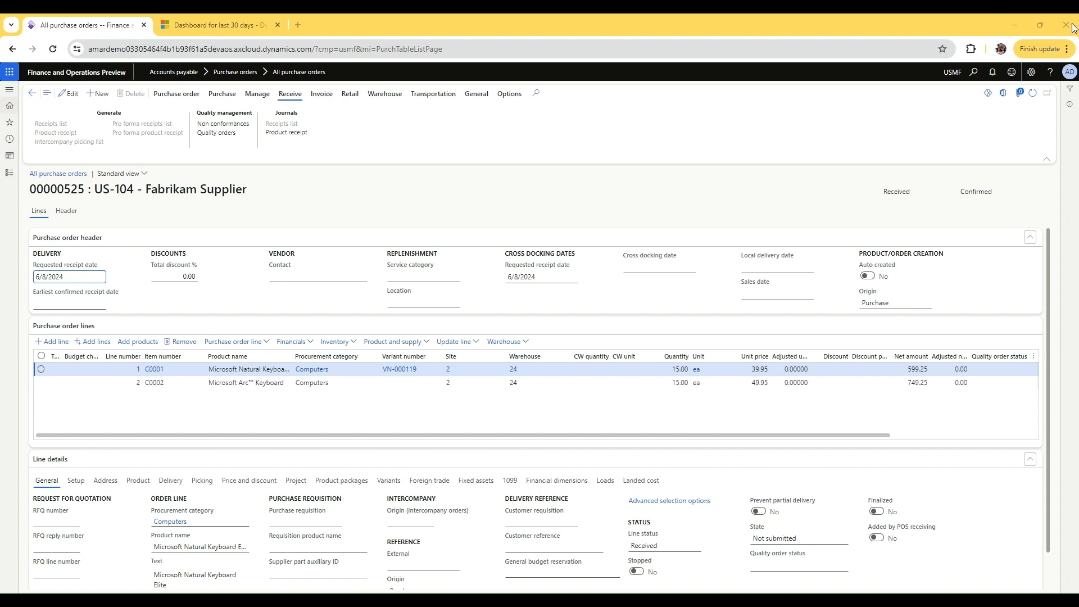
left_click(217, 25)
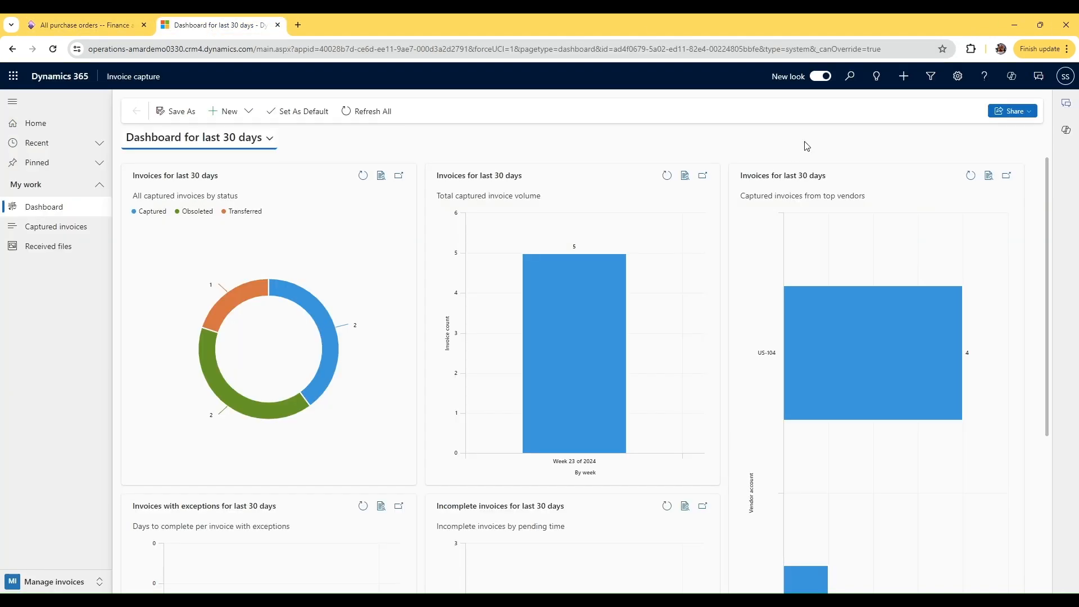
Step: Upload DemoFinal0101.pdf from Received files and close the Upload files pane
left_click(48, 245)
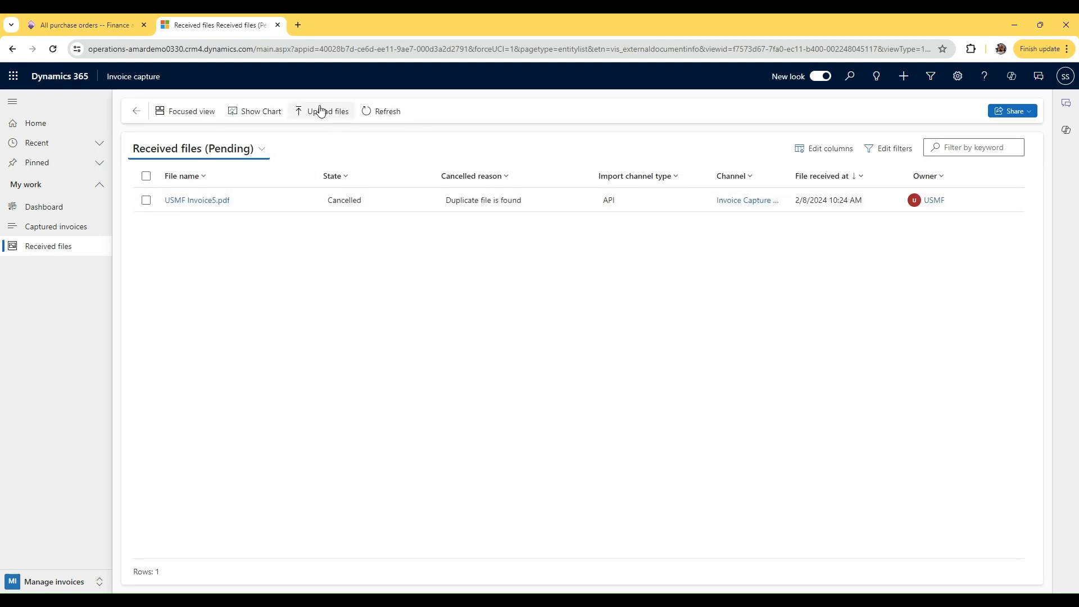
mouse_move(632, 188)
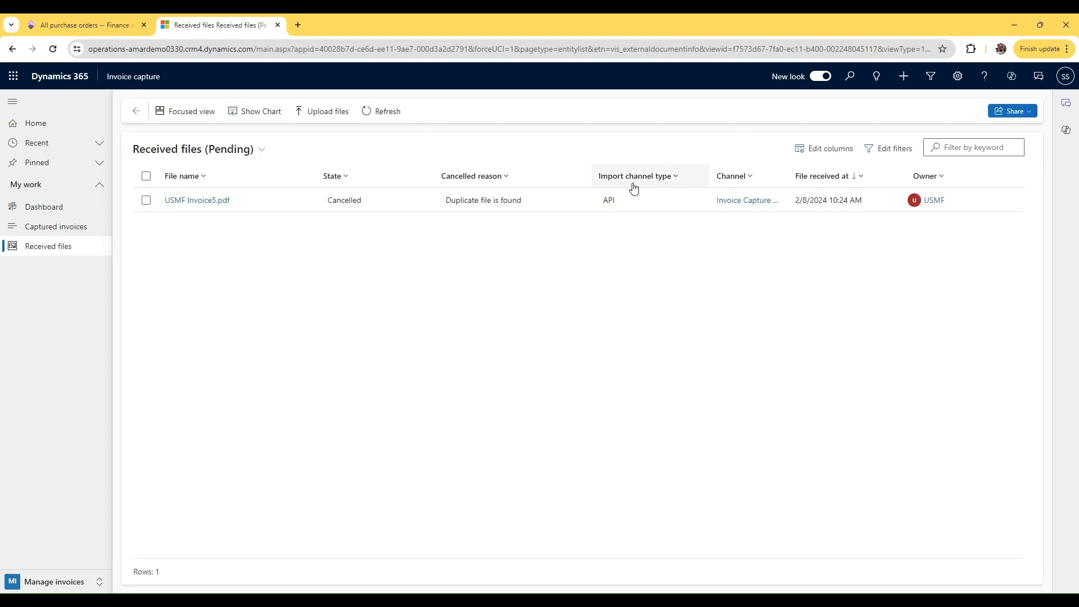
left_click(326, 112)
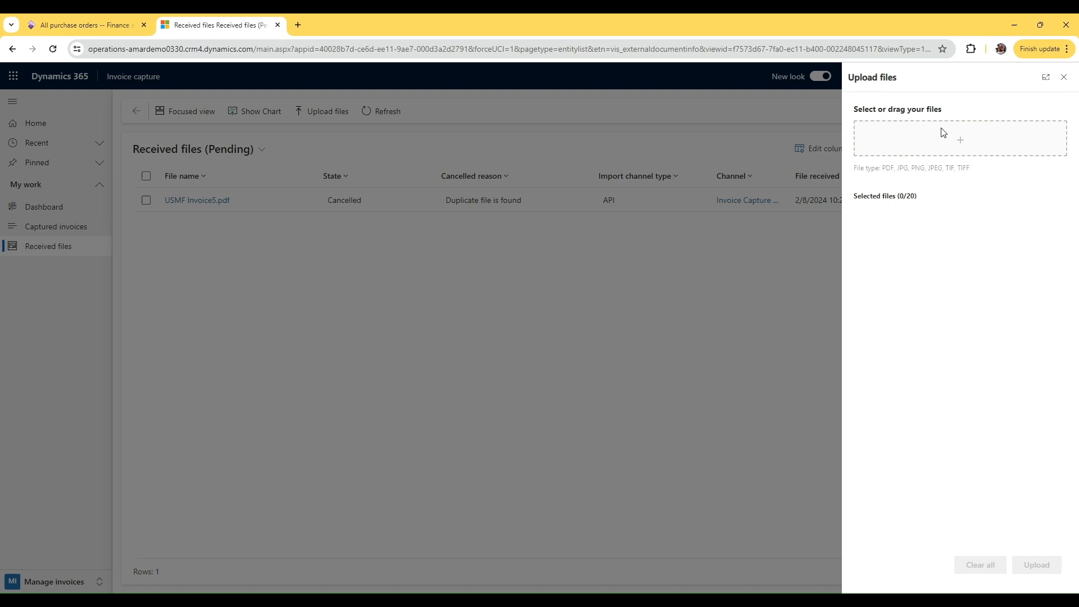
mouse_move(960, 151)
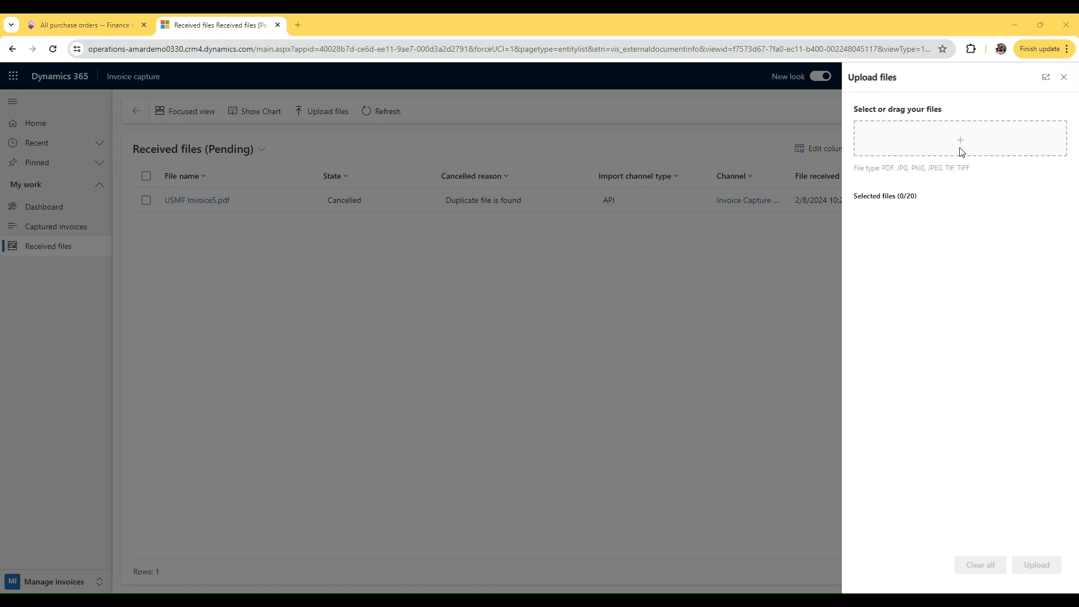
mouse_move(217, 107)
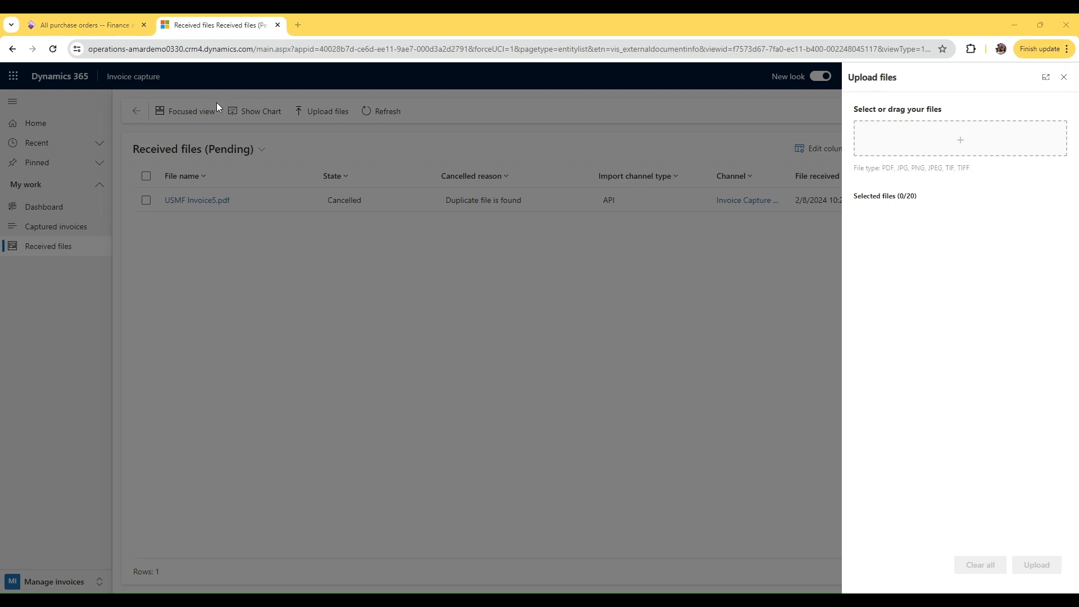
mouse_move(685, 60)
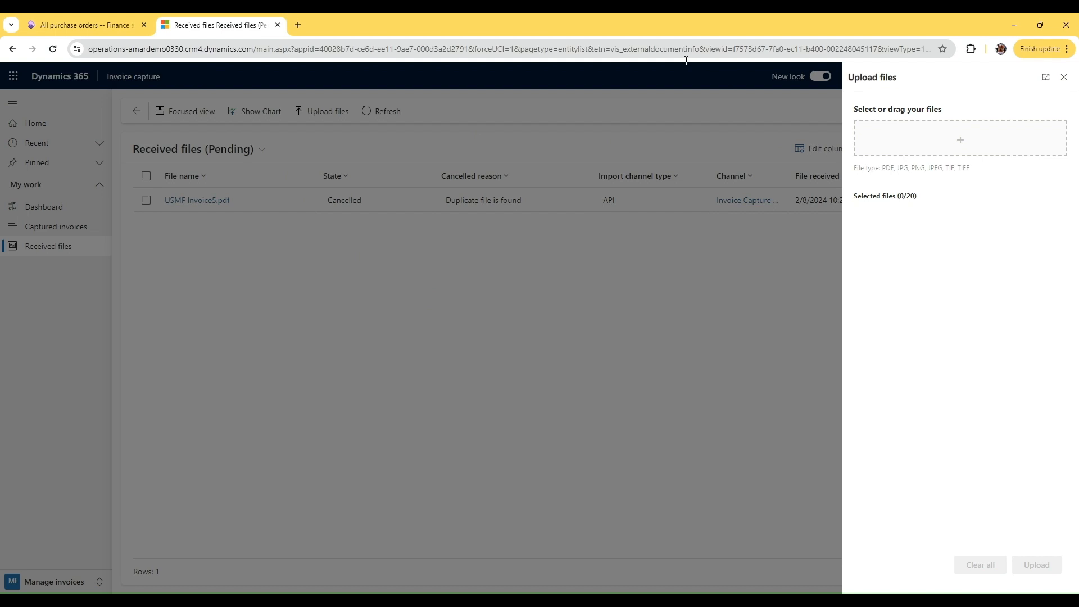
left_click(960, 139)
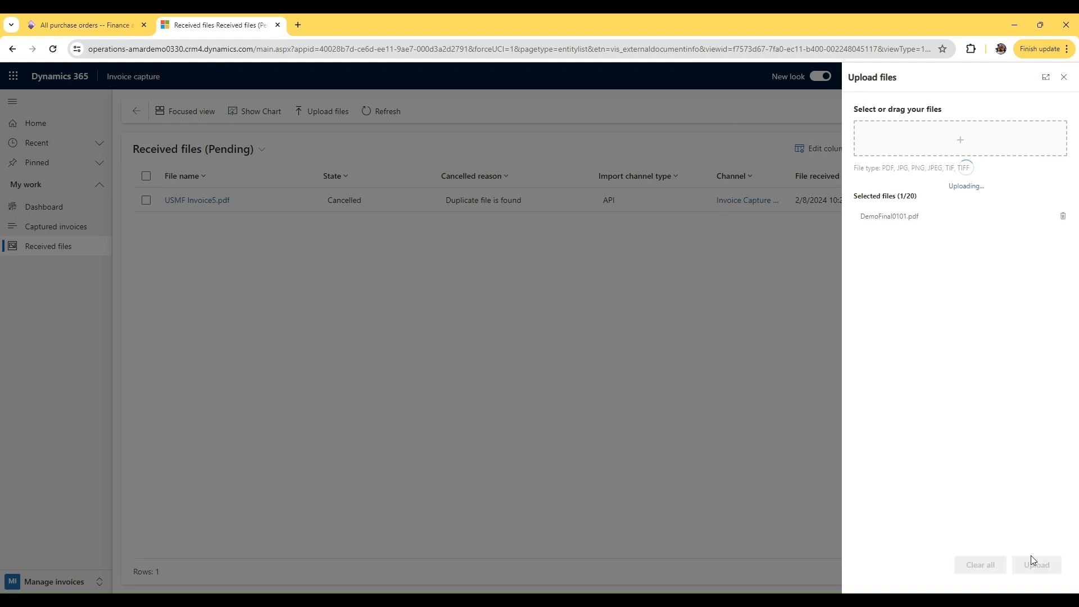
mouse_move(985, 322)
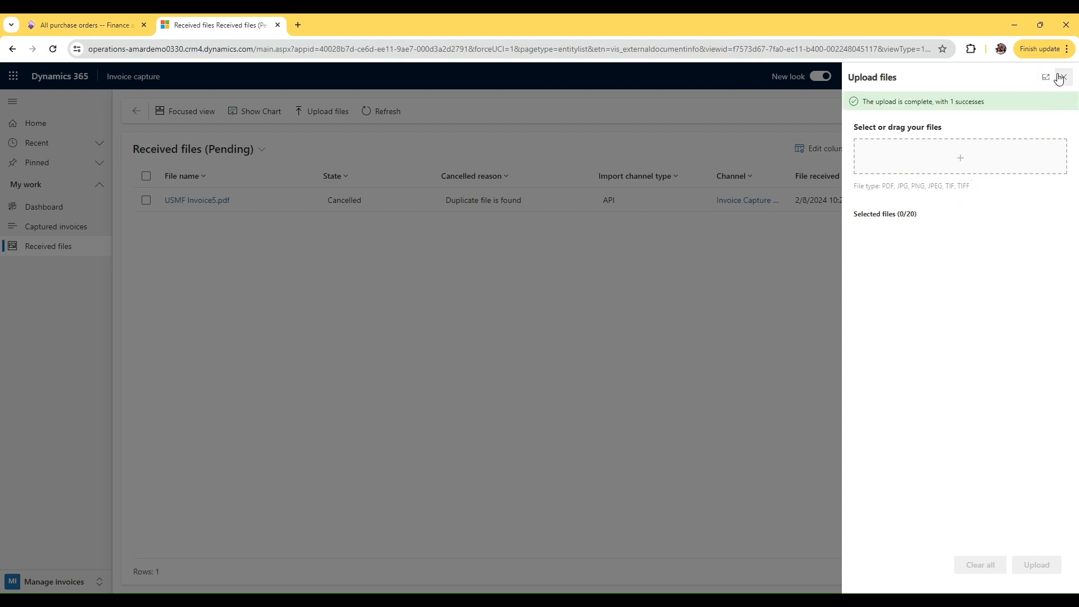
left_click(1058, 77)
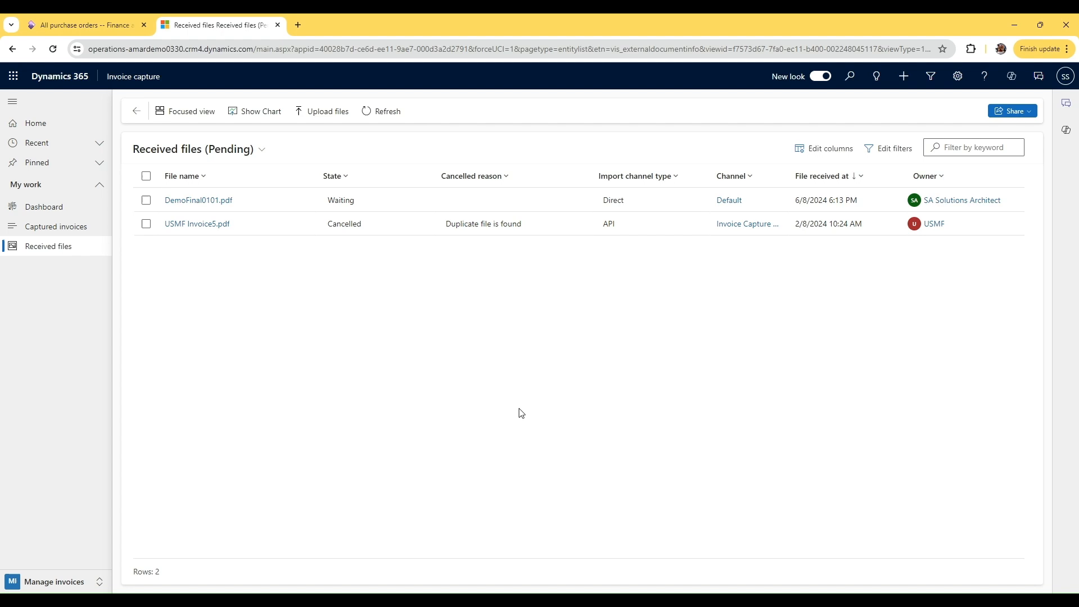
Step: Open Captured invoices and refresh until Demo-POIV-0001 shows Awaiting status
left_click(55, 226)
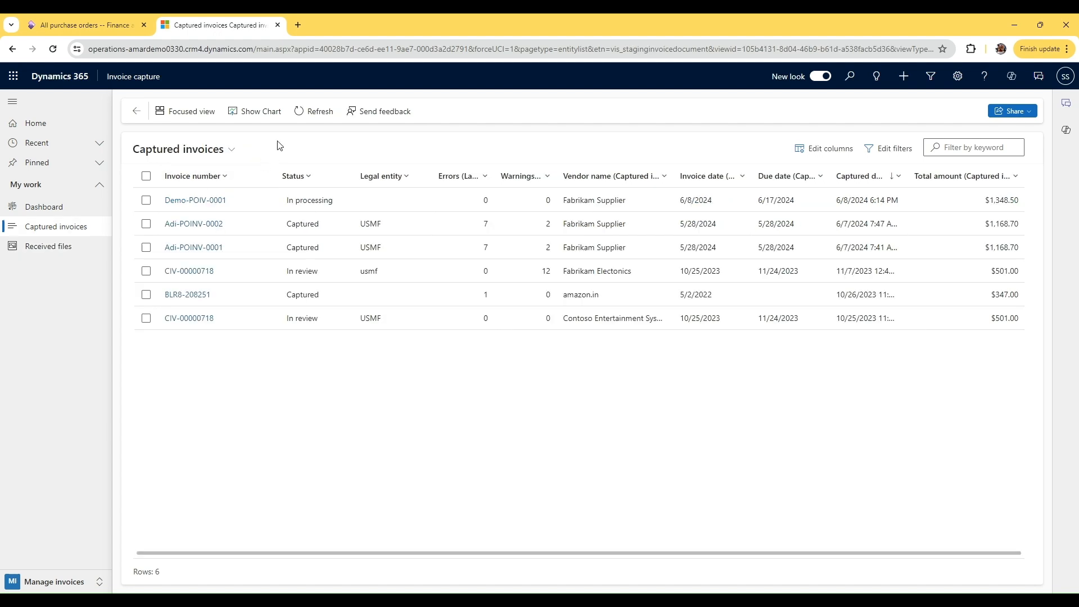
left_click(313, 111)
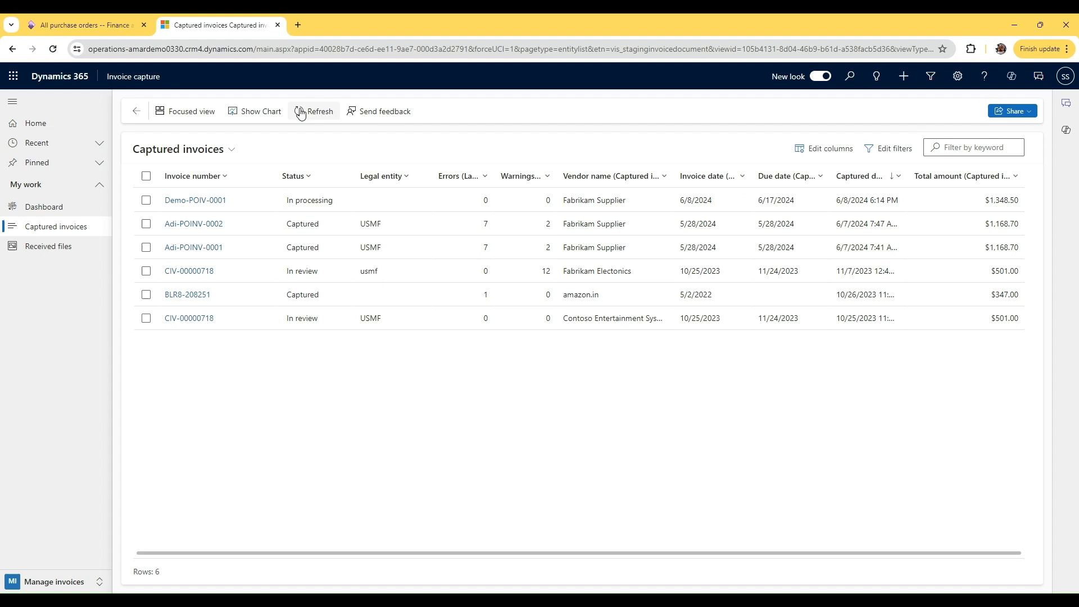
left_click(313, 110)
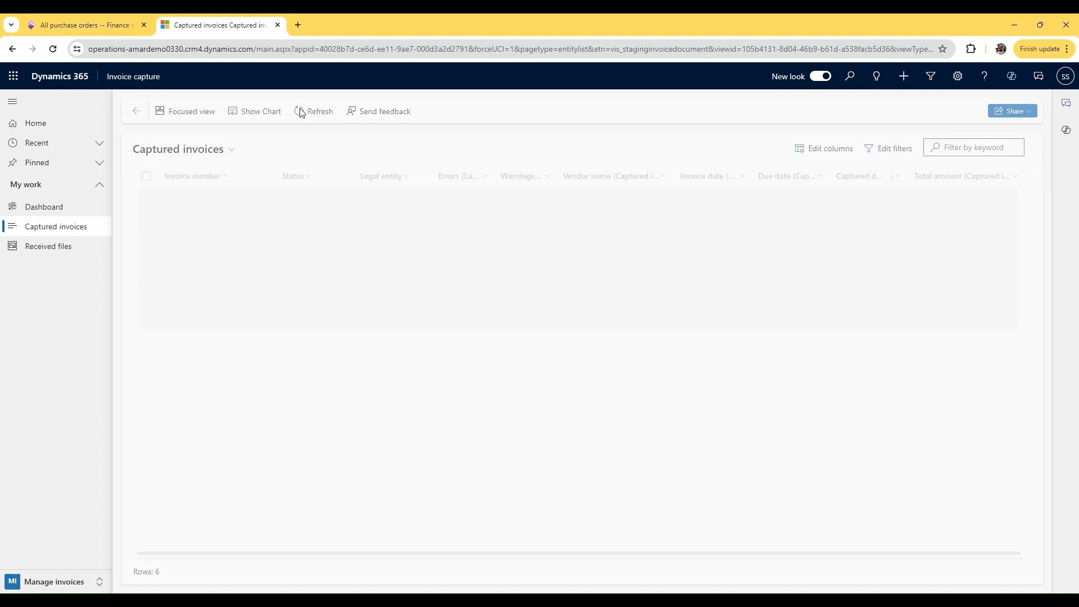
left_click(315, 110)
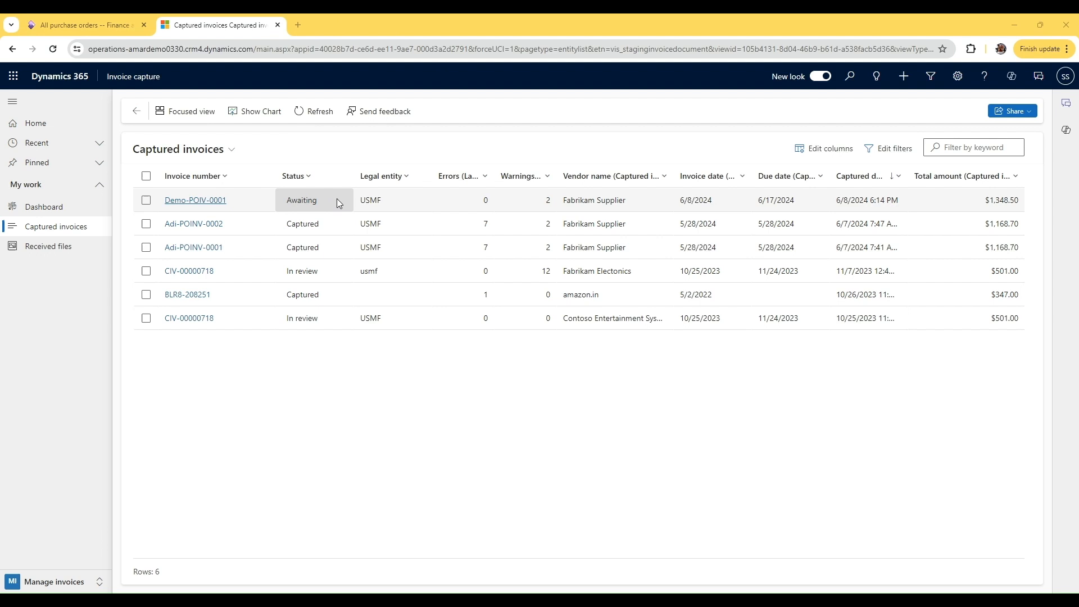
Step: Review Demo-POIV-0001's extracted header, go back to Captured invoices and refresh
left_click(314, 111)
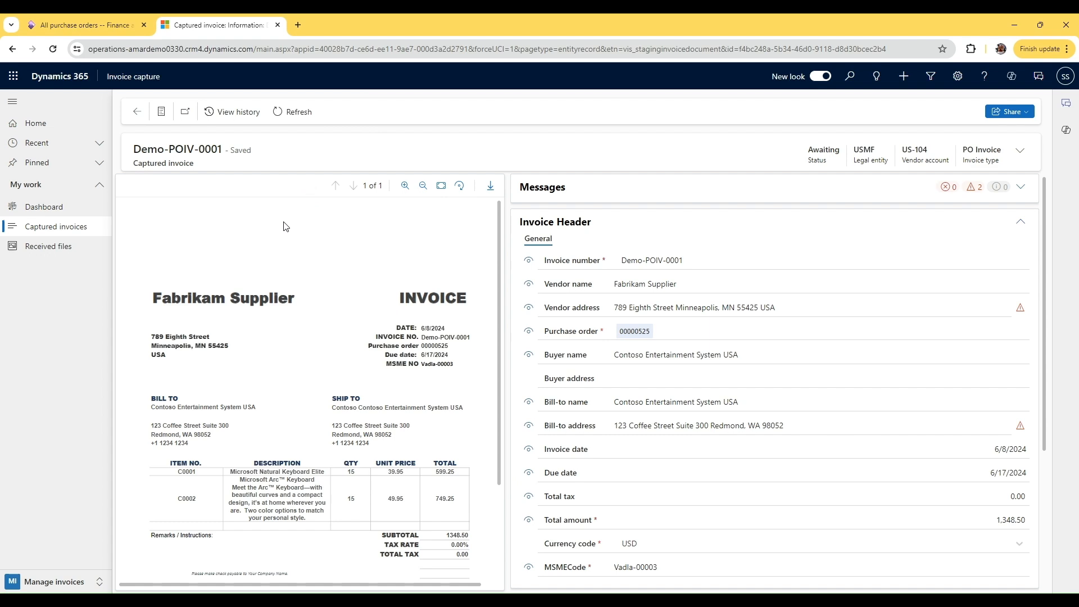
mouse_move(433, 375)
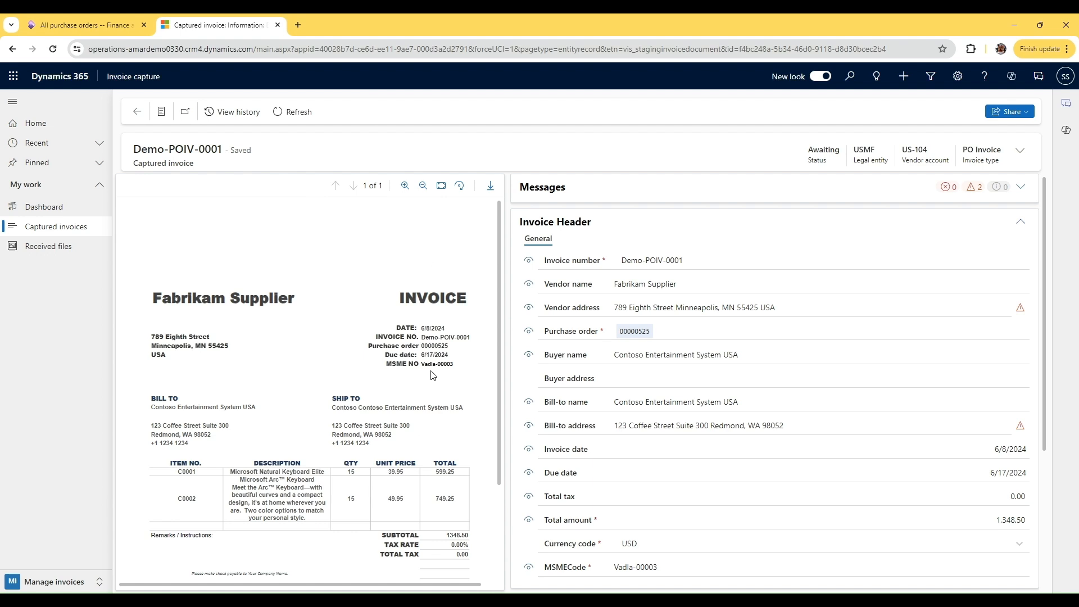
scroll("down", 3)
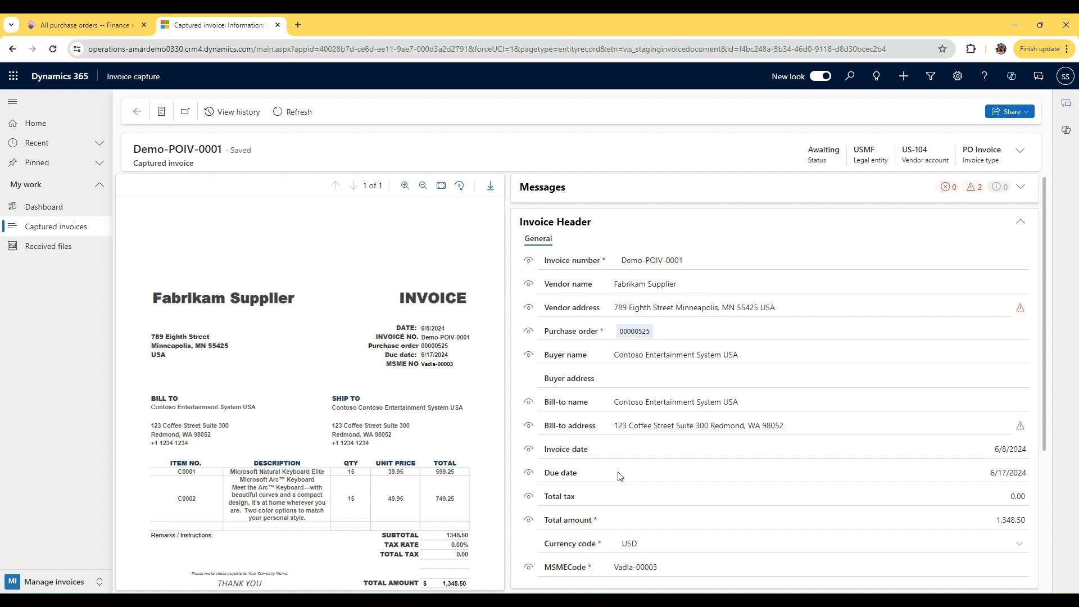
mouse_move(242, 126)
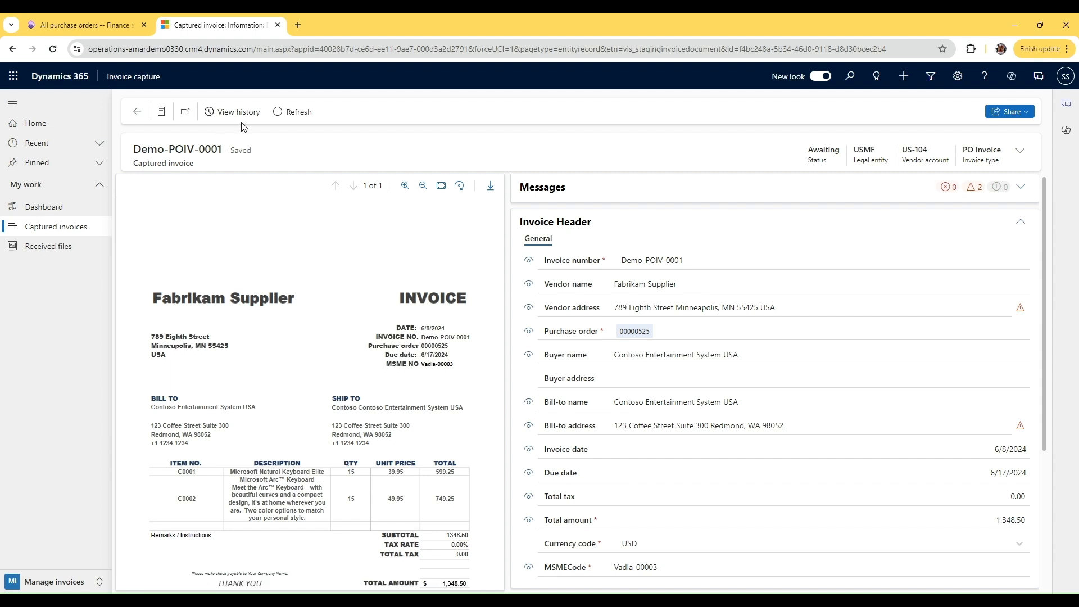
left_click(136, 111)
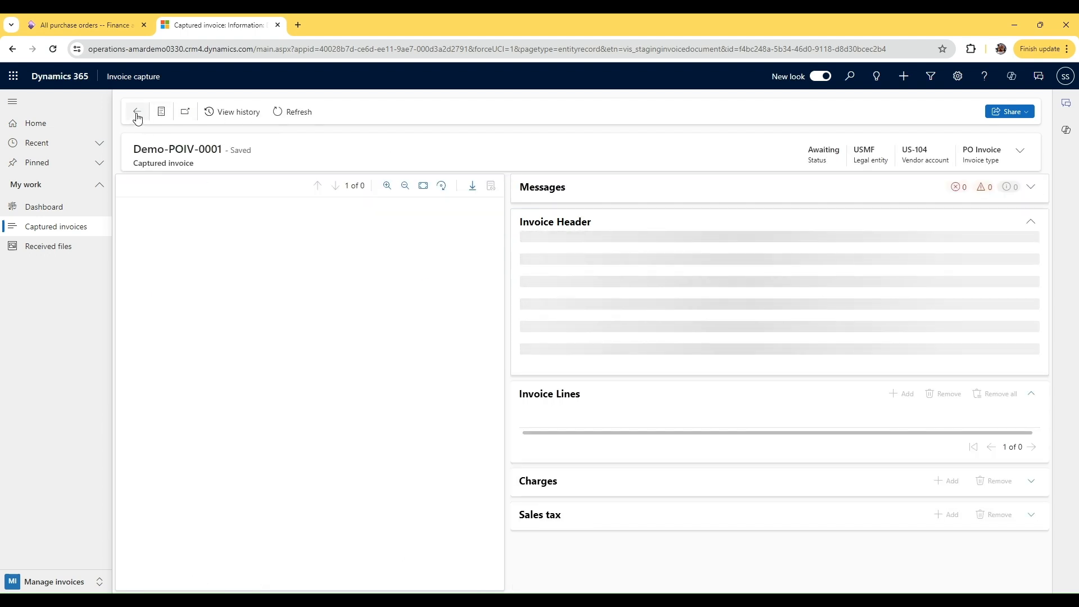
left_click(136, 111)
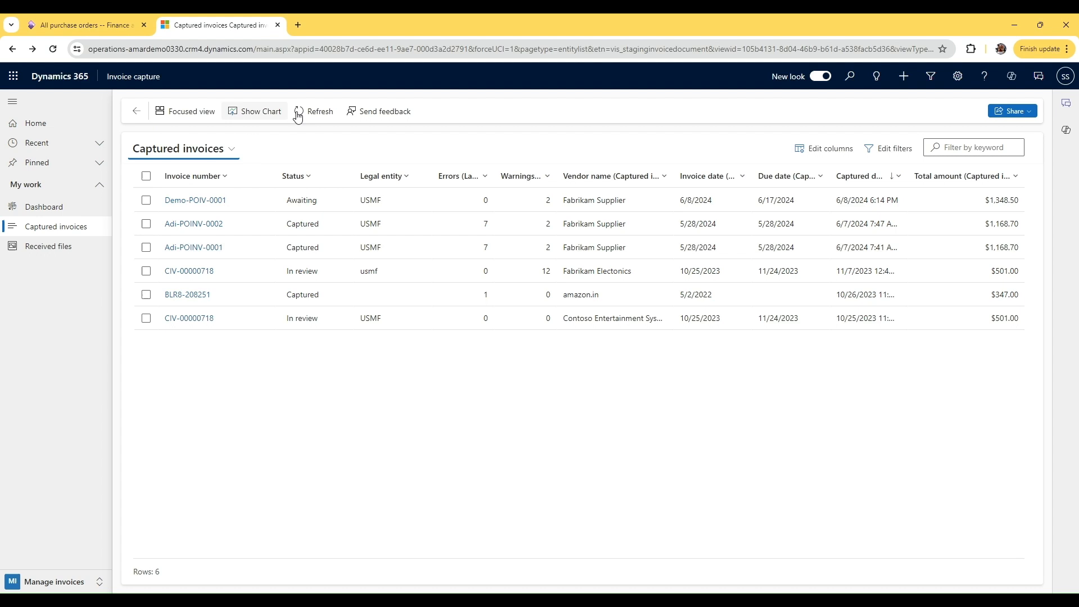
Step: Open the transferred Demo-POIV-0001 and view it in Finance and Operations
left_click(195, 200)
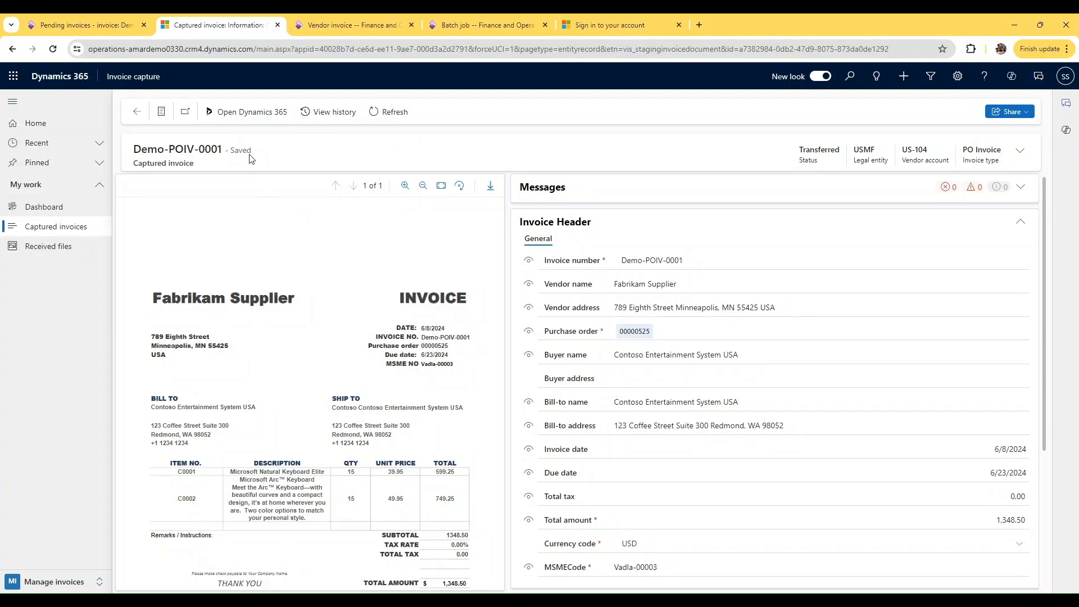
left_click(245, 111)
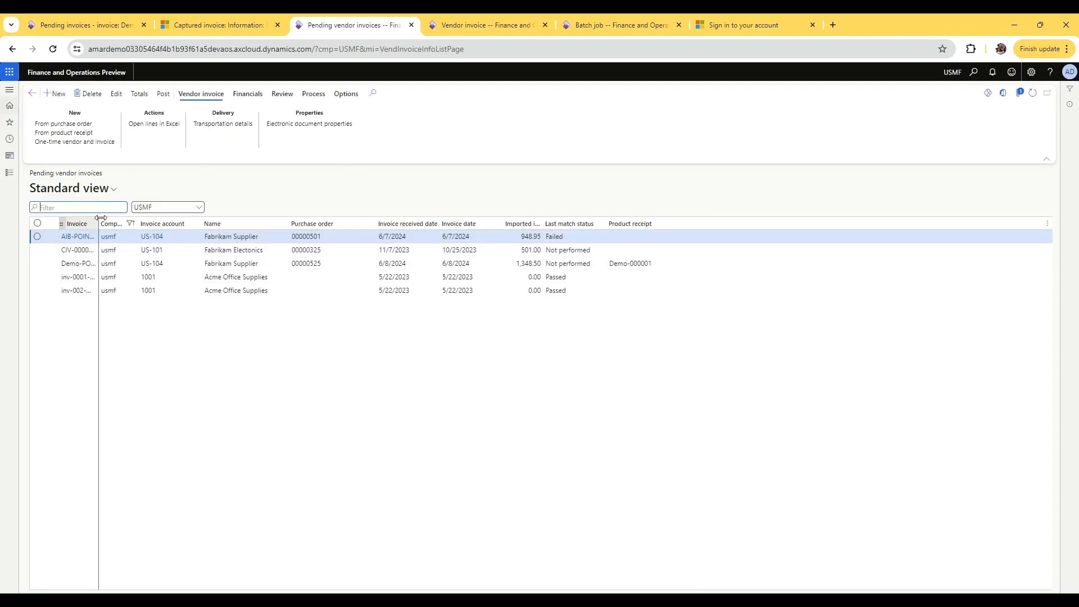
Step: Open pending invoice Demo-POIV-0001 and recover it from its in-use state
left_click(87, 264)
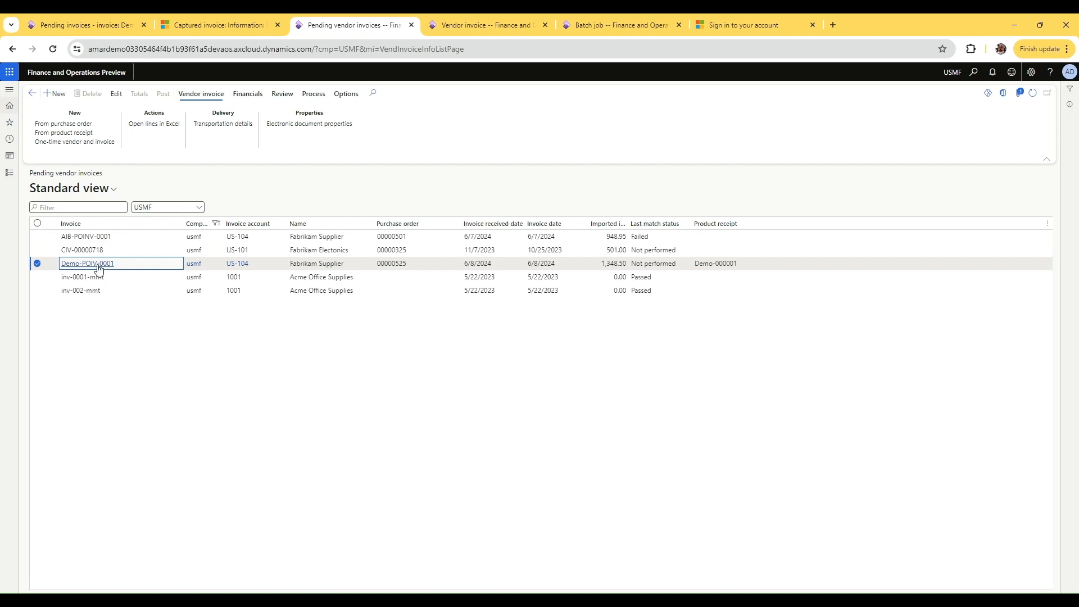
left_click(87, 263)
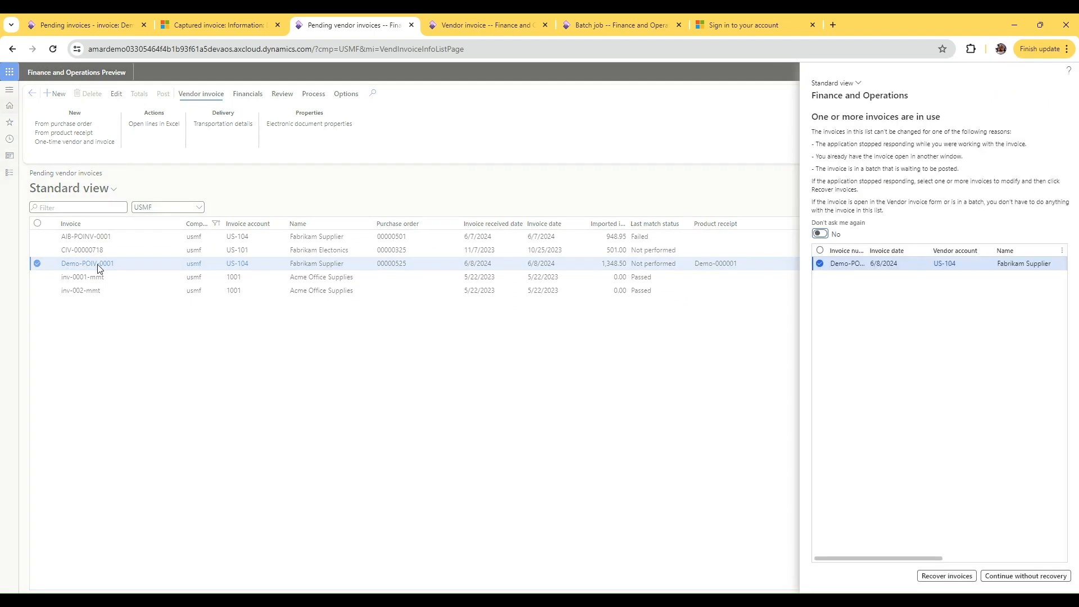
mouse_move(875, 353)
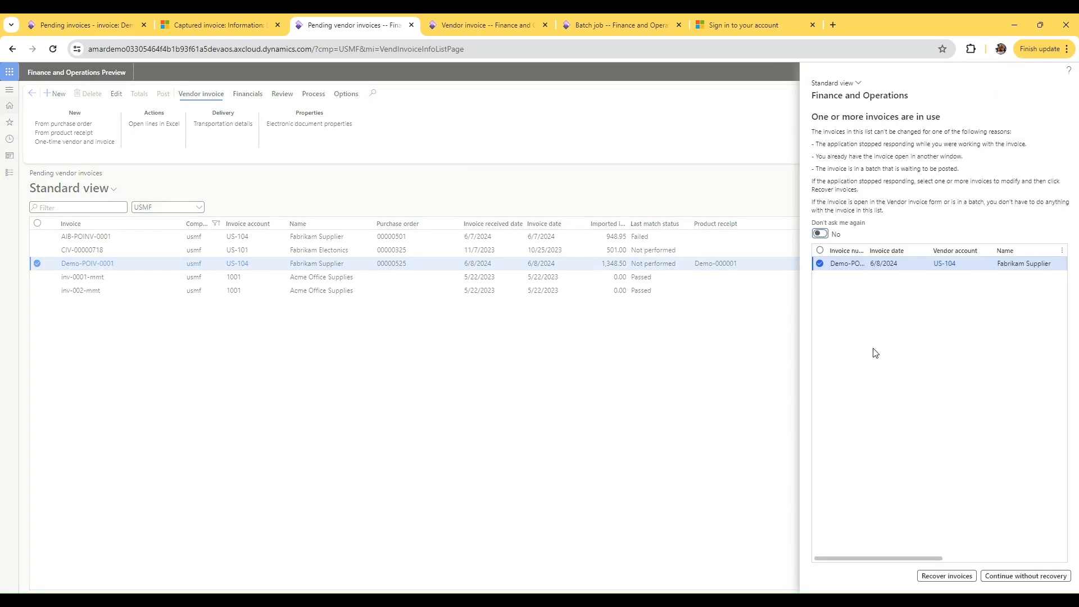
mouse_move(1027, 558)
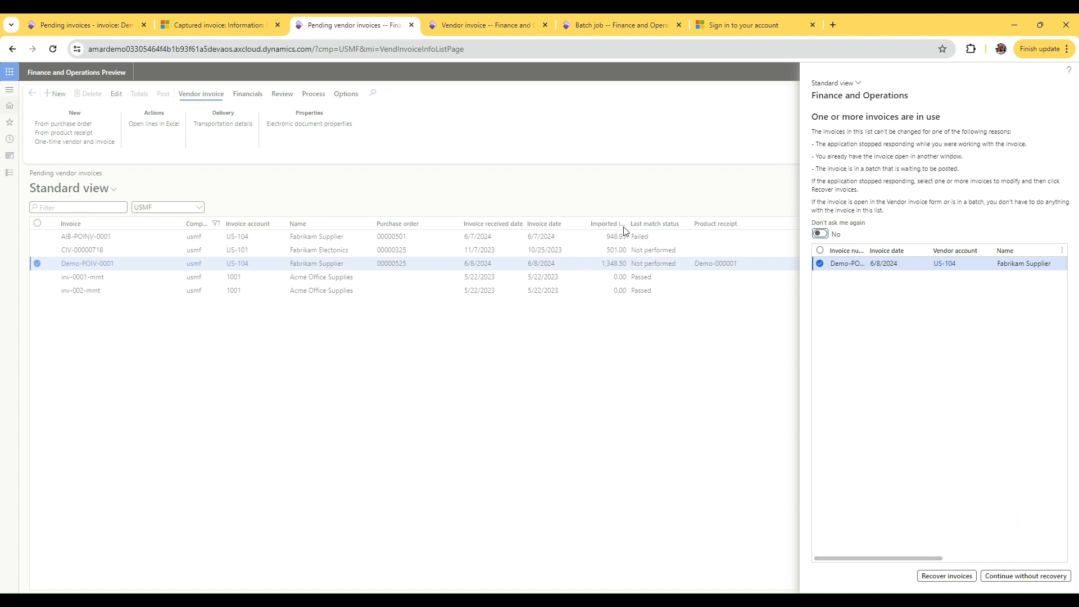
mouse_move(945, 576)
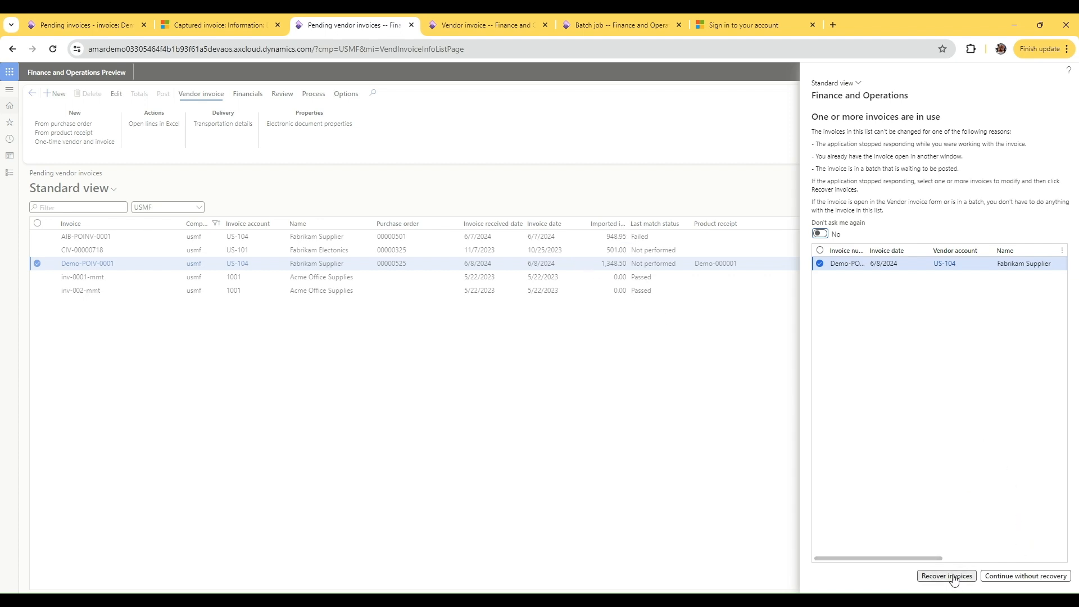
left_click(945, 576)
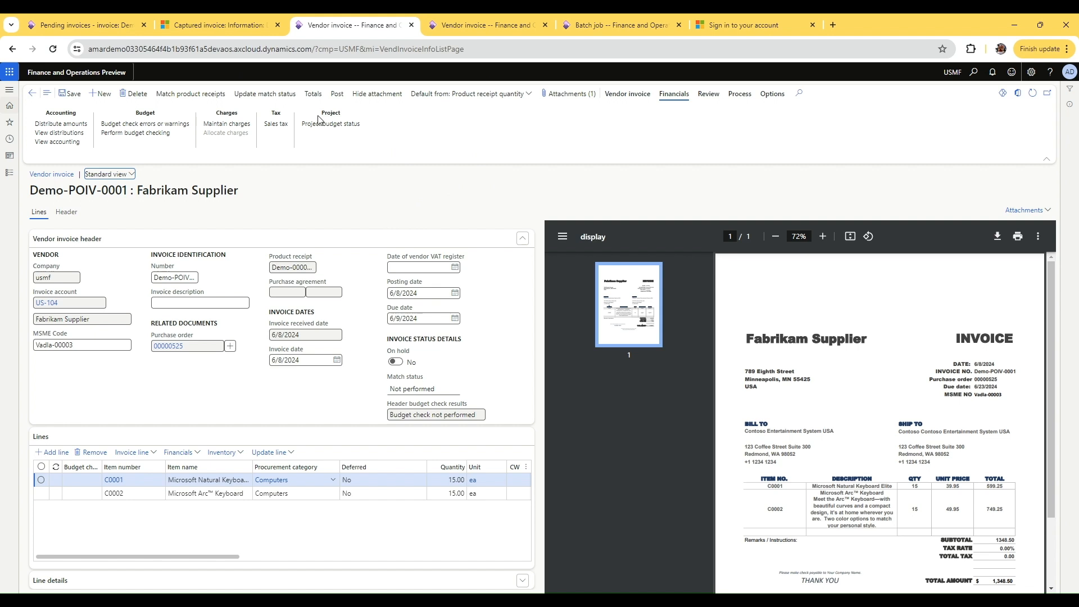
mouse_move(251, 166)
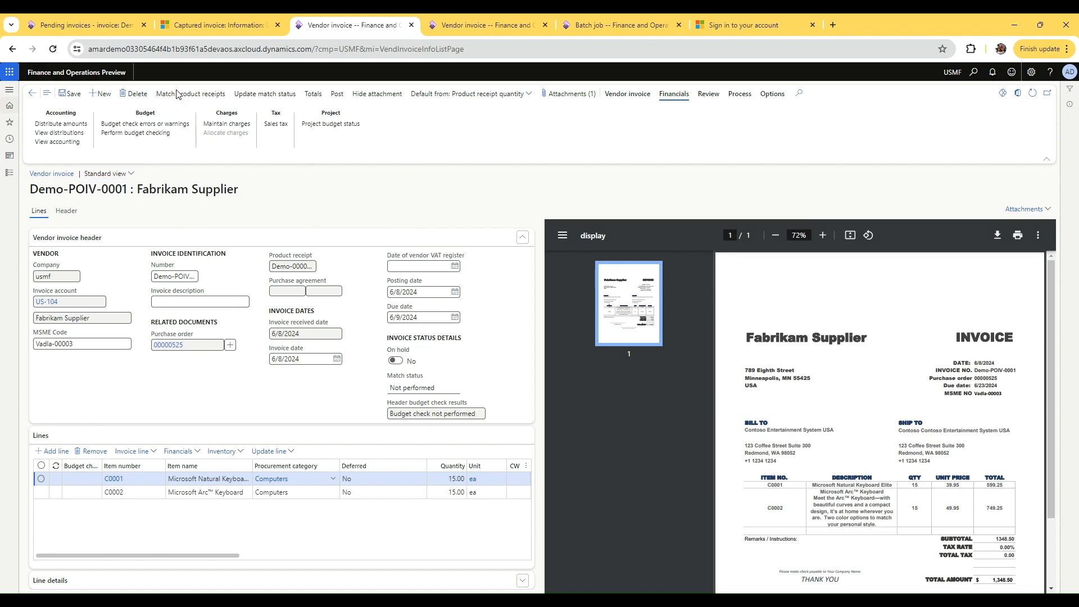
Step: Match the product receipt lines to Demo-POIV-0001 and confirm with OK
left_click(190, 94)
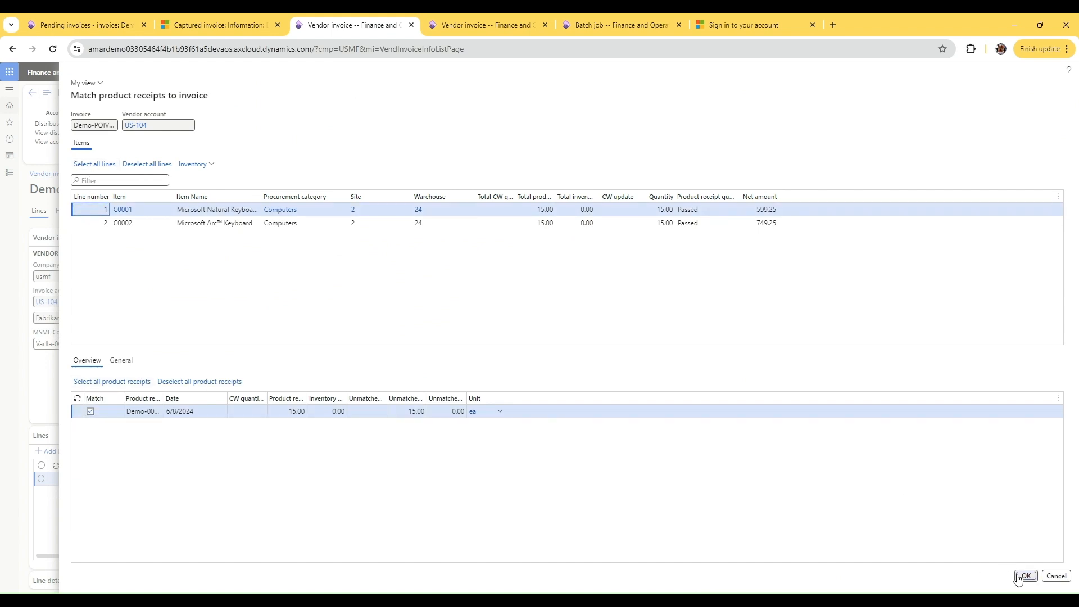
left_click(1024, 576)
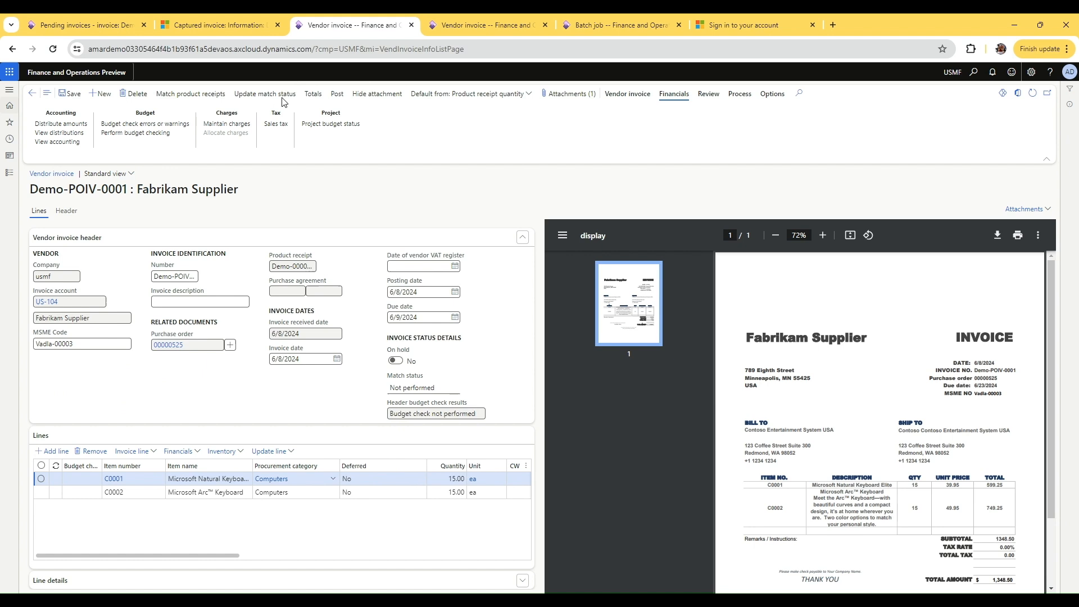
Step: Update Demo-POIV-0001's match status and confirm Passed on the header details
left_click(265, 94)
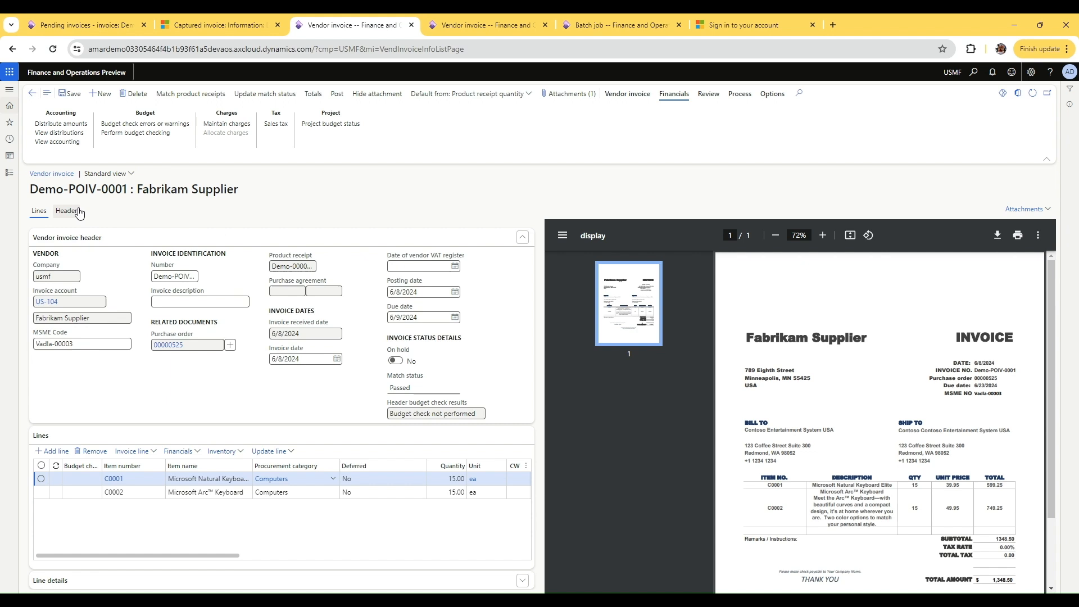
left_click(67, 211)
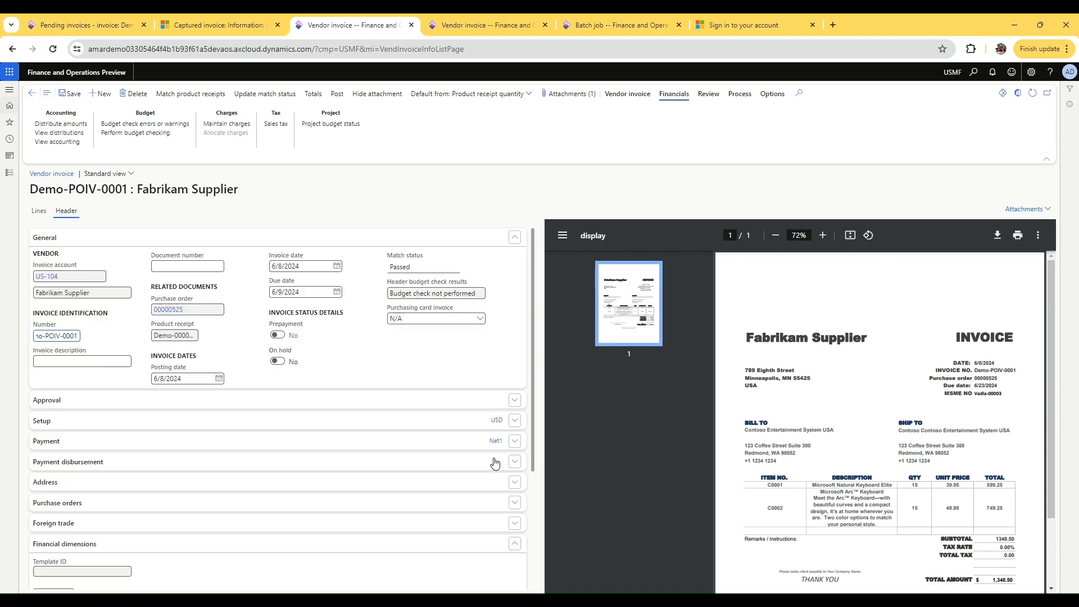
mouse_move(395, 162)
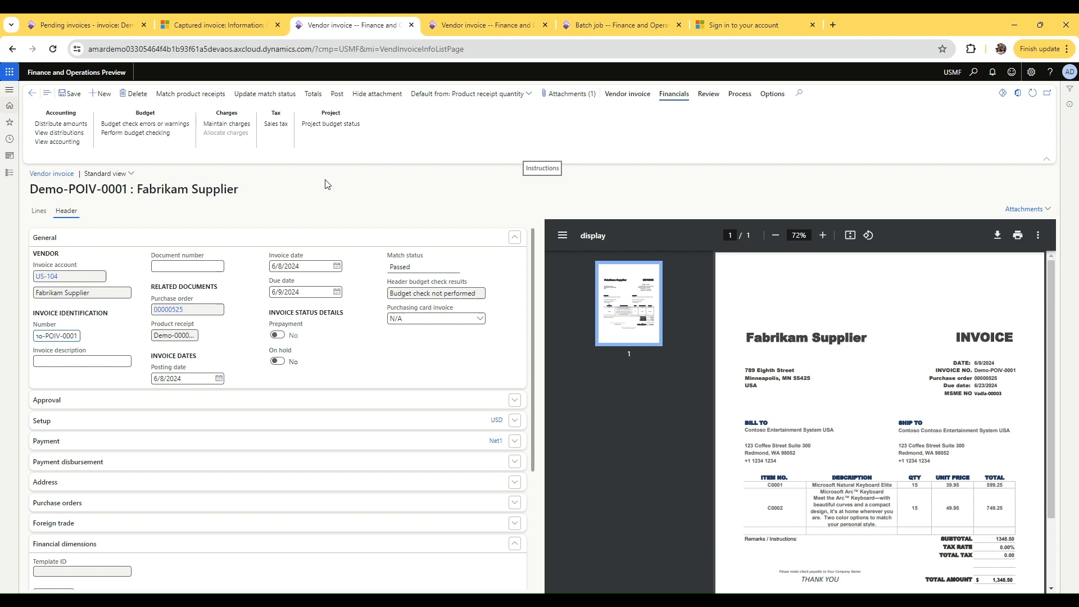
mouse_move(283, 434)
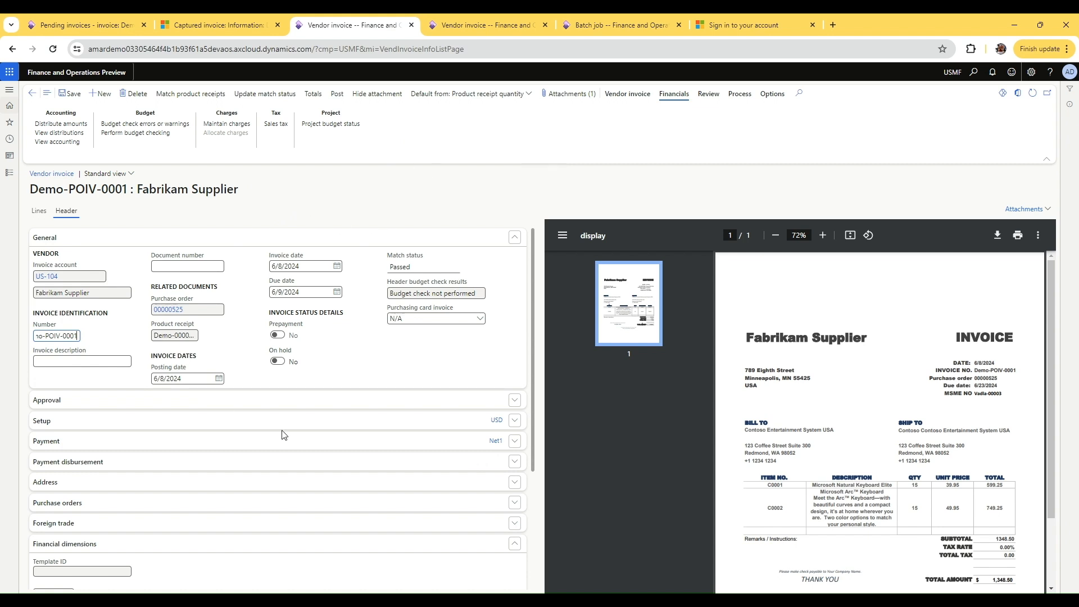
mouse_move(327, 114)
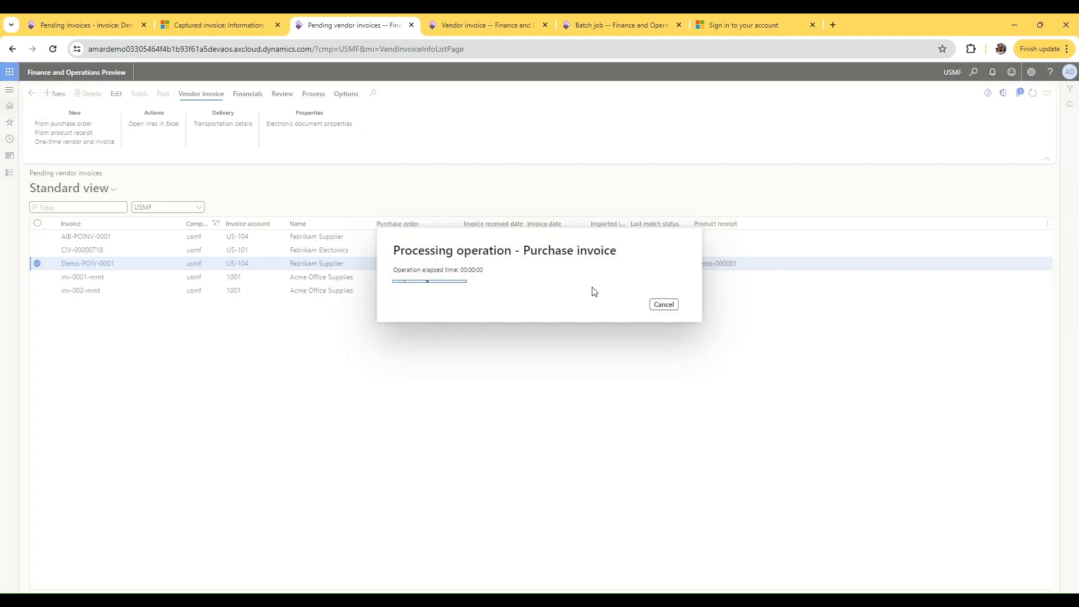
mouse_move(648, 321)
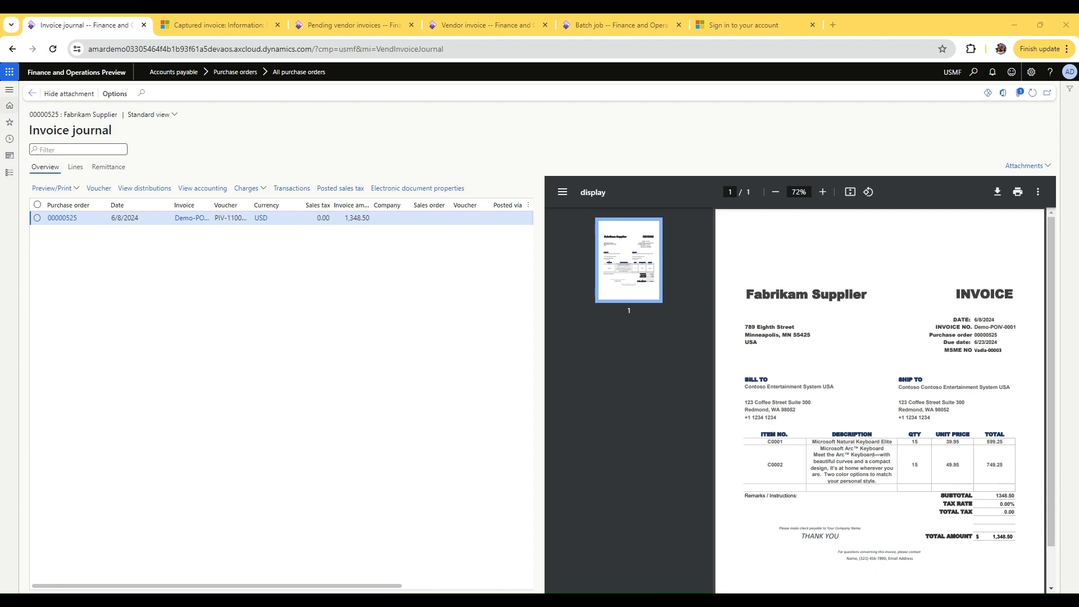
mouse_move(333, 295)
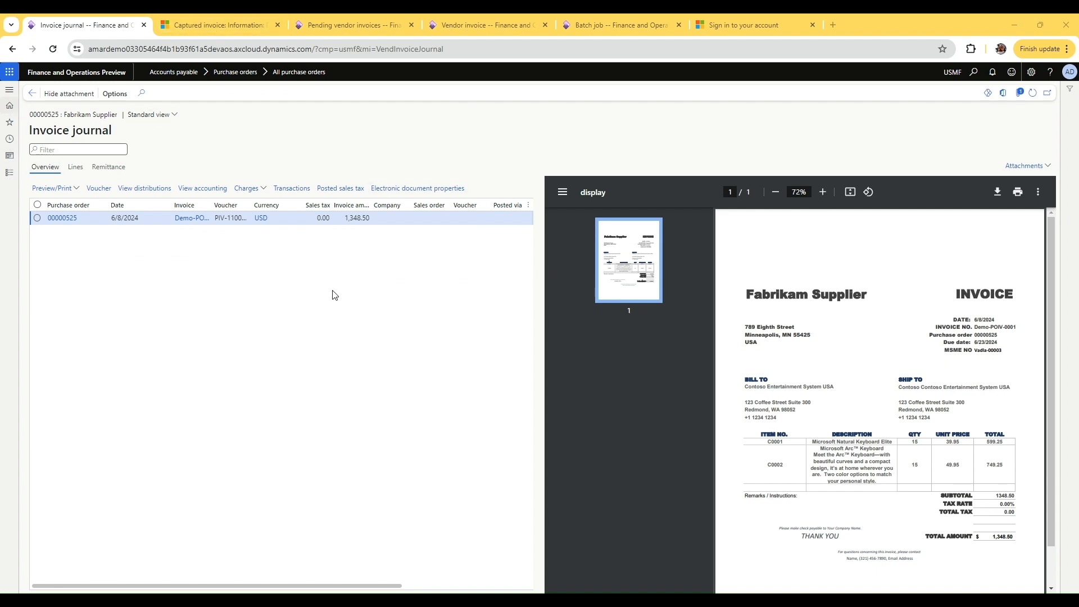
mouse_move(190, 218)
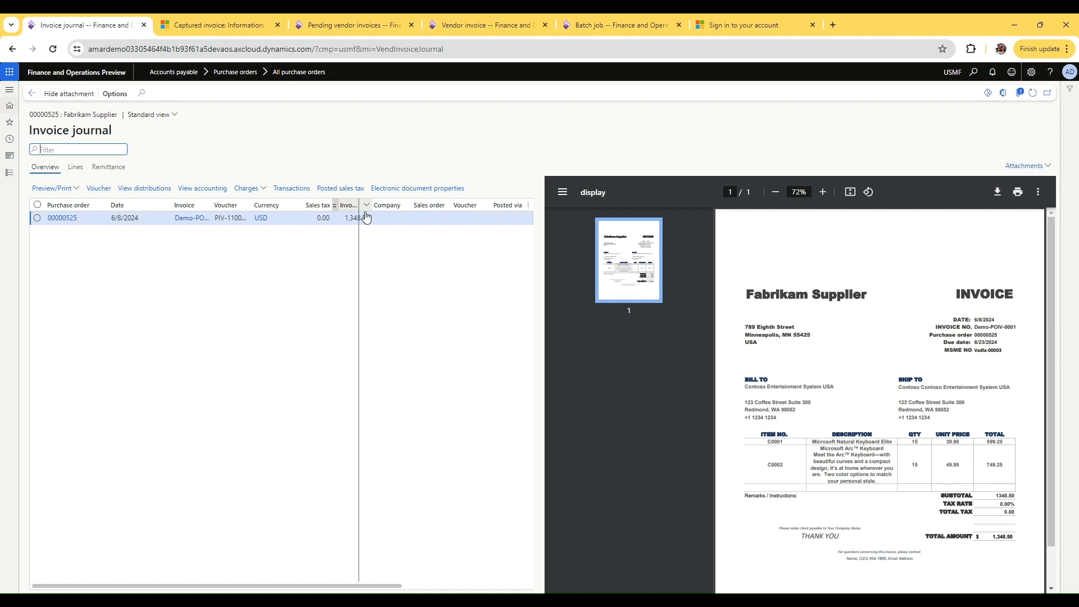
Step: Widen the invoice journal's Invoice column, then return to Pending vendor invoices
double_click(199, 218)
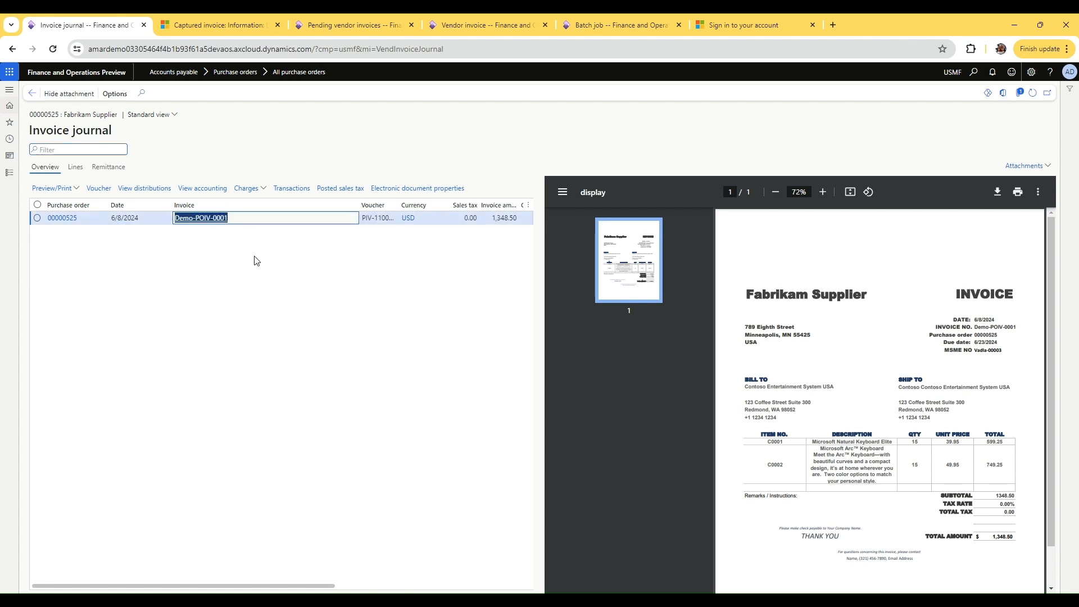
mouse_move(230, 112)
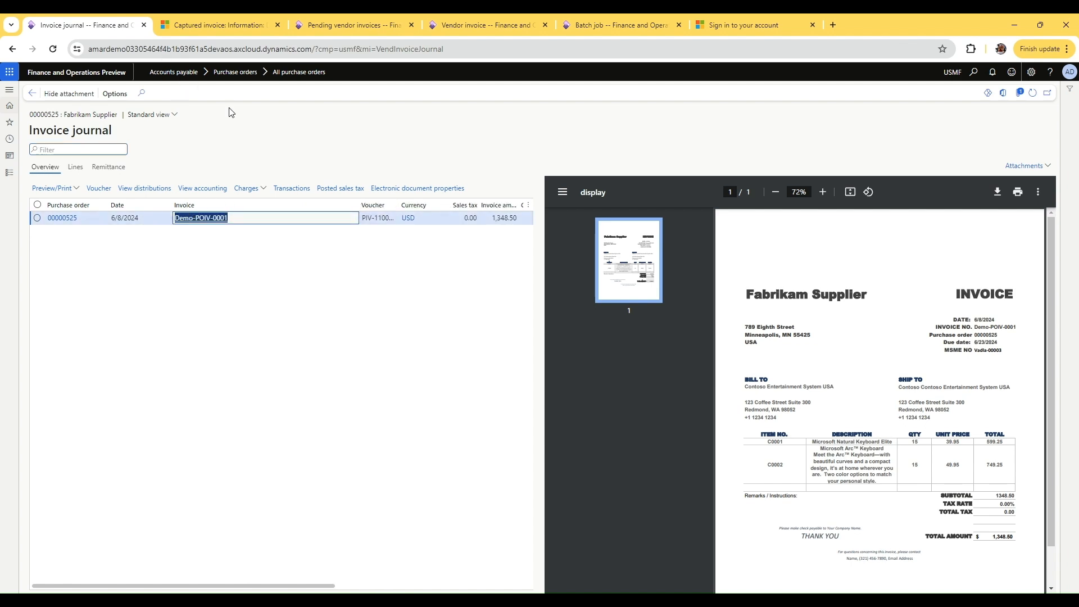
left_click(352, 25)
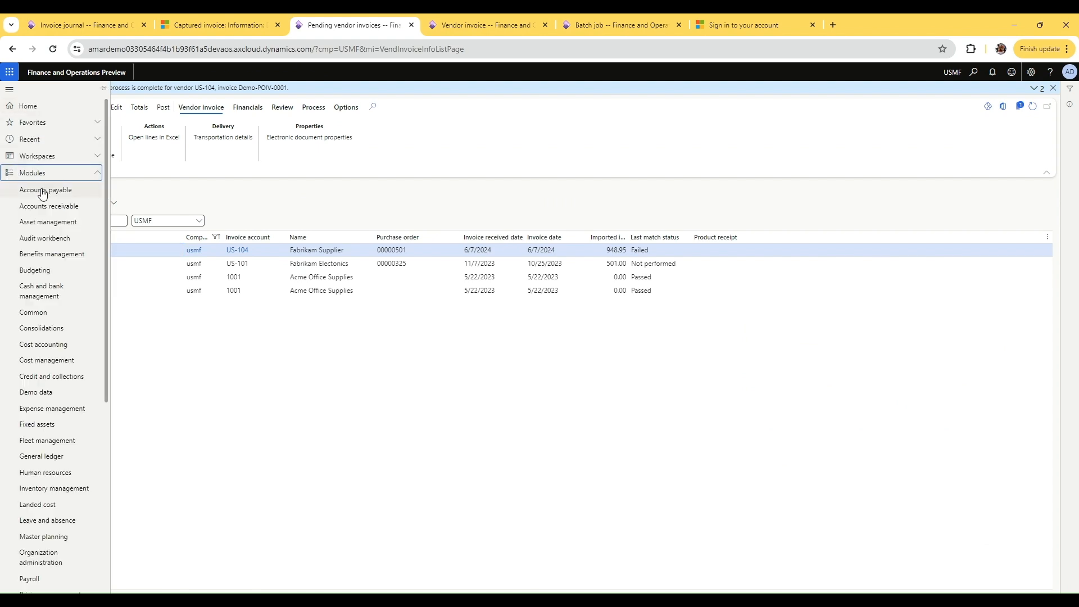
Step: Filter vendors whose account begins with us-10, then open US-104 Fabrikam Supplier's transactions
left_click(45, 190)
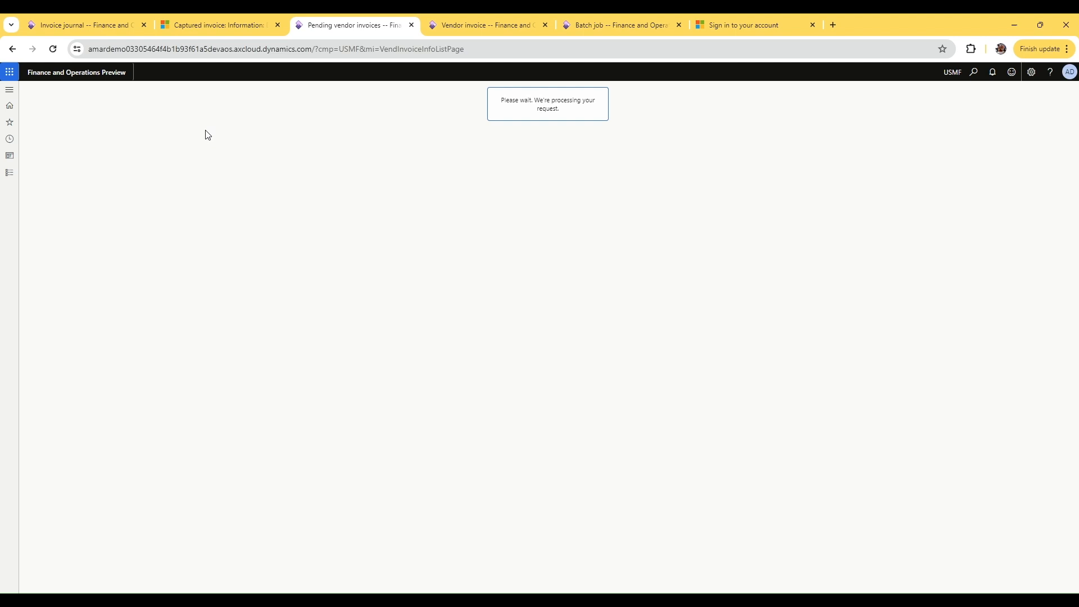
mouse_move(213, 125)
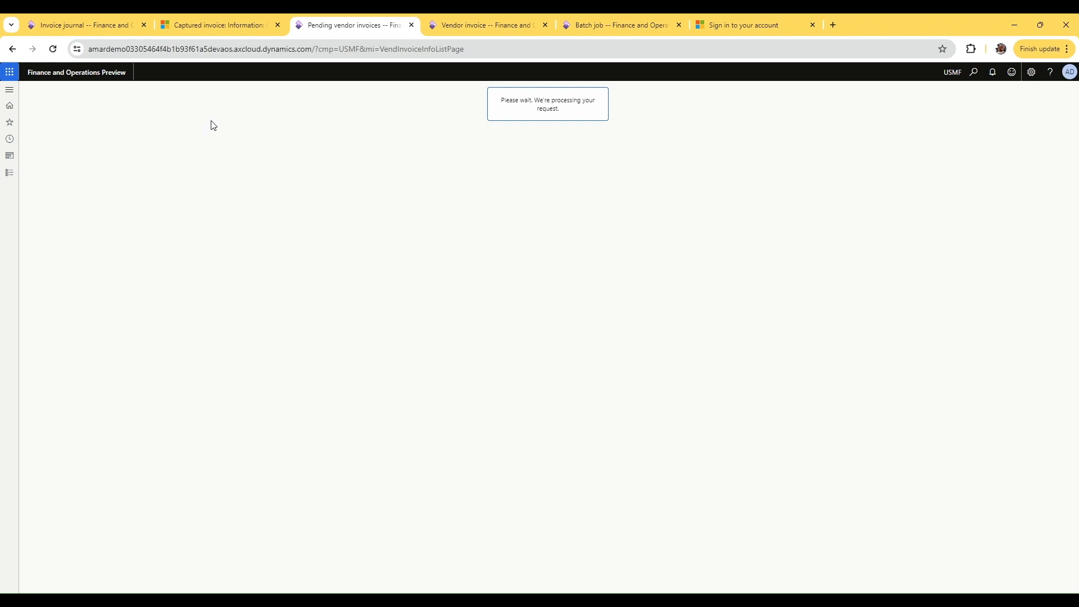
mouse_move(221, 129)
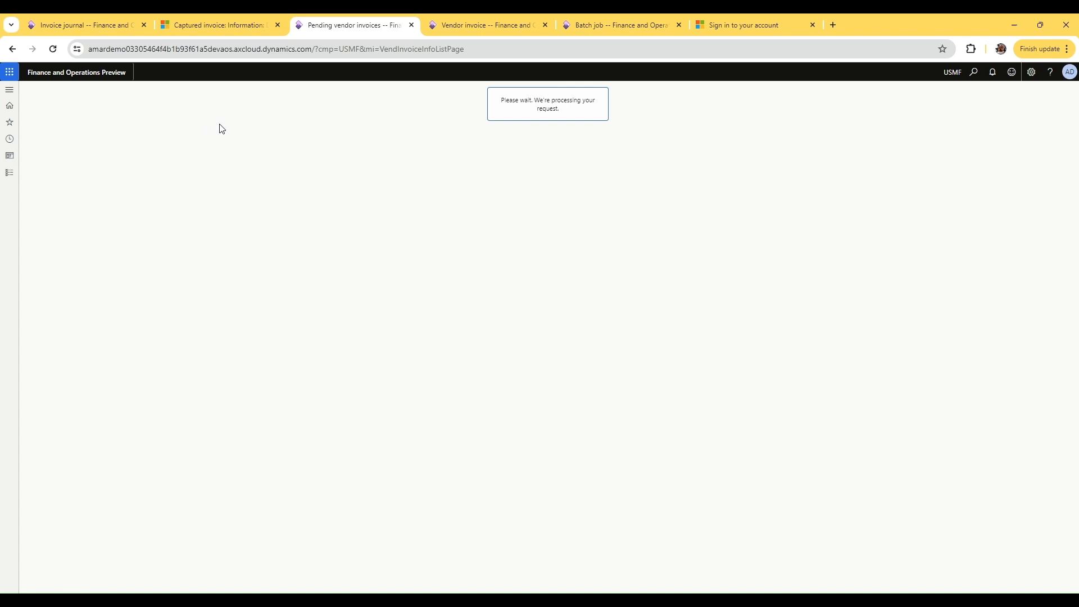
left_click(83, 224)
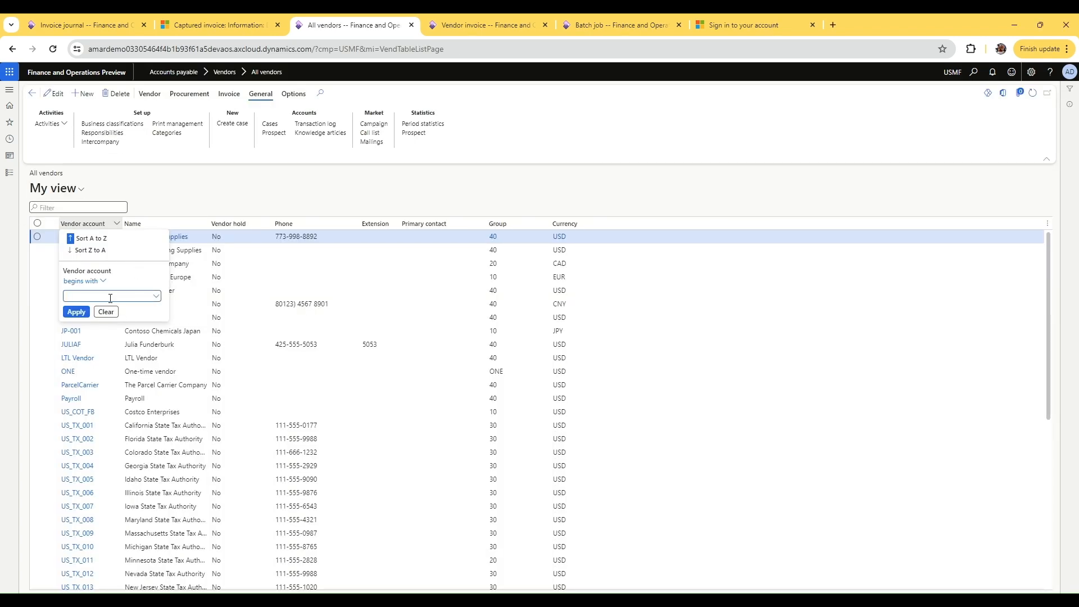
type("us-10")
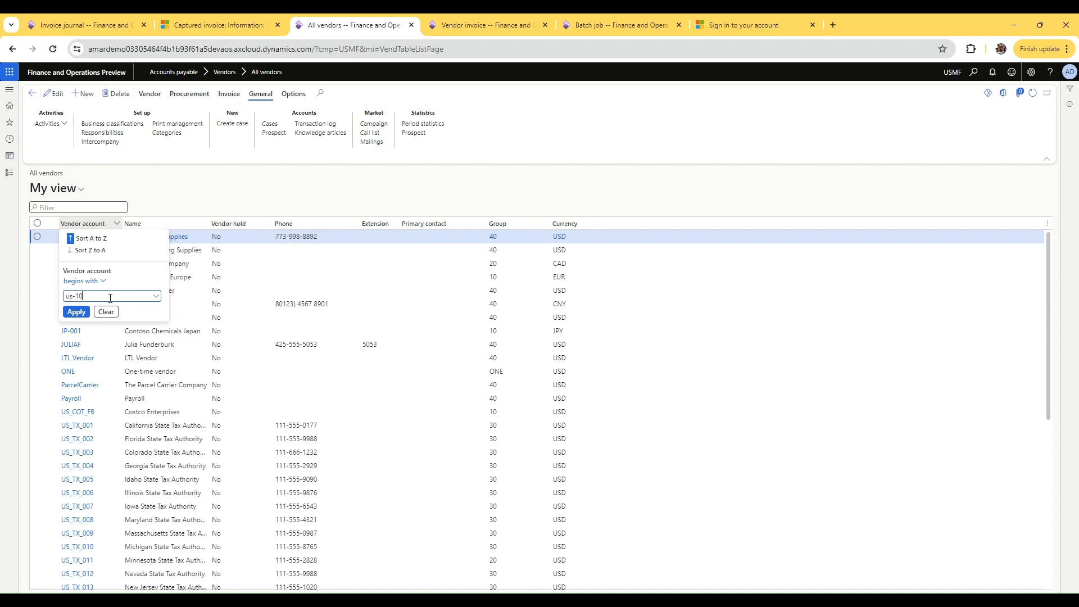
left_click(105, 312)
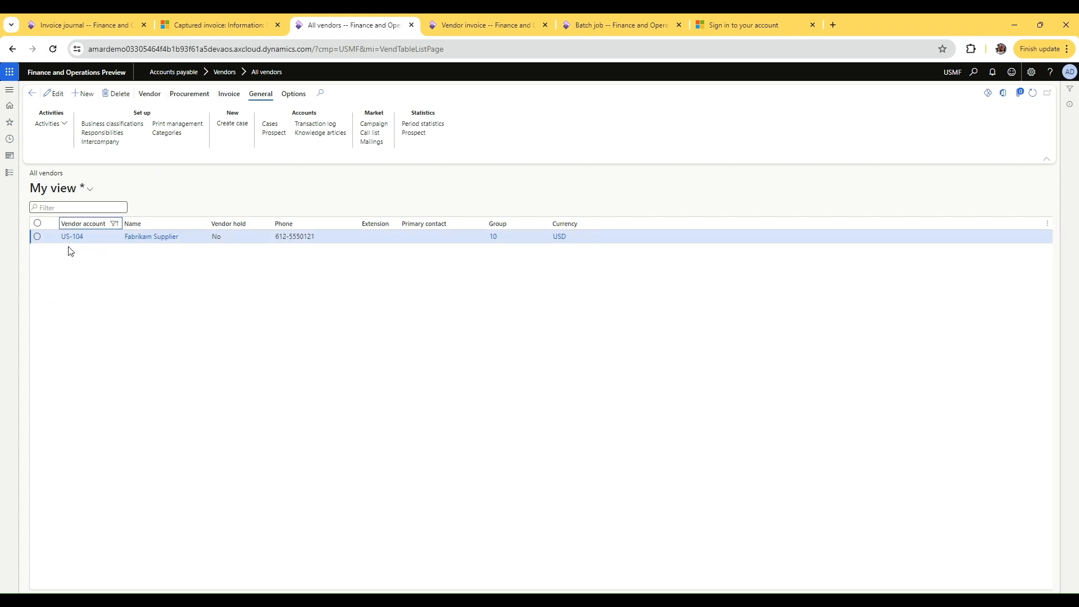
left_click(38, 236)
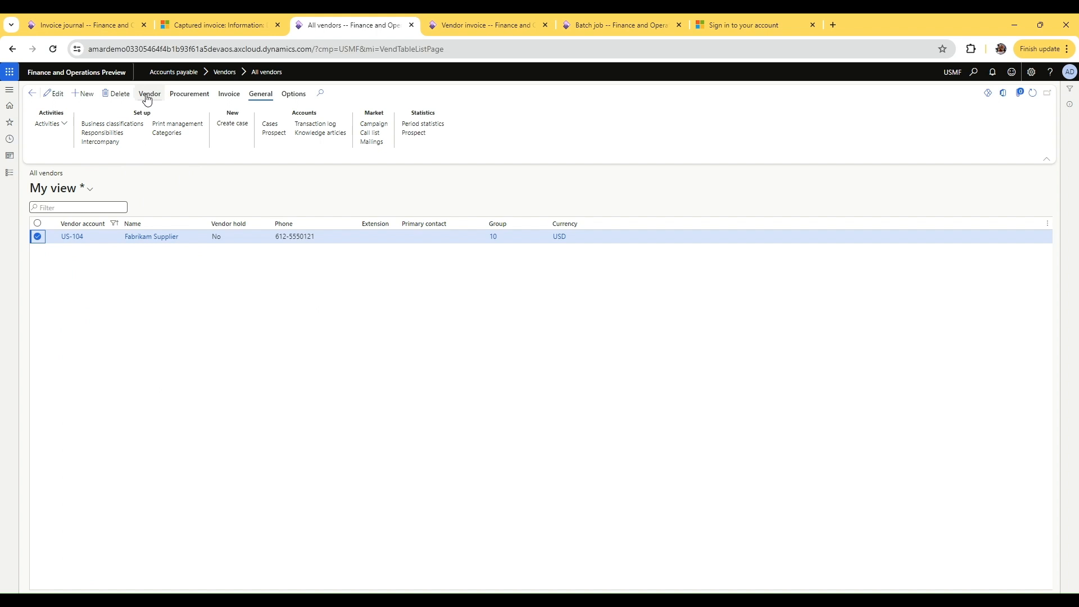
left_click(149, 94)
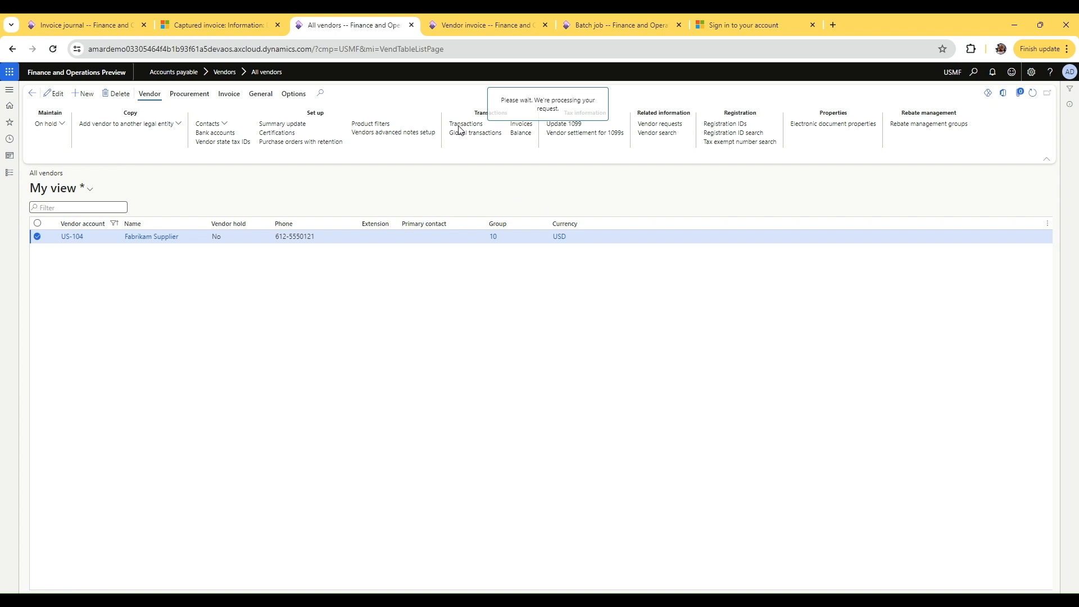
left_click(466, 123)
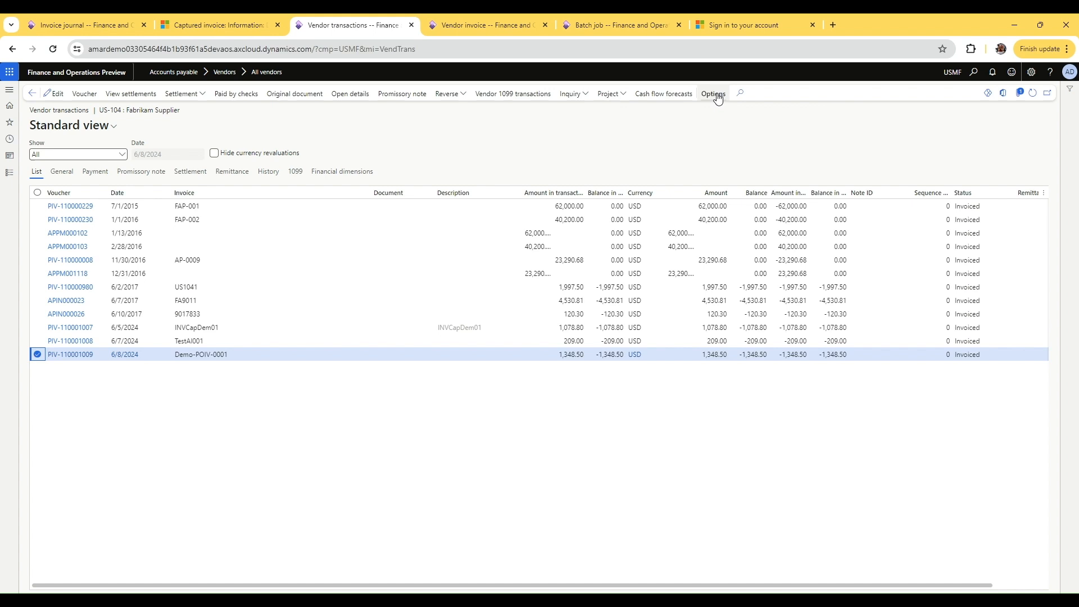
Step: Show all fields of the Demo-POIV-0001 transaction record to confirm MSME Code Vadla-00003
left_click(713, 94)
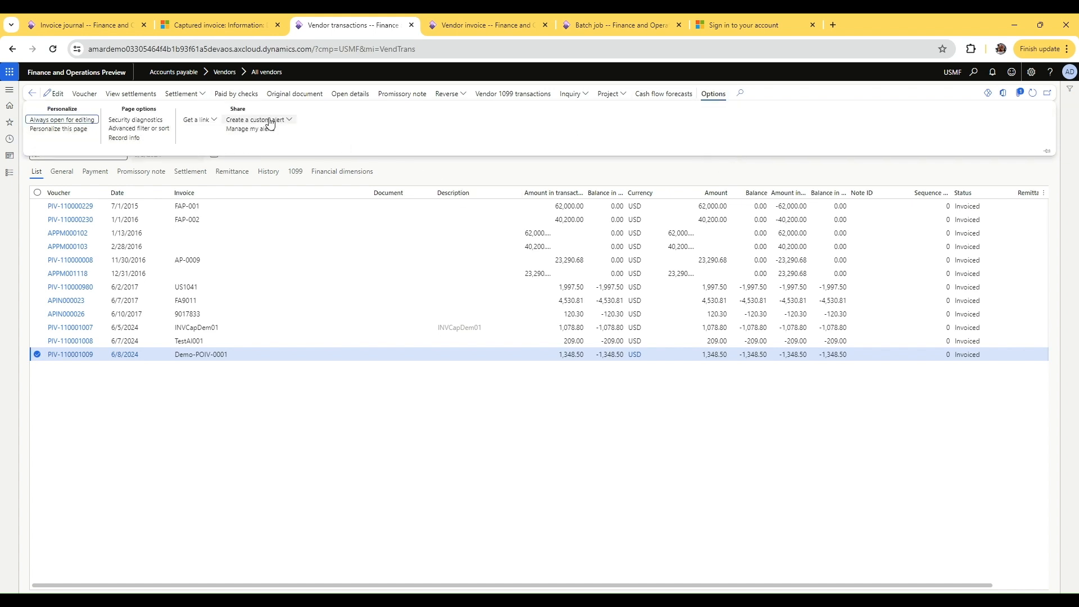
mouse_move(124, 138)
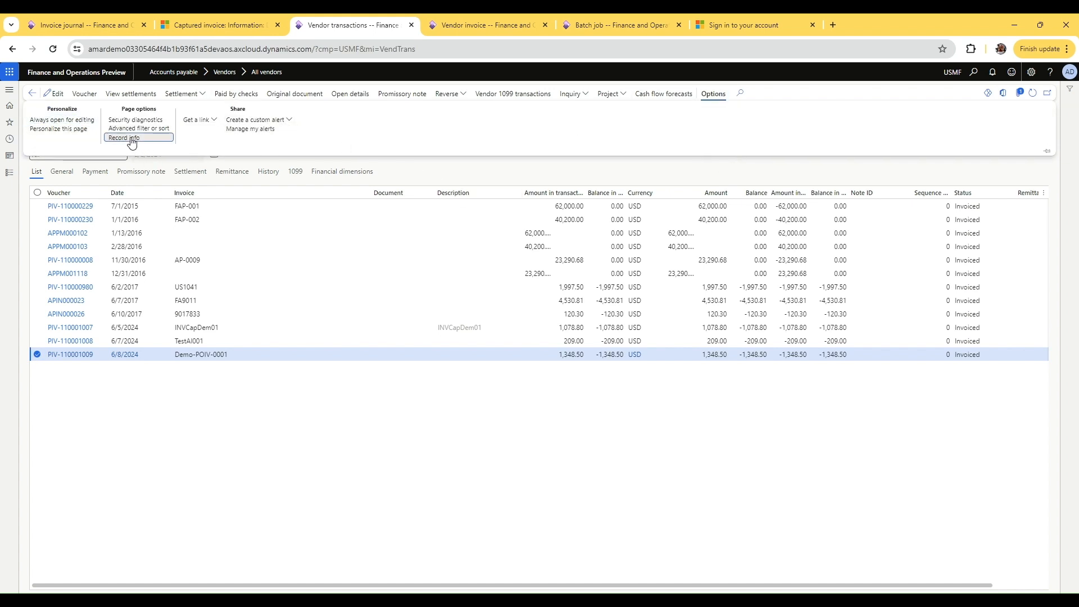
left_click(123, 137)
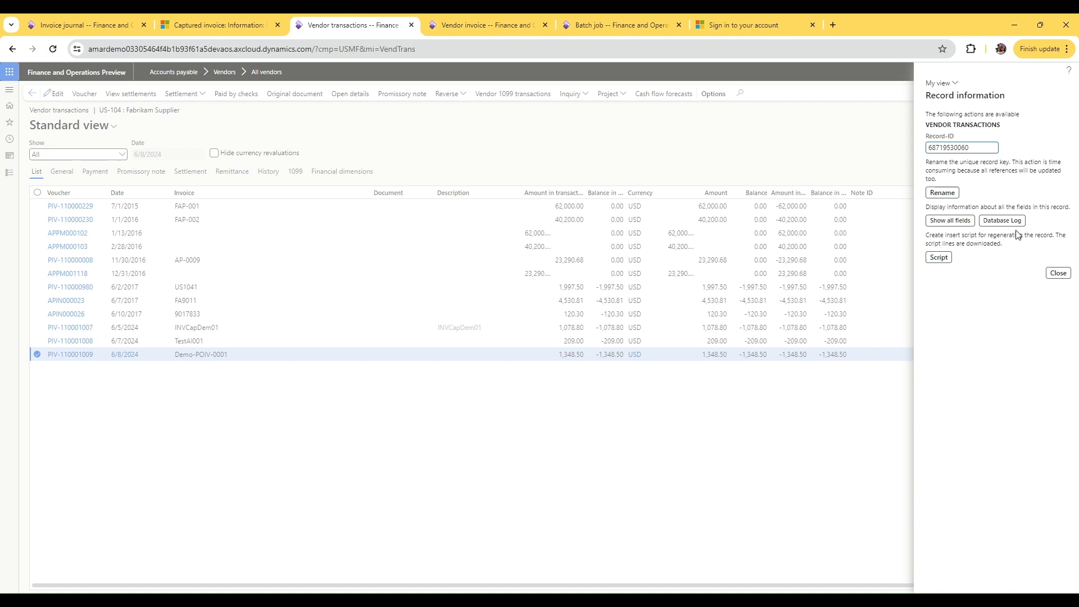
mouse_move(989, 252)
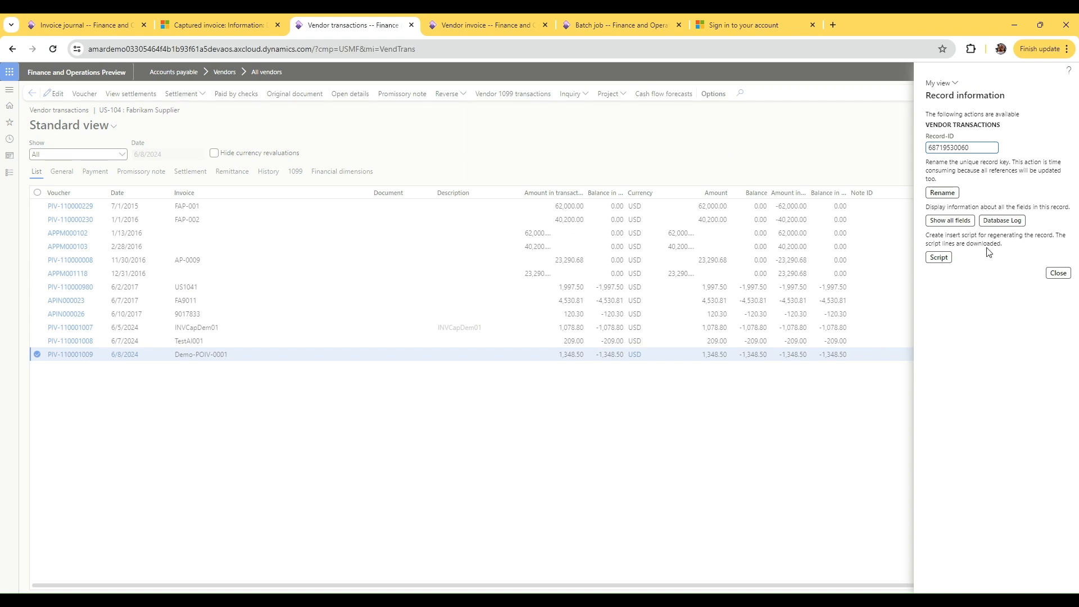
mouse_move(950, 220)
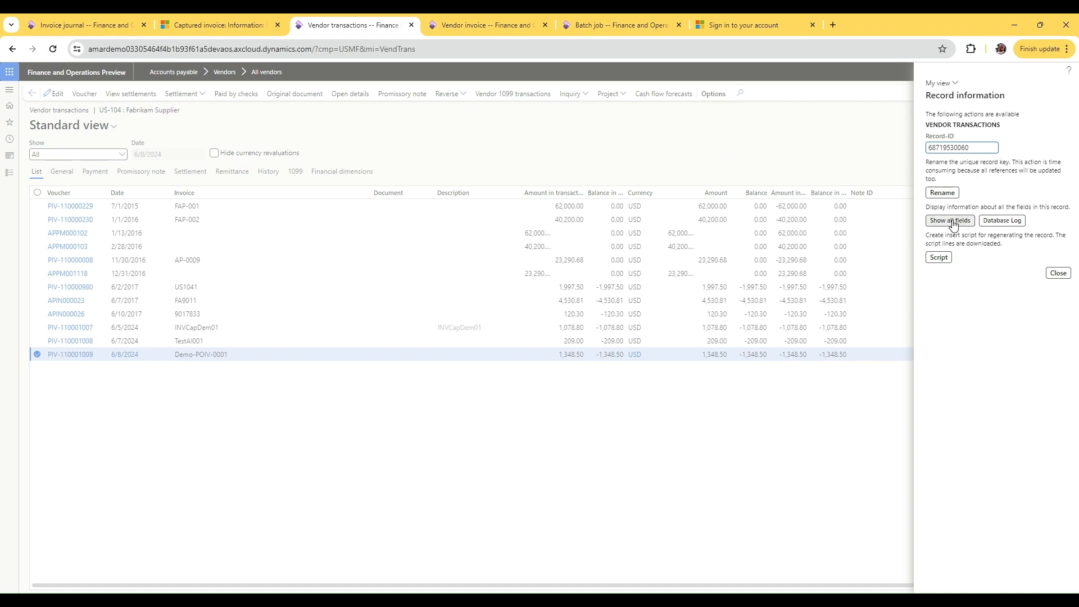
left_click(949, 220)
type("msm")
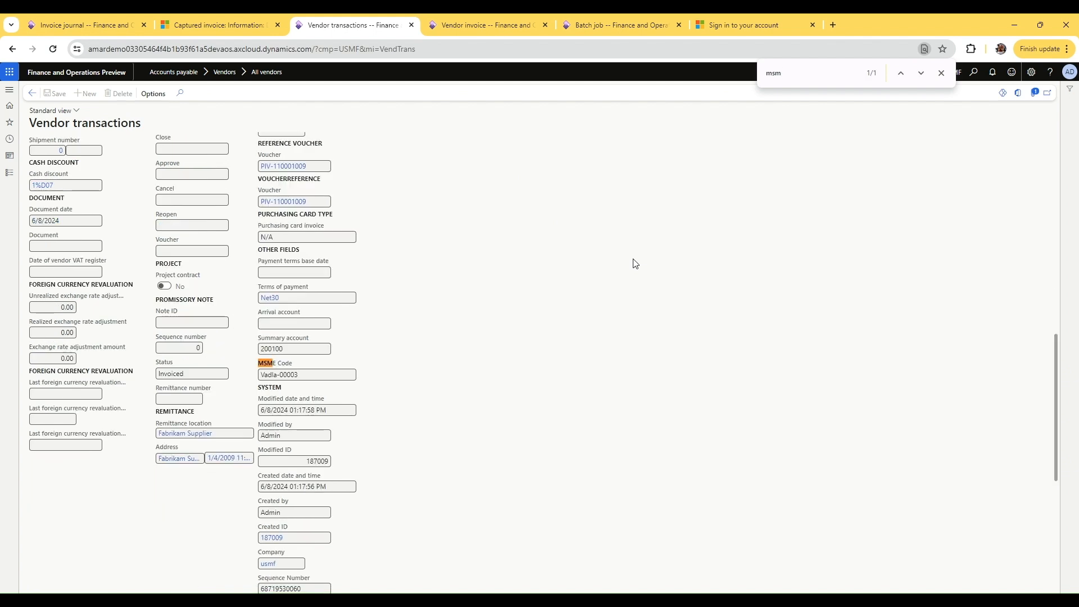
type("e")
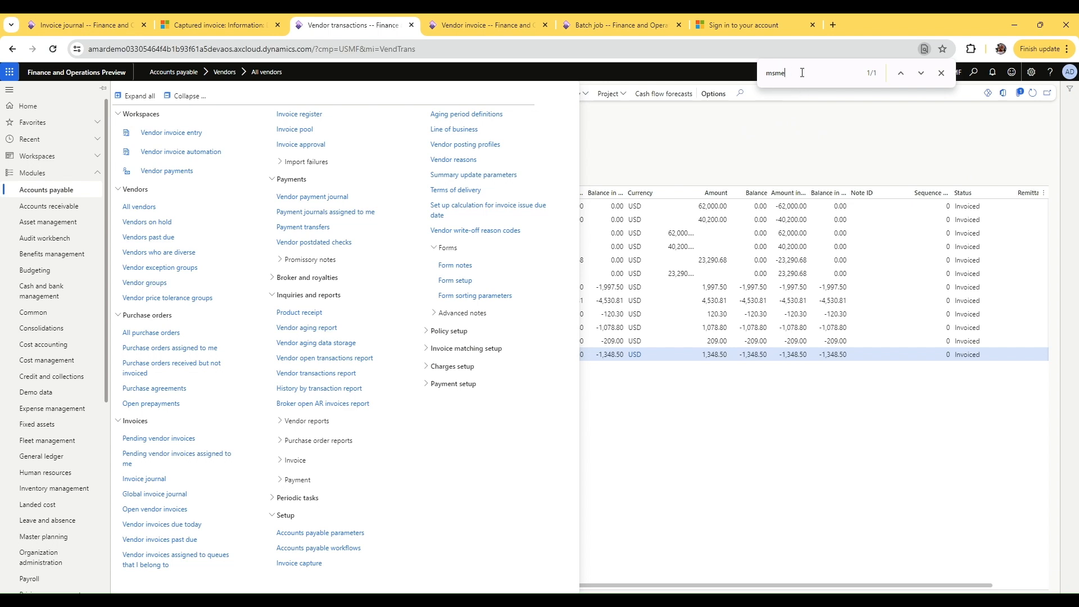
mouse_move(748, 129)
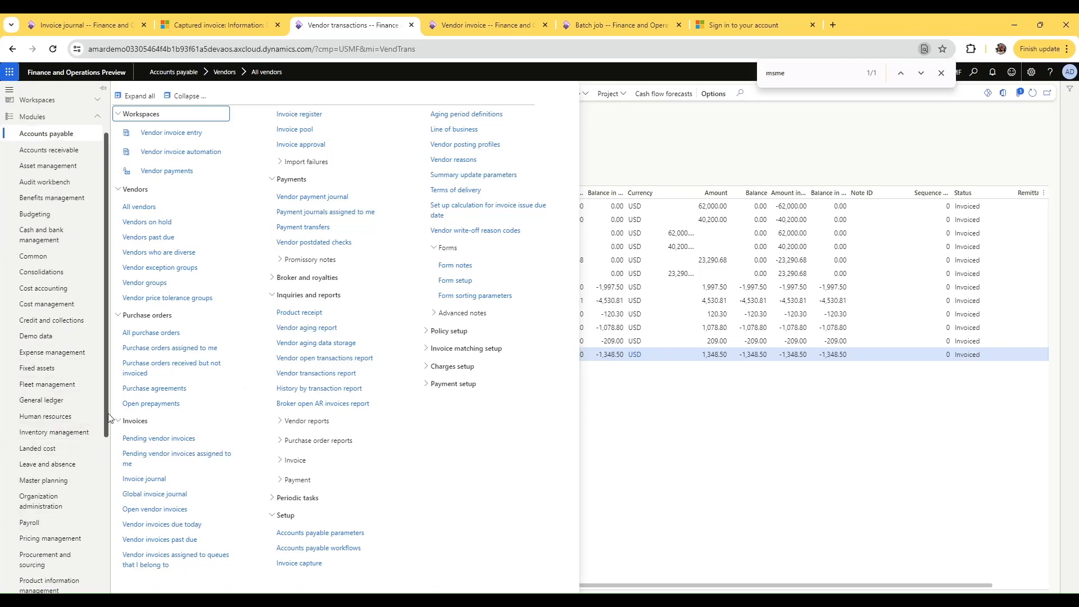
Step: Find Process automations within System administration and open it
scroll("down", 3)
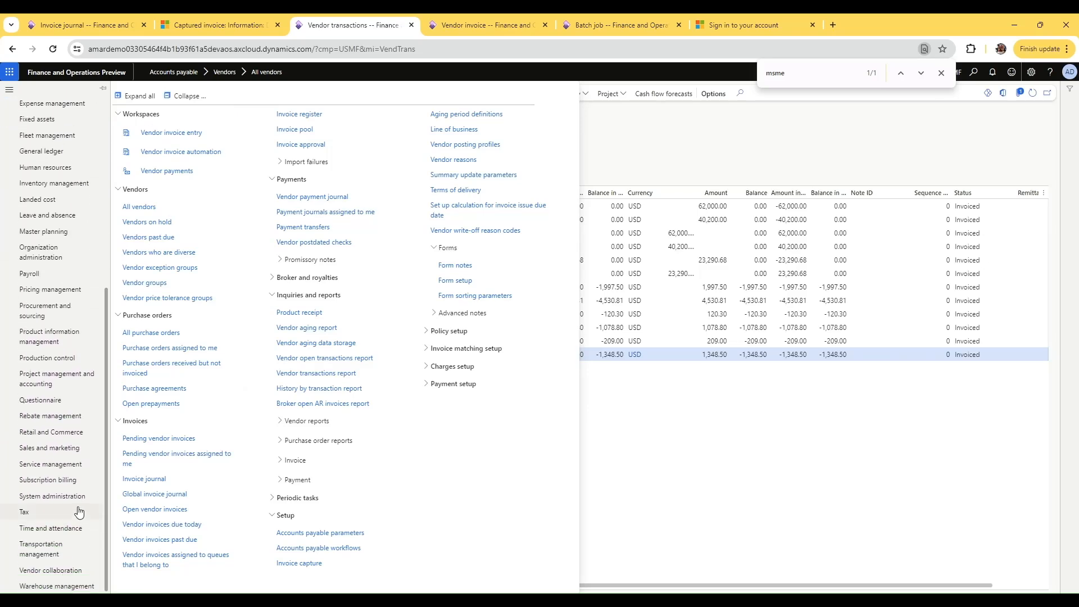
left_click(52, 496)
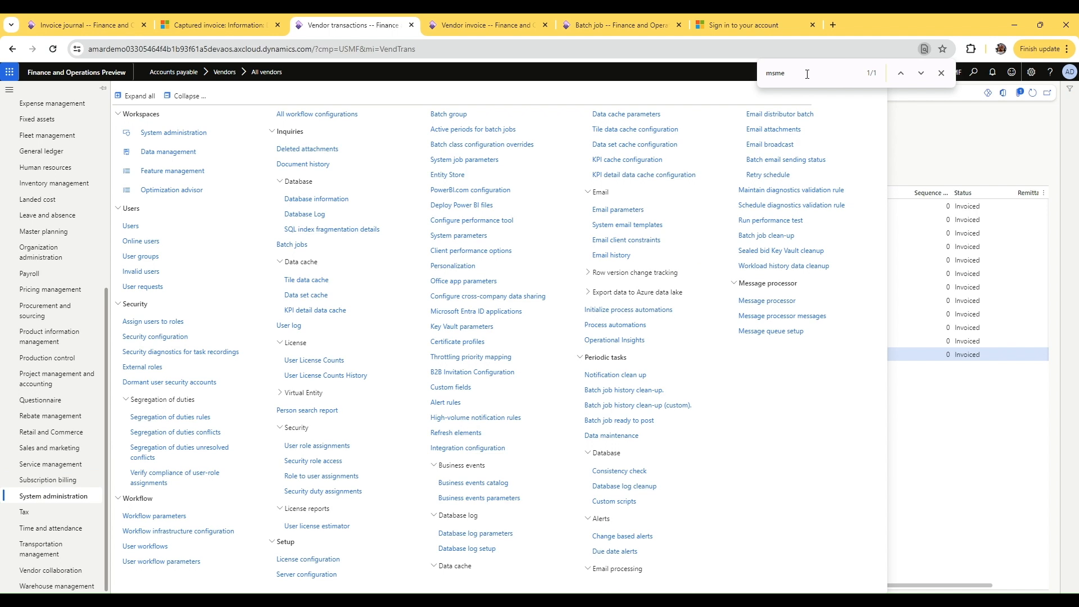
type("pro")
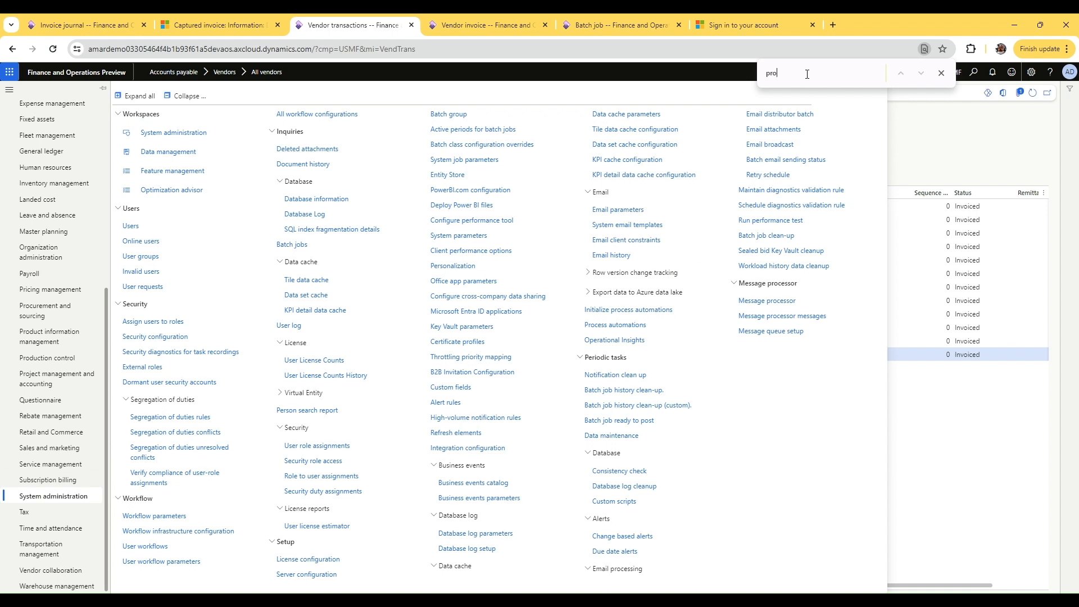
type("ce")
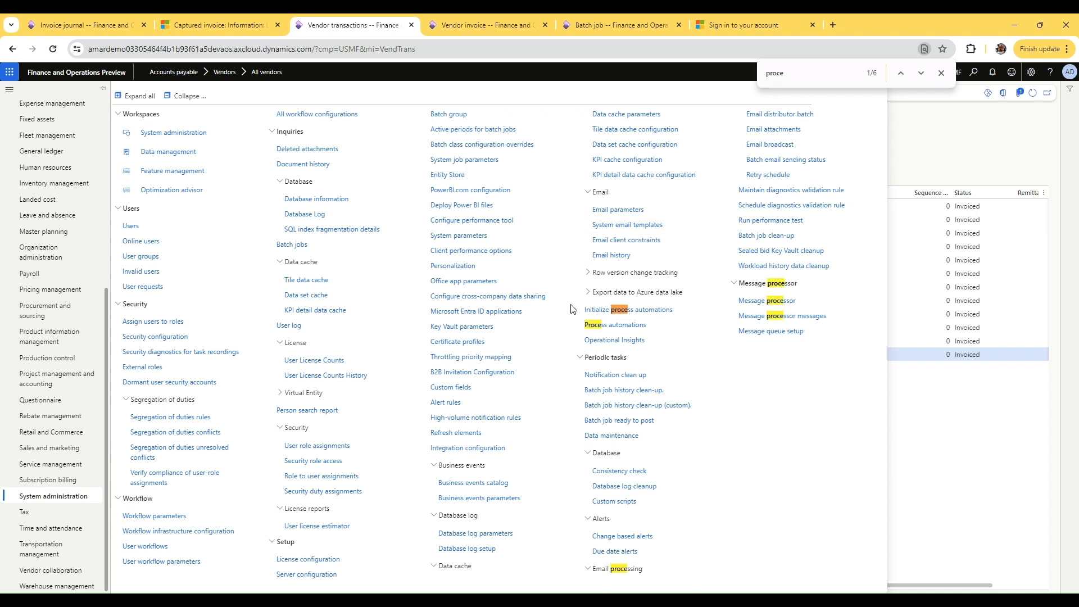
left_click(614, 326)
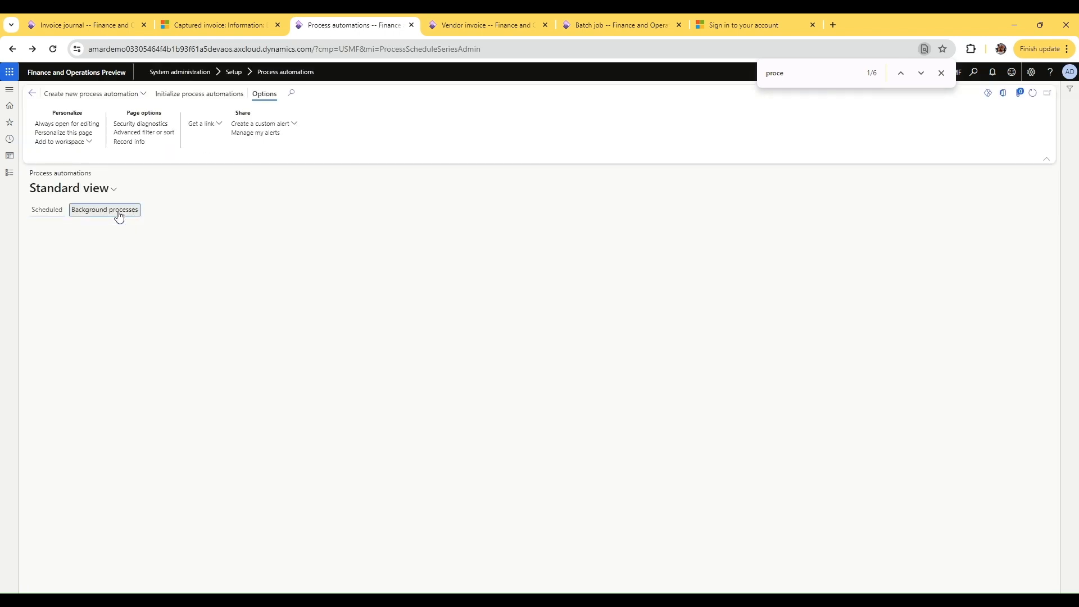
Step: Create a new process automation series of type Vendor payment proposal for company usmf
left_click(46, 210)
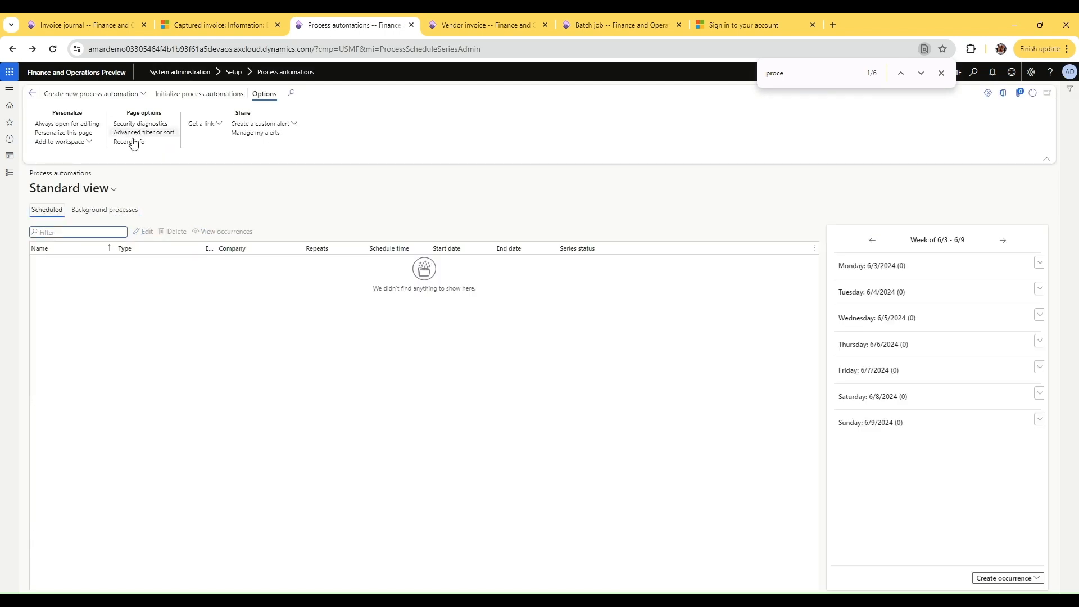
left_click(91, 93)
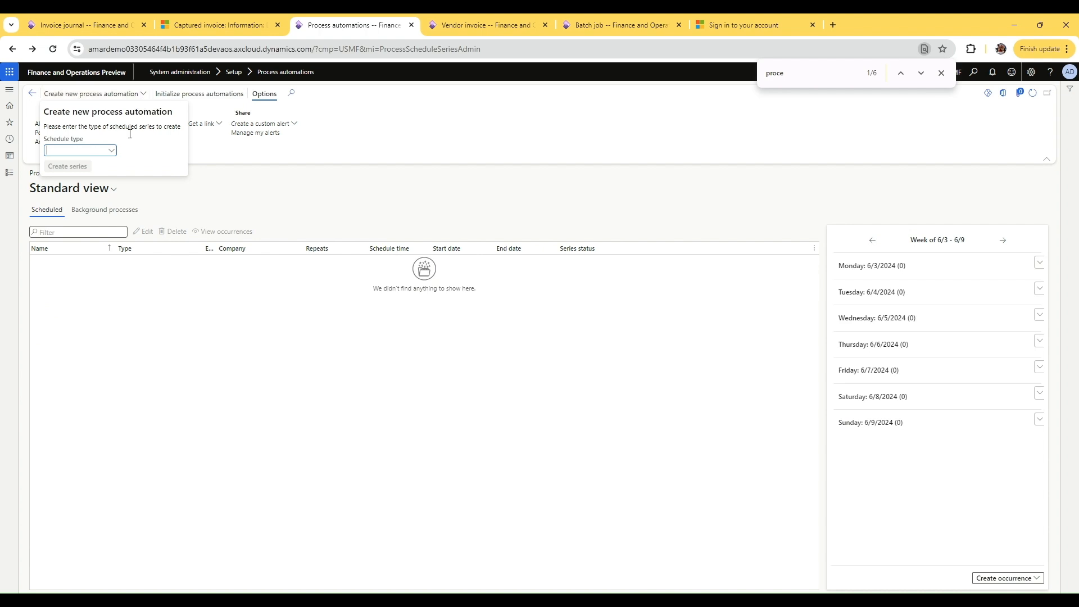
left_click(110, 150)
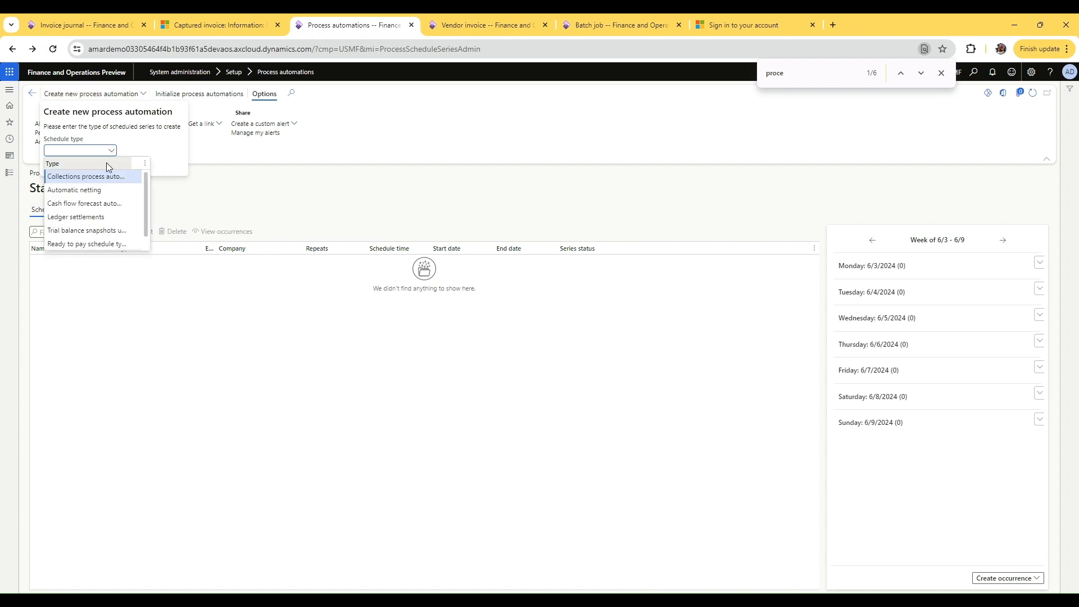
scroll("down", 3)
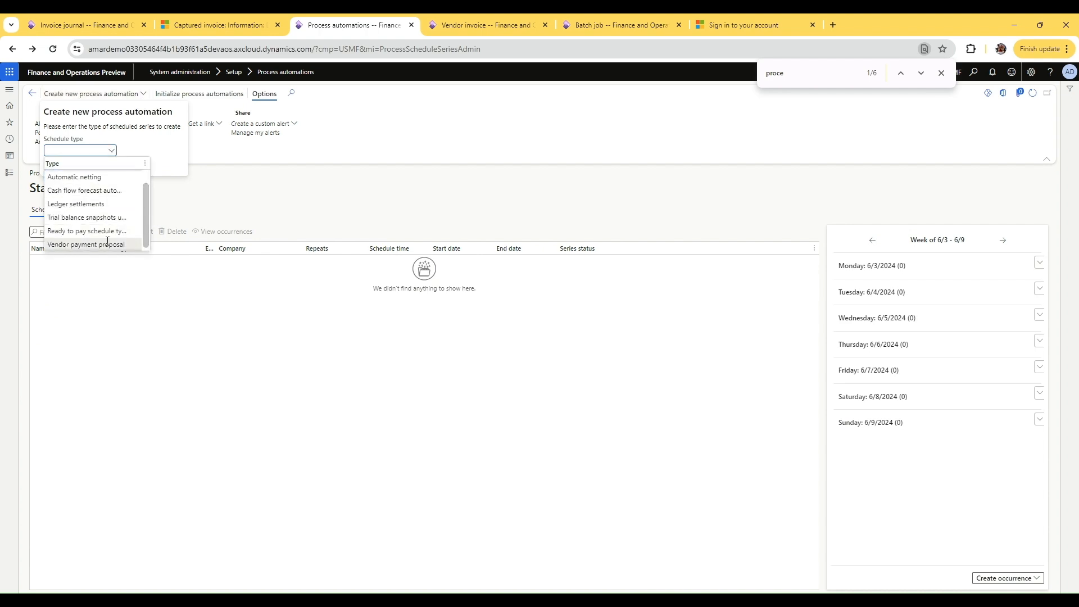
left_click(86, 244)
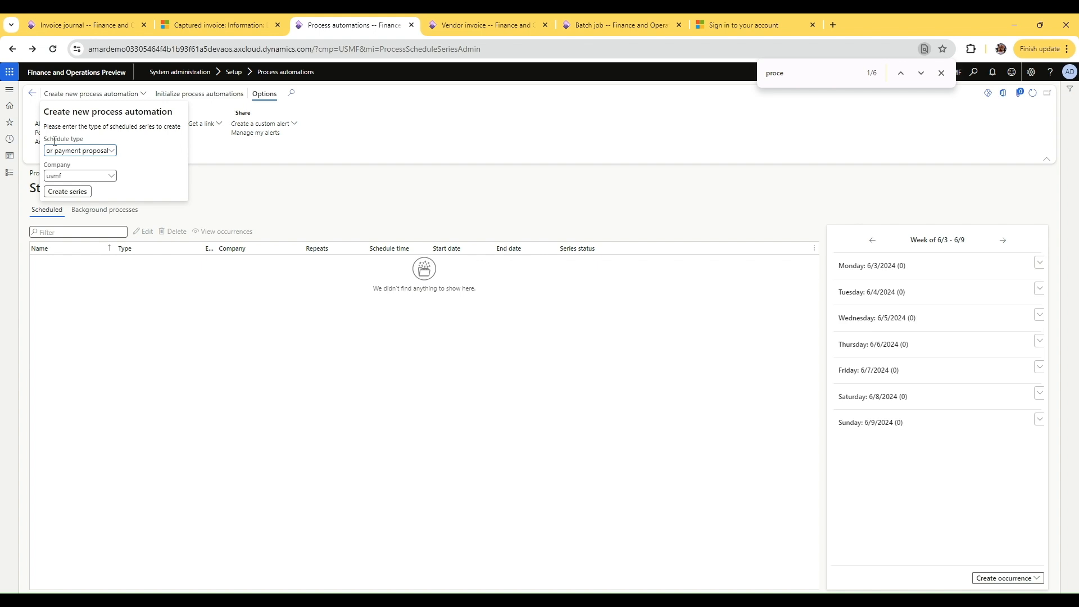
mouse_move(129, 152)
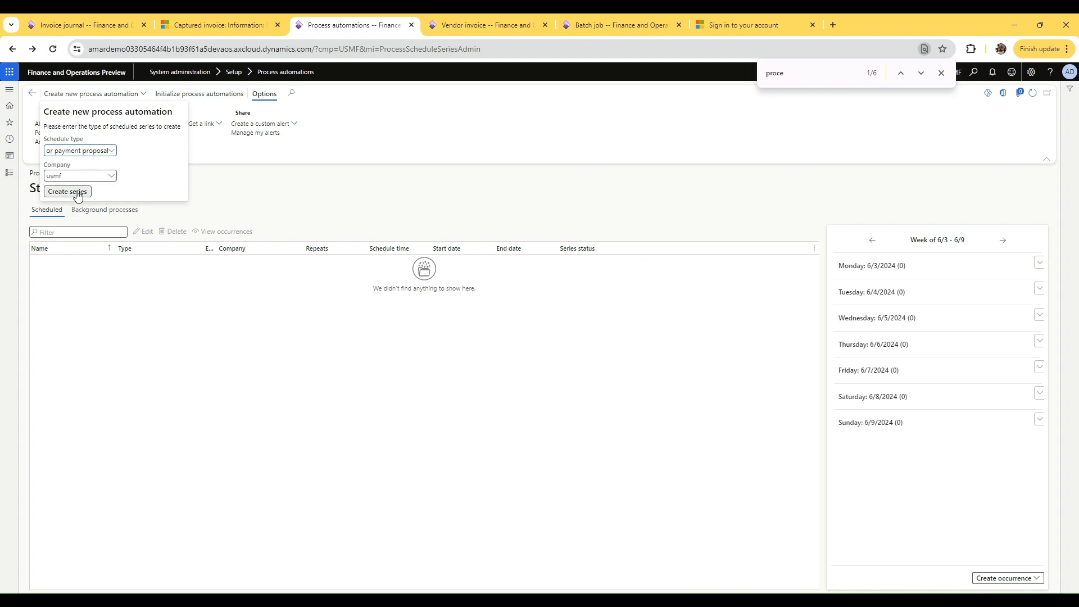
left_click(67, 191)
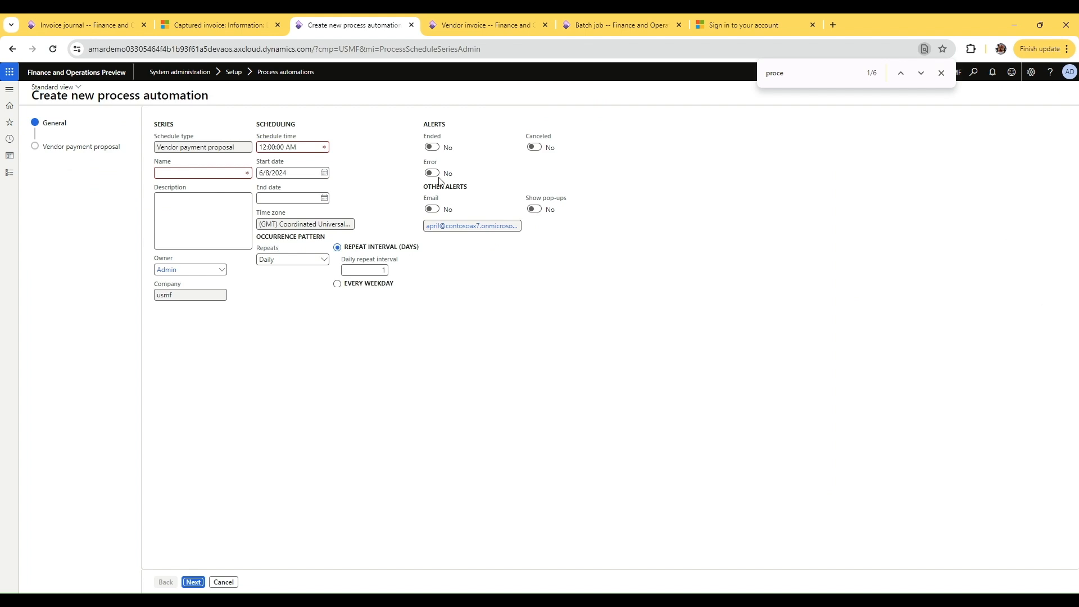
Step: Name the automation 'MSME pay early', described as paying these vendor invoices early
left_click(202, 173)
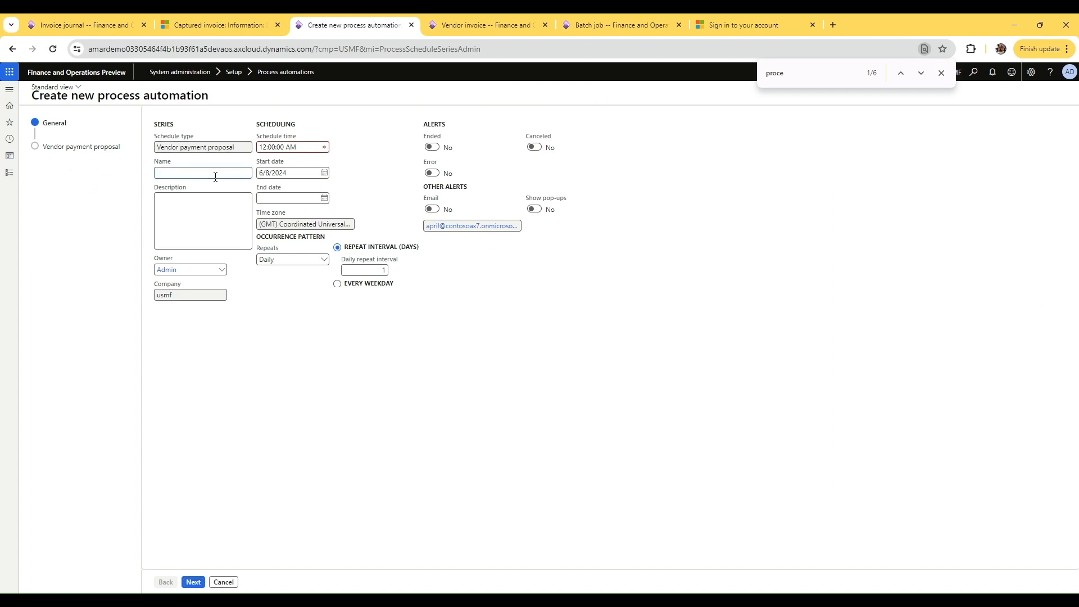
type("M")
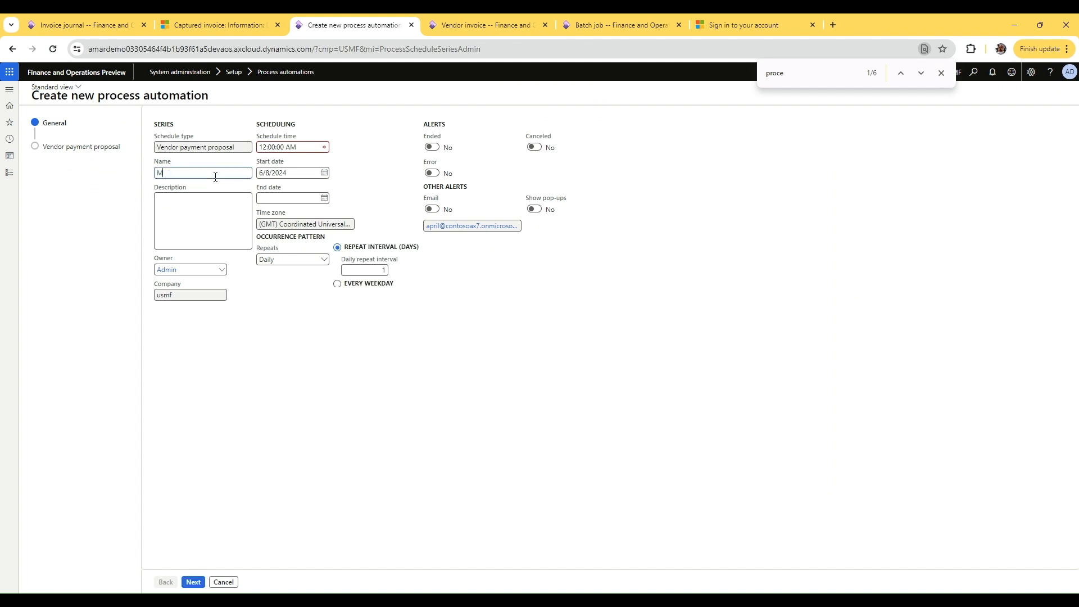
type("SME pay")
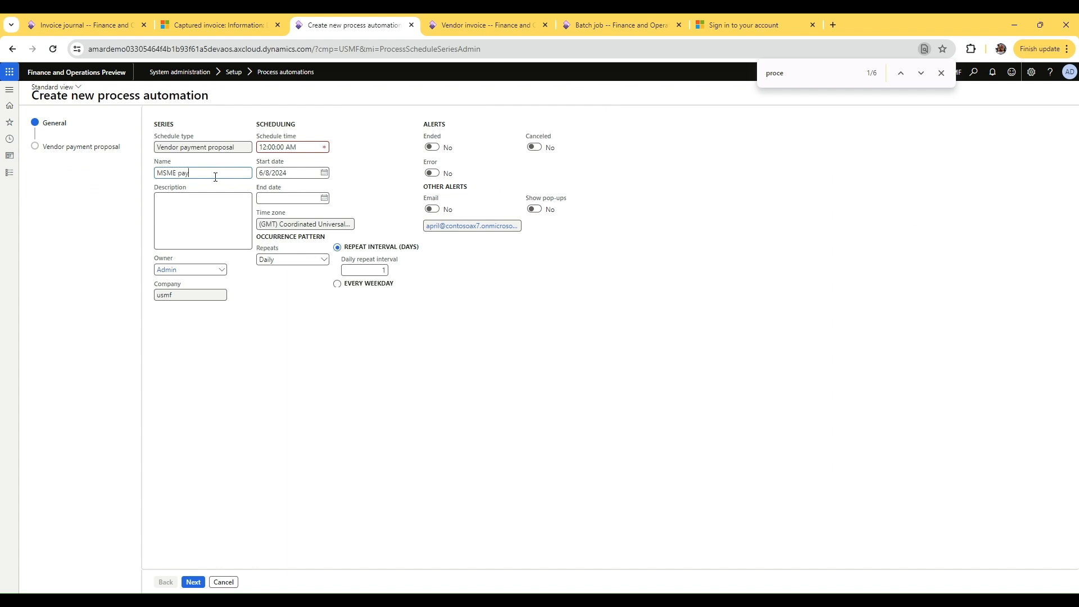
type("early")
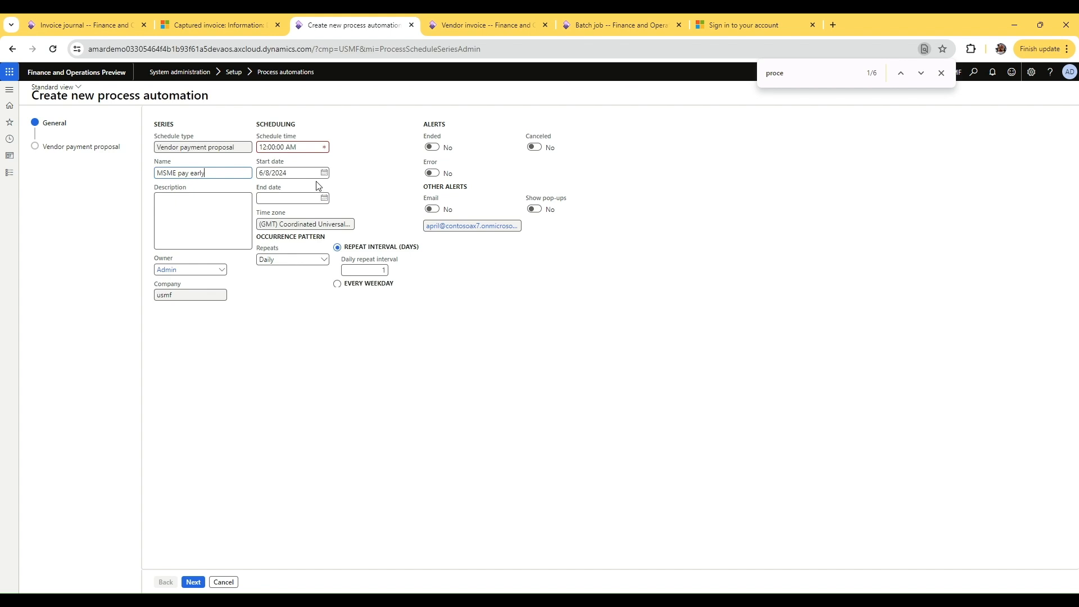
mouse_move(443, 276)
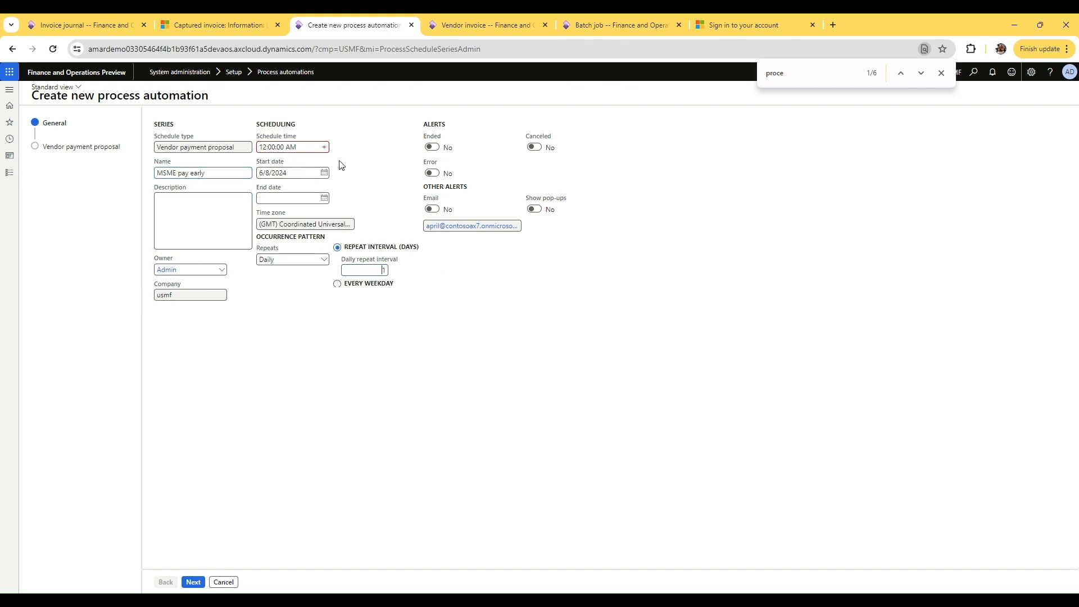
left_click(203, 220)
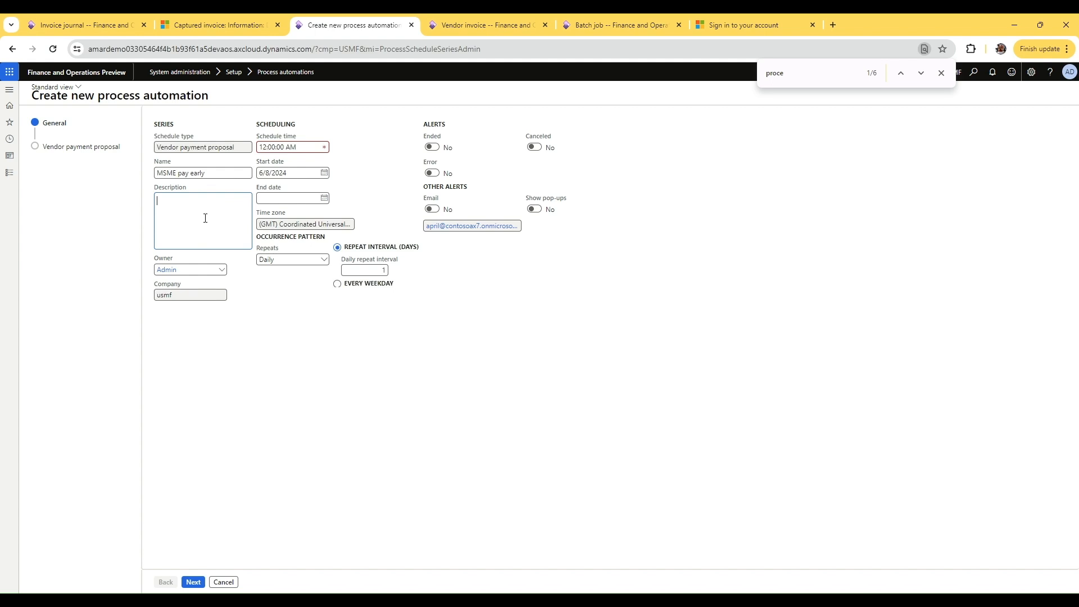
type("Priotity")
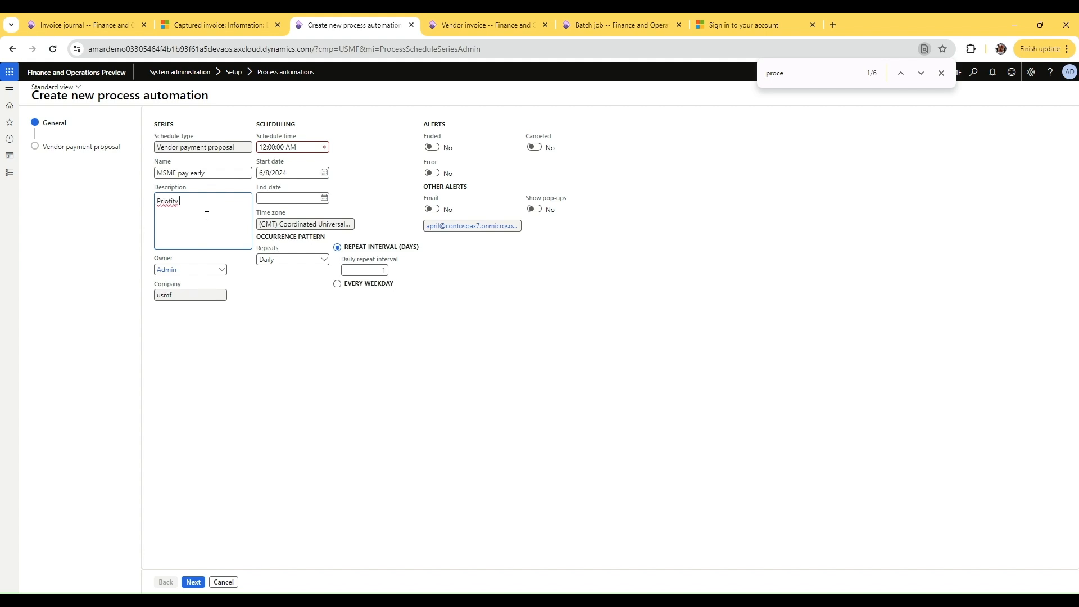
key("Backspace")
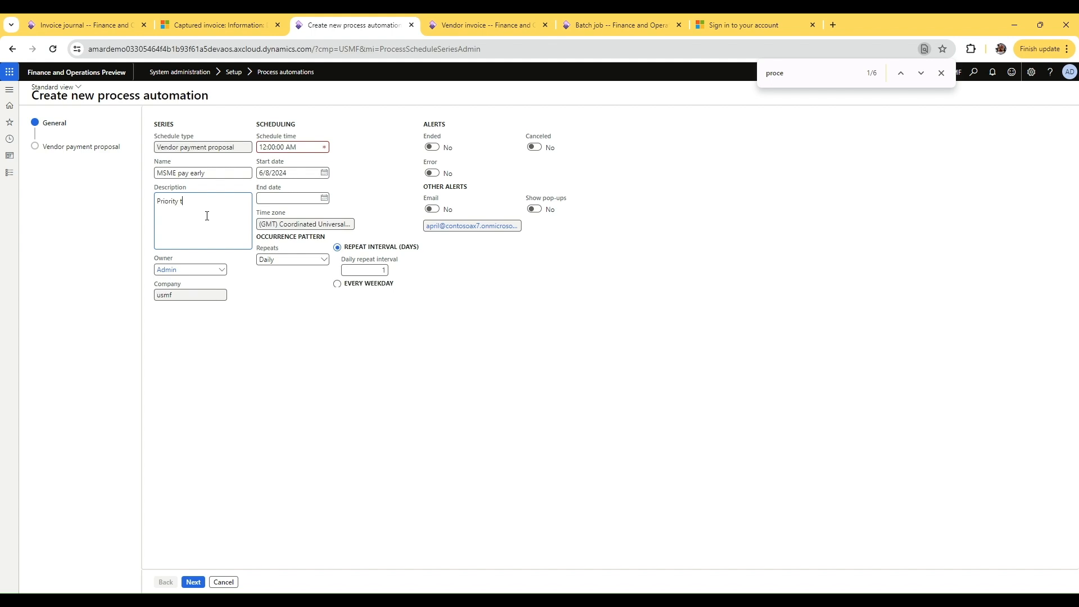
type("o pay")
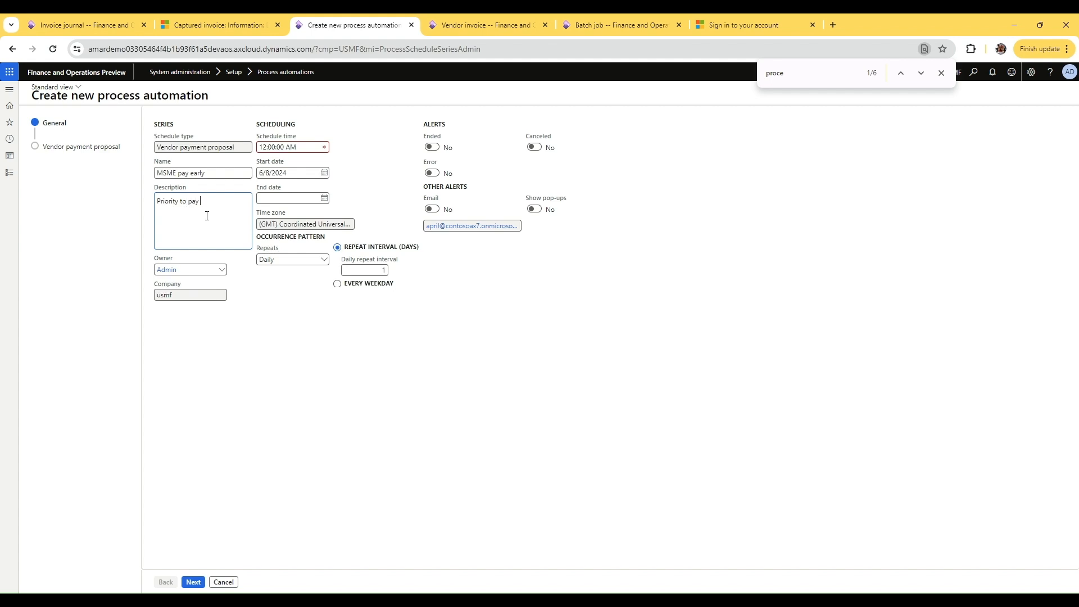
type("these vend")
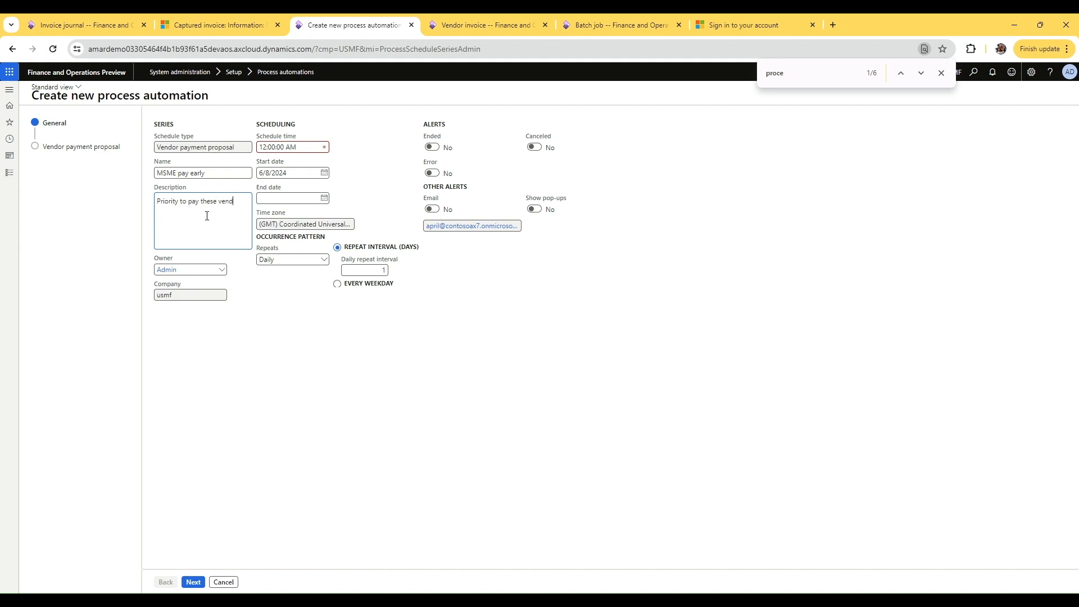
type("invoice")
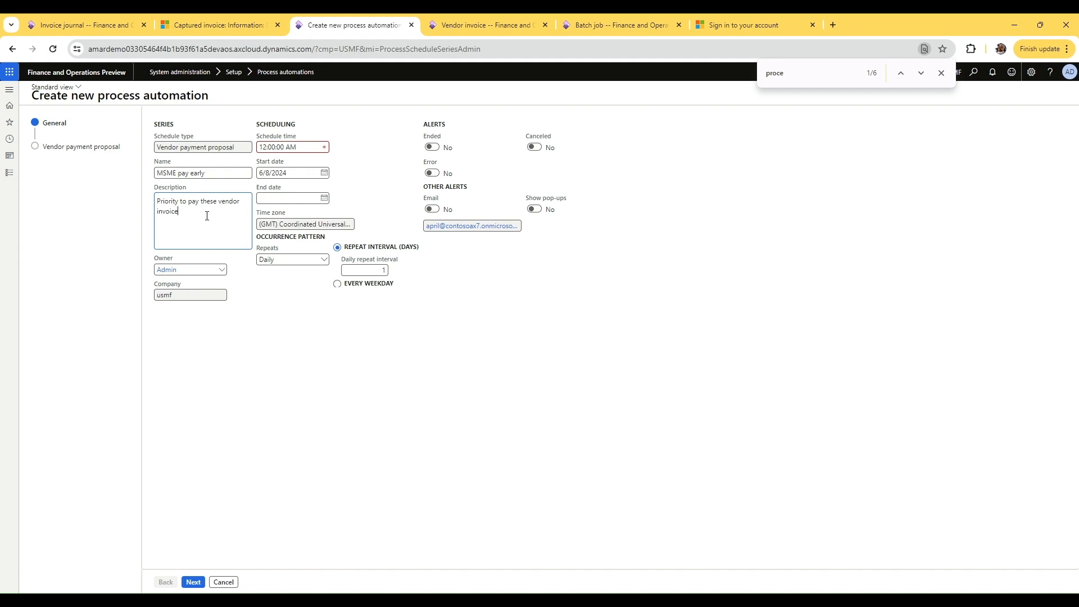
type("s early")
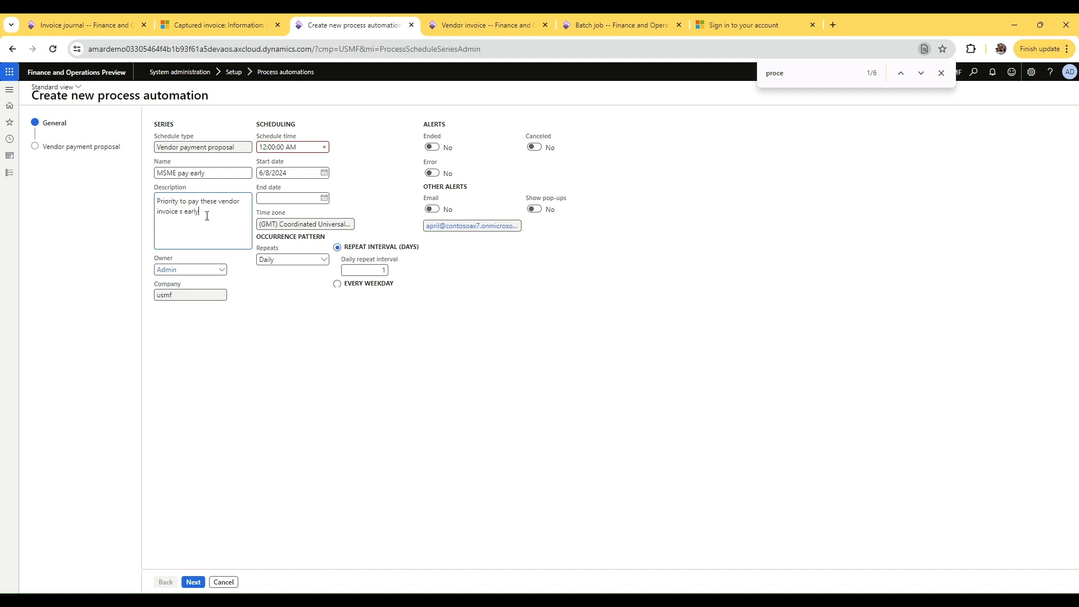
mouse_move(120, 270)
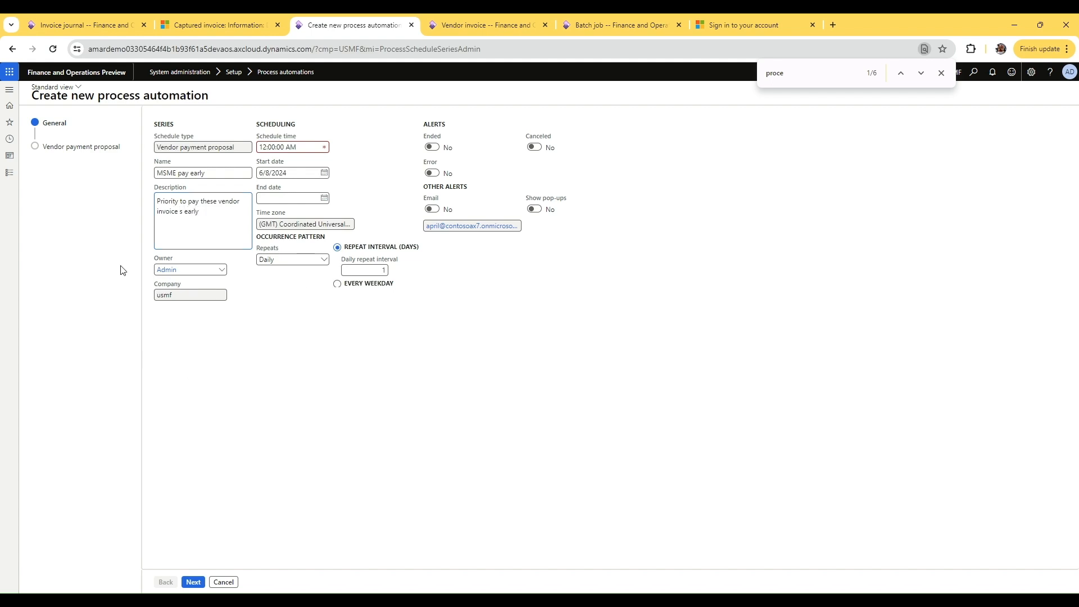
Step: Set the schedule time to 12:01 AM and advance to the proposal criteria
left_click(192, 582)
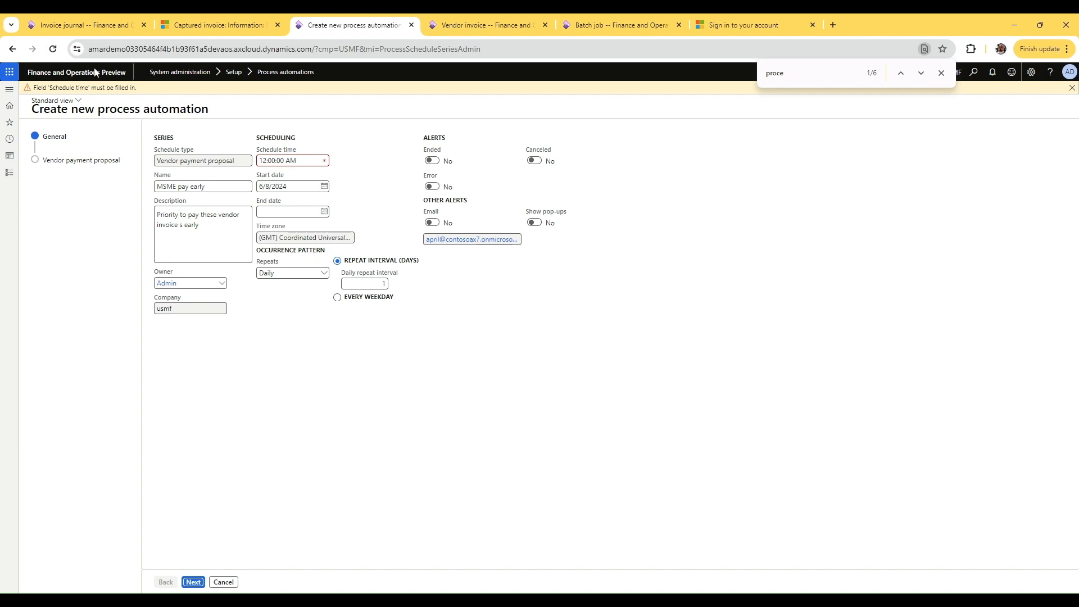
left_click(291, 160)
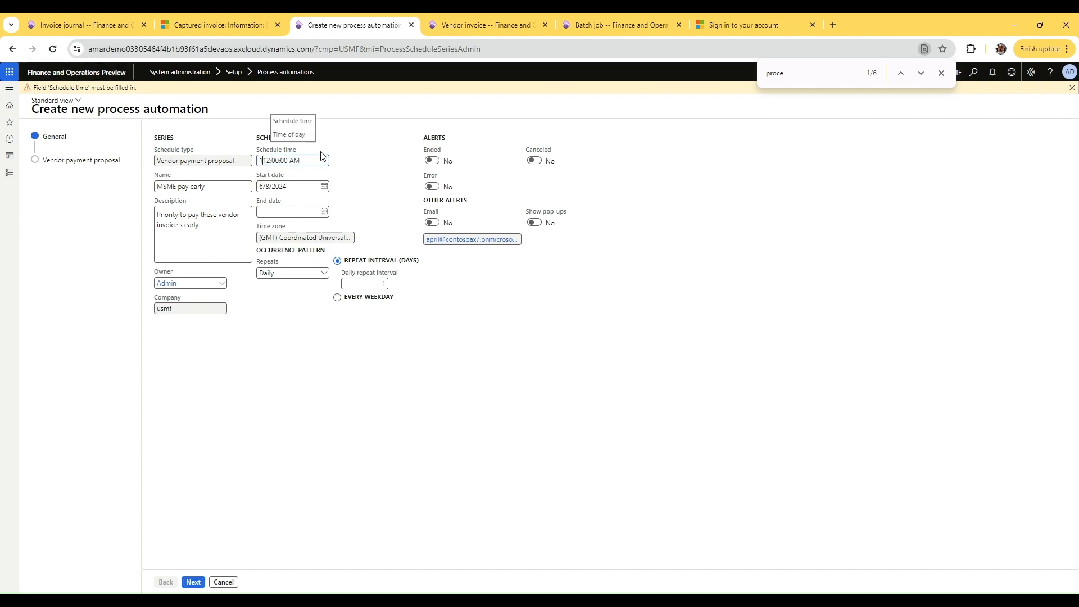
left_click(289, 187)
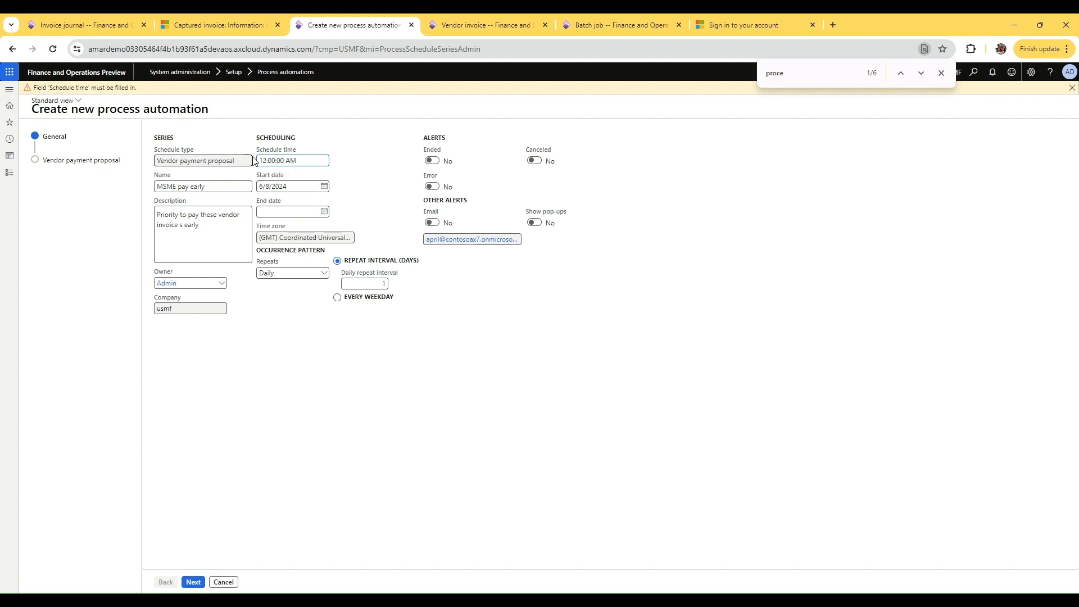
left_click(291, 160)
type("1")
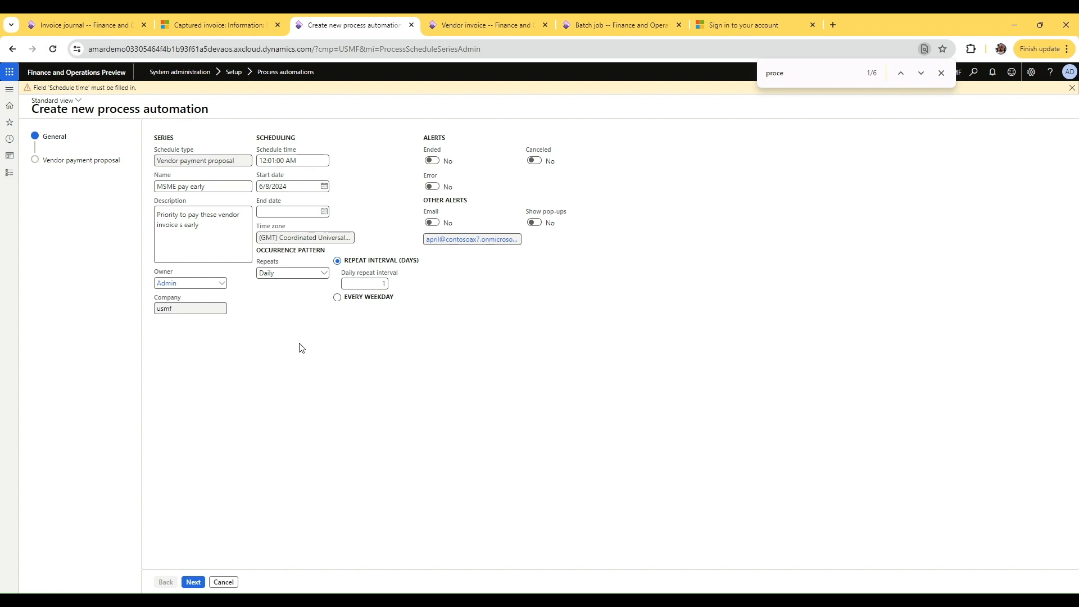
mouse_move(172, 540)
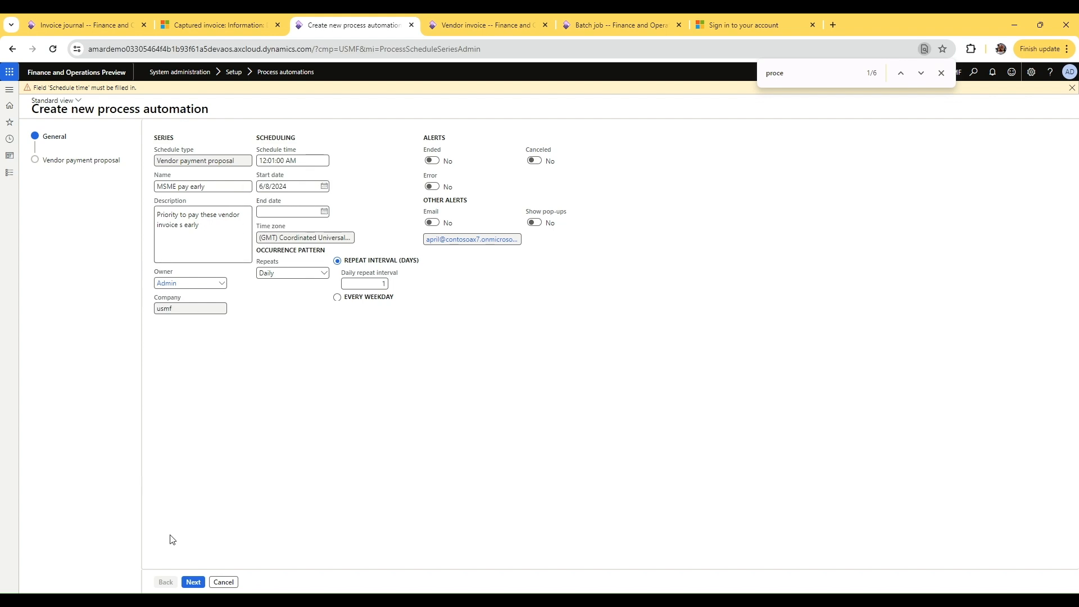
left_click(193, 582)
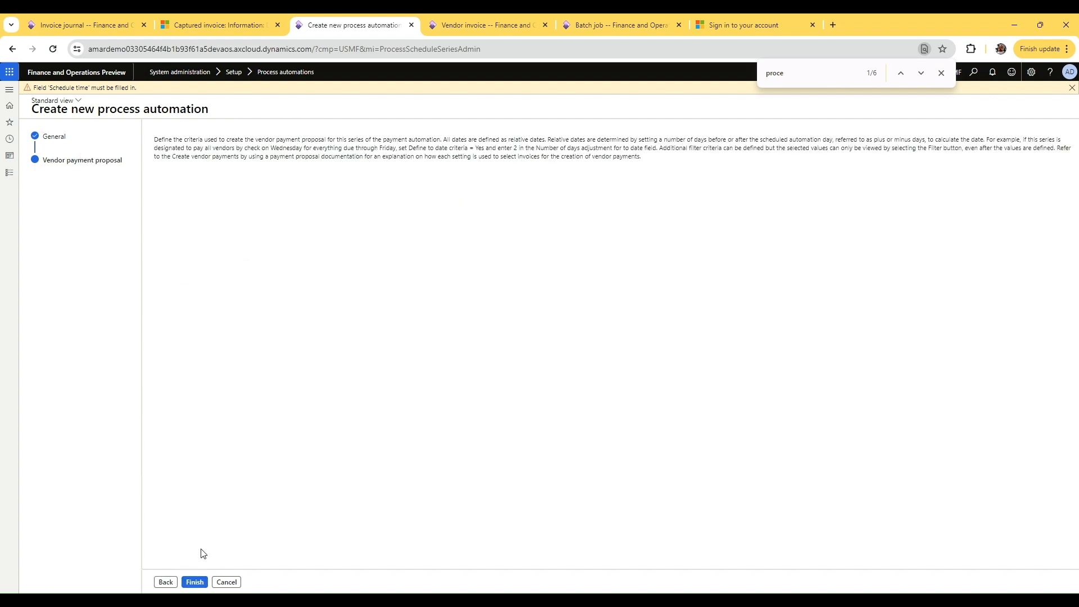
Step: Use journal VendPay and enable to-date and minimum payment date criteria at 3 days
left_click(82, 160)
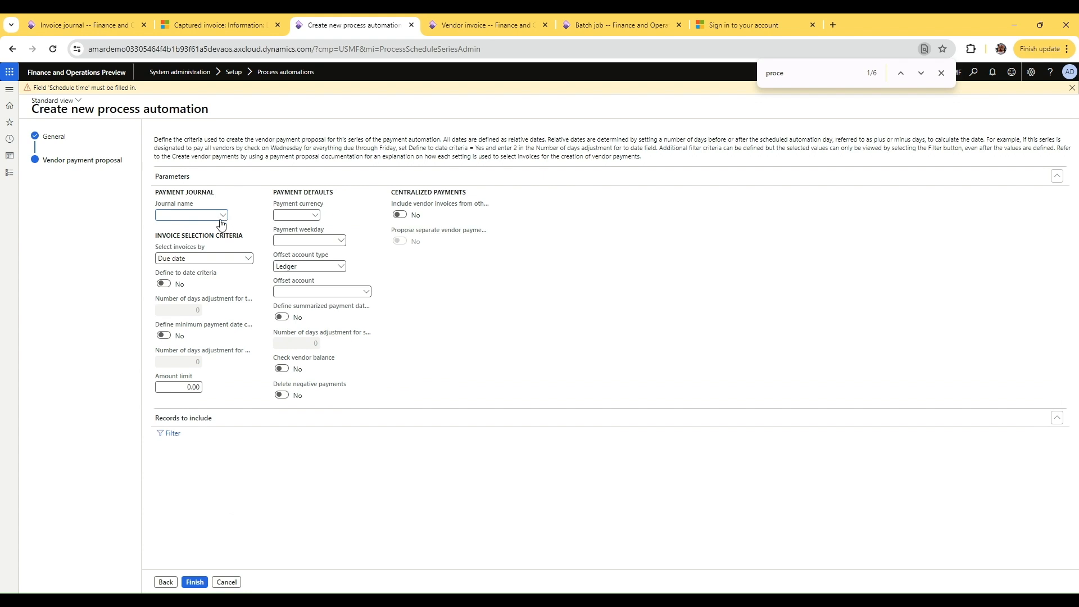
left_click(221, 214)
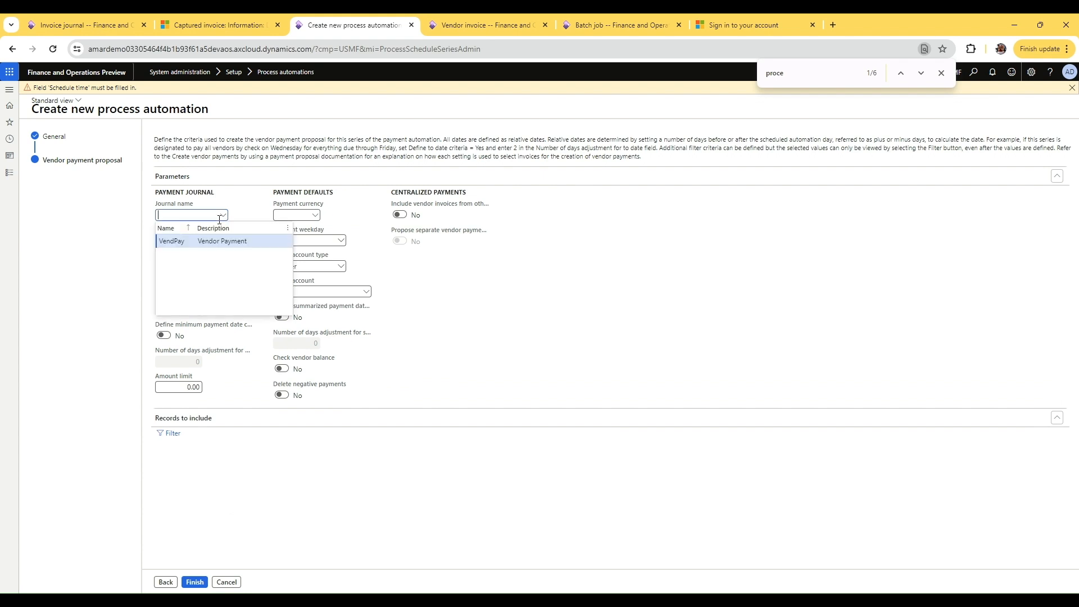
left_click(171, 241)
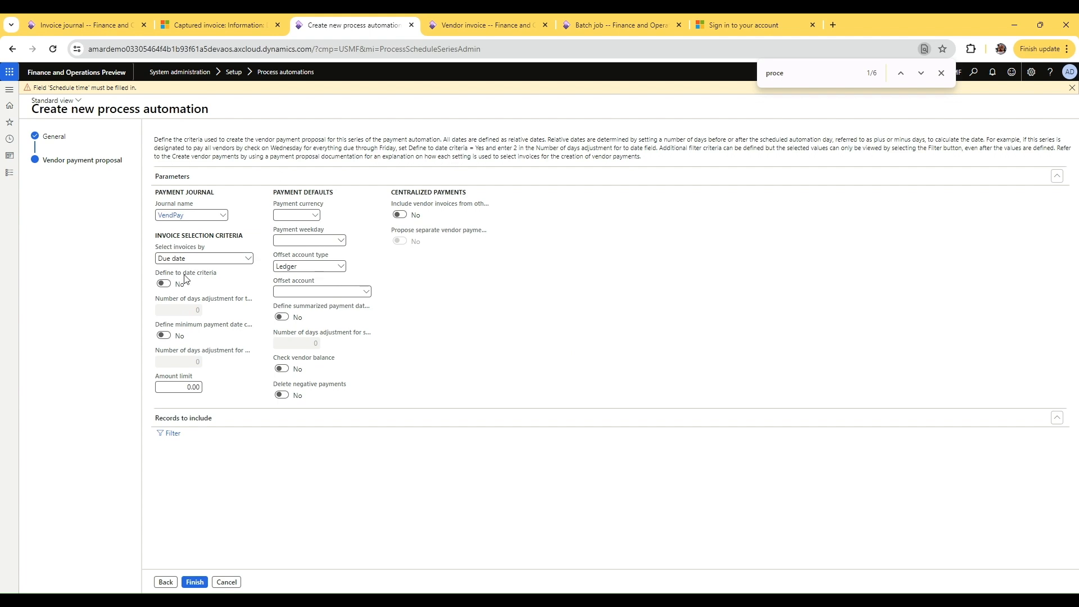
left_click(163, 283)
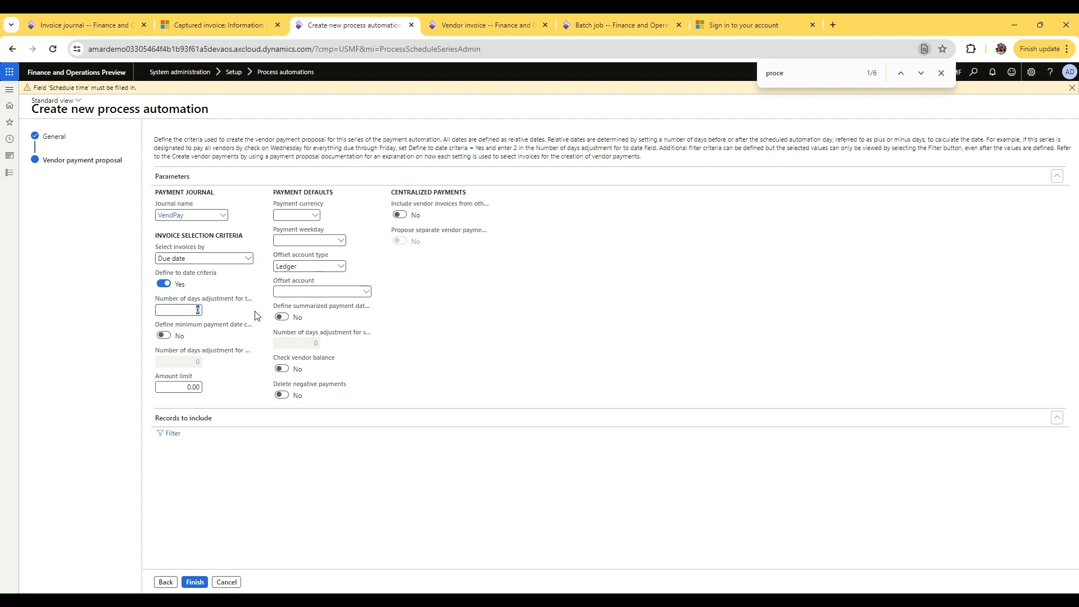
left_click(163, 335)
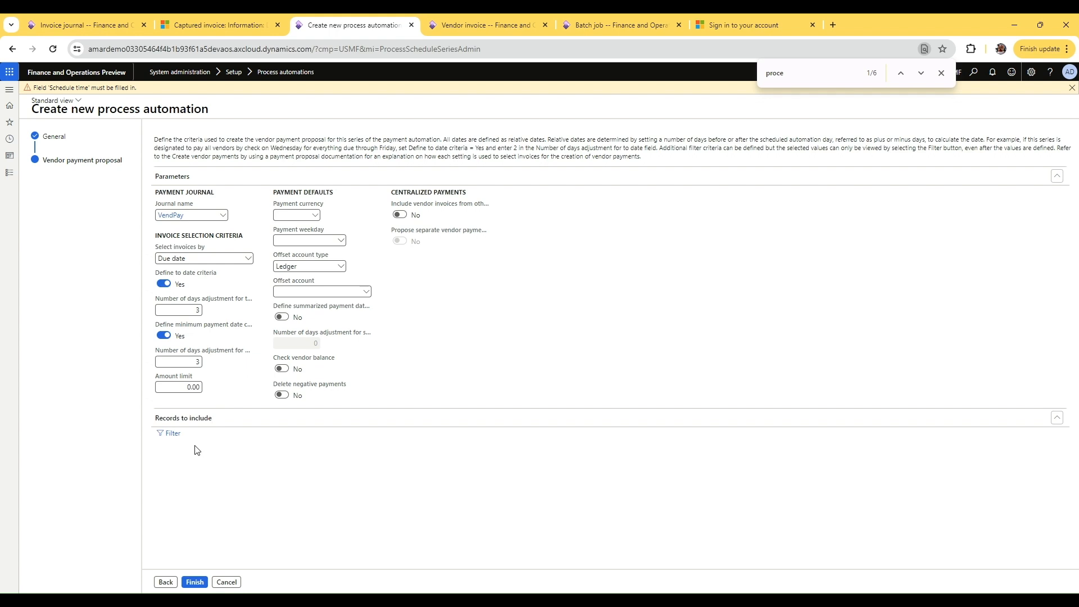
left_click(195, 581)
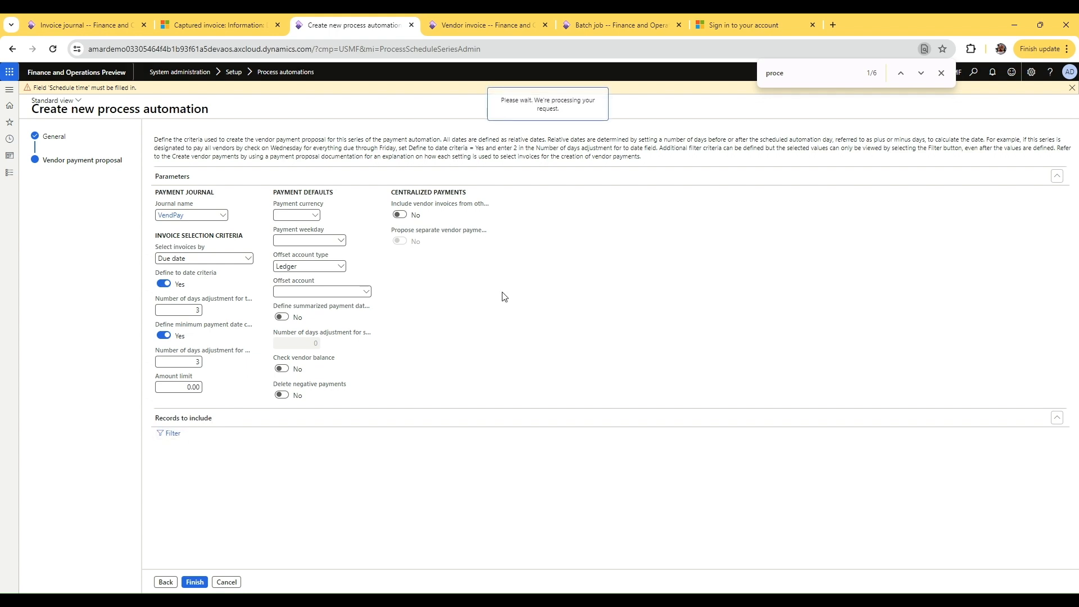
left_click(172, 433)
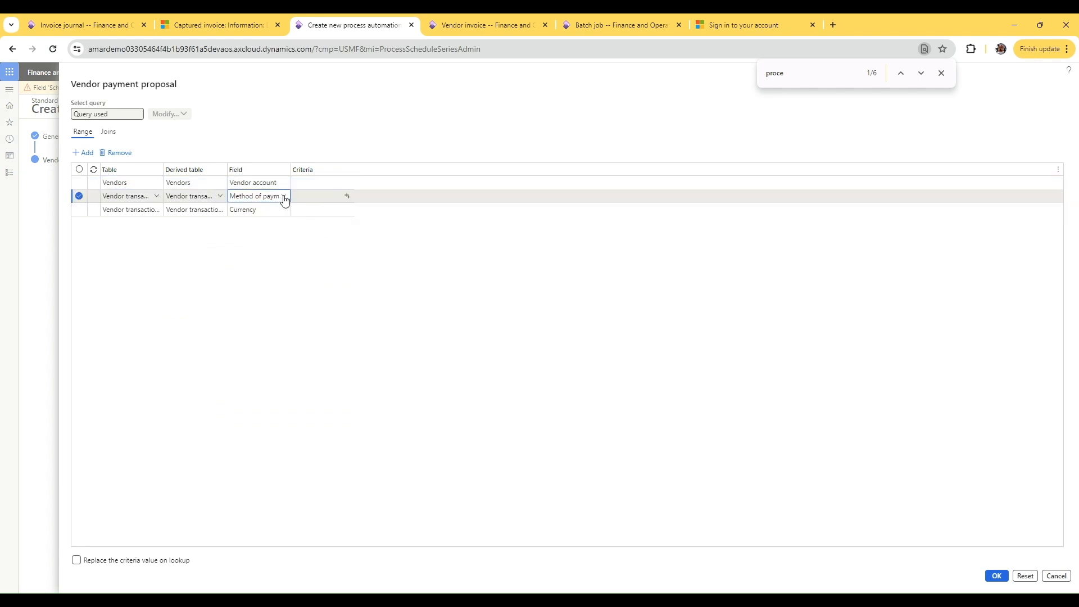
Step: Replace the query range with MSME Code equal to Vadla-00003 and confirm
left_click(282, 196)
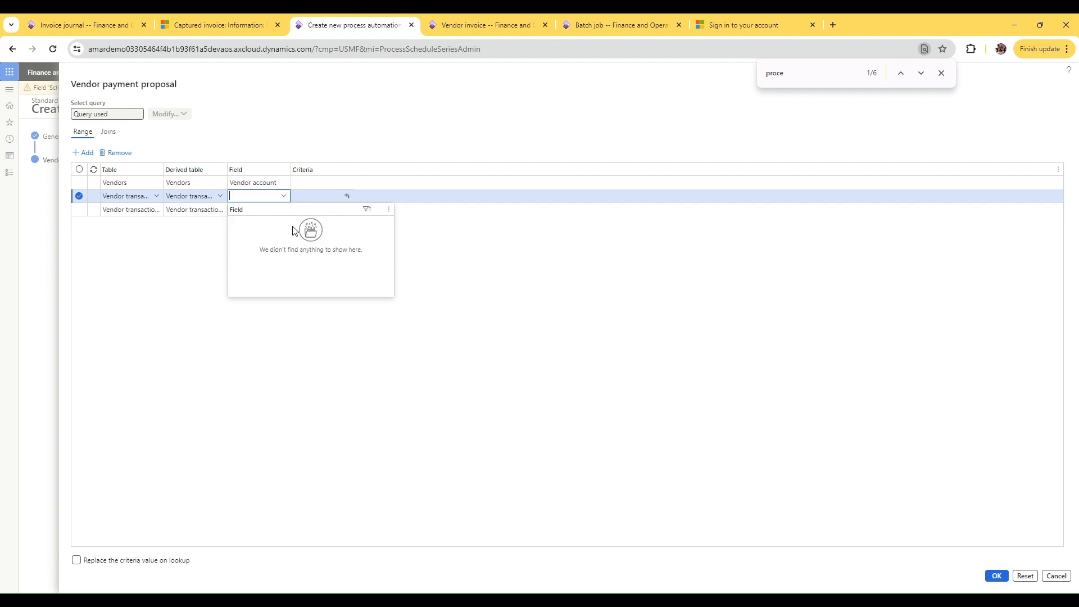
type("msme")
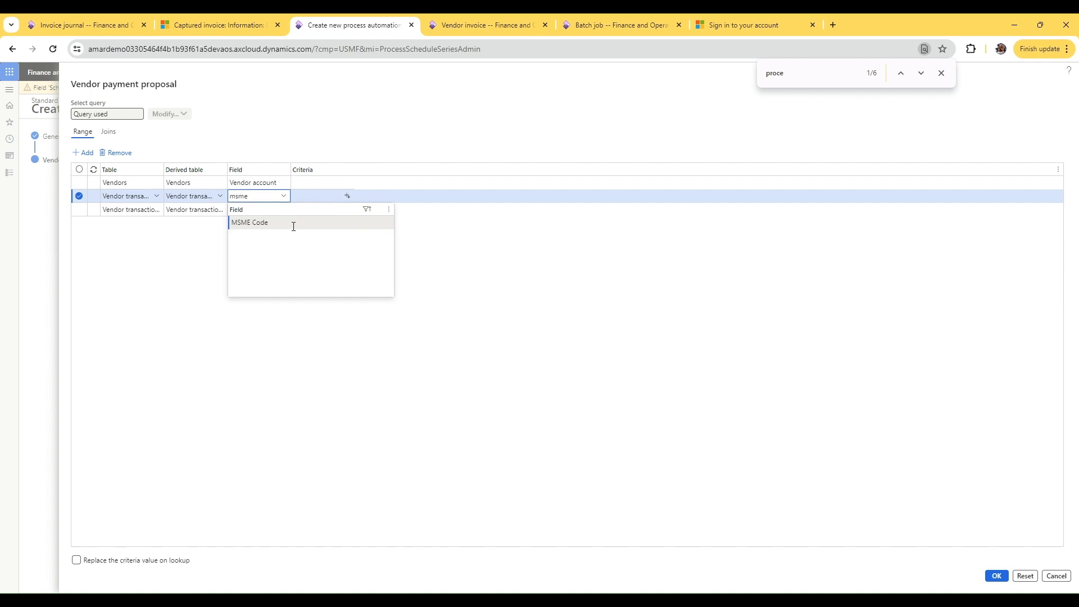
left_click(249, 221)
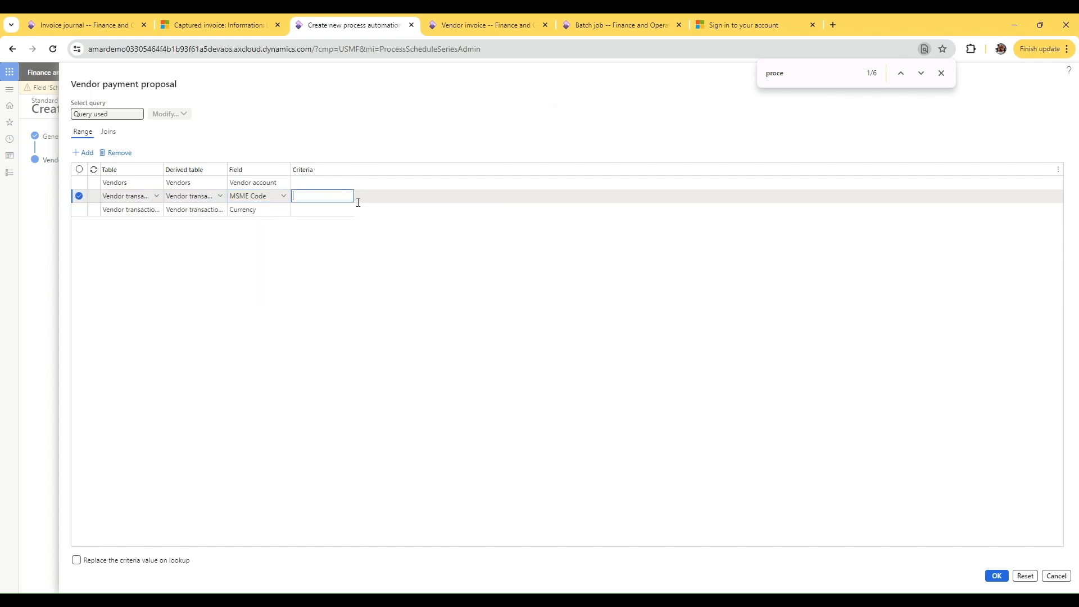
mouse_move(372, 204)
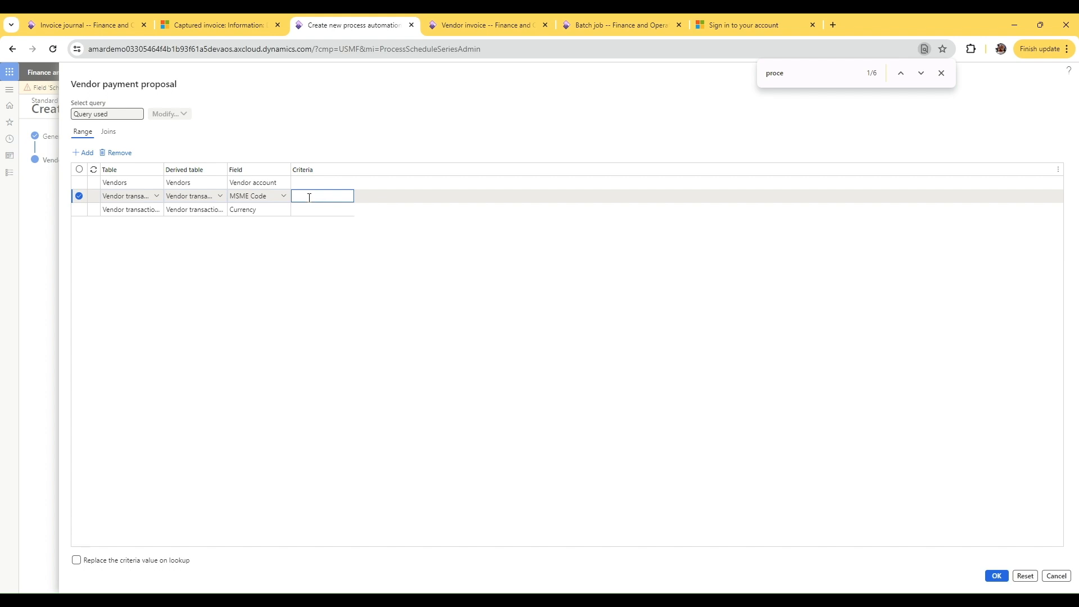
type("Vadla-00003")
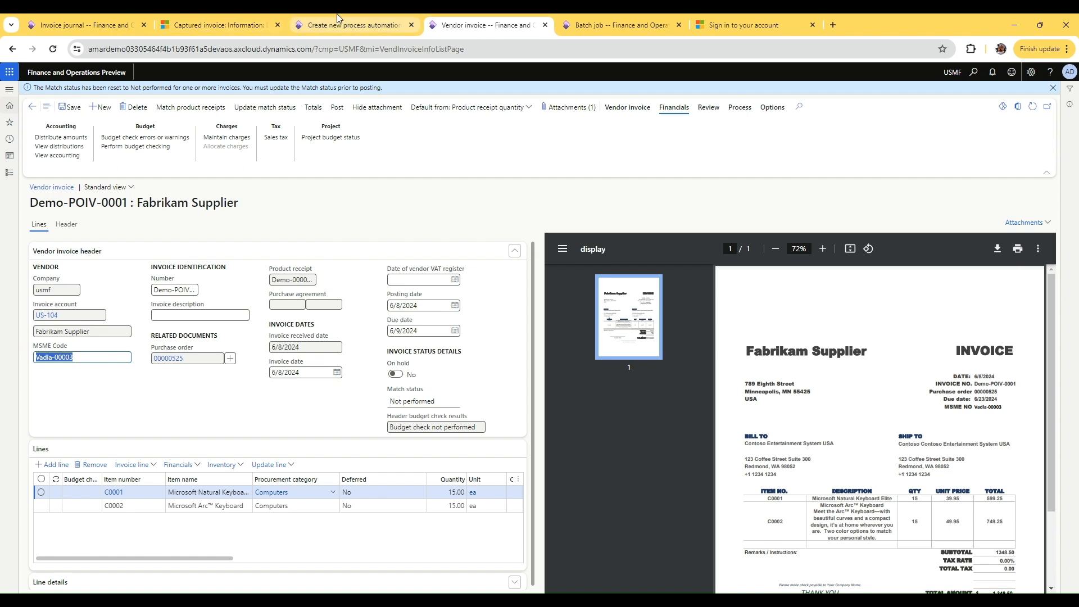
left_click(351, 25)
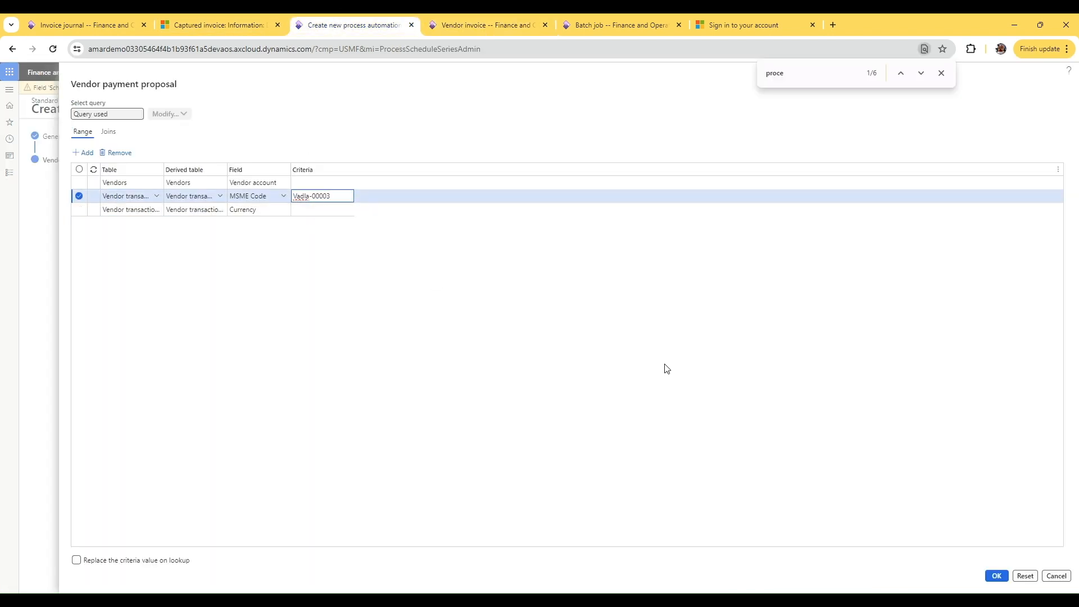
left_click(995, 575)
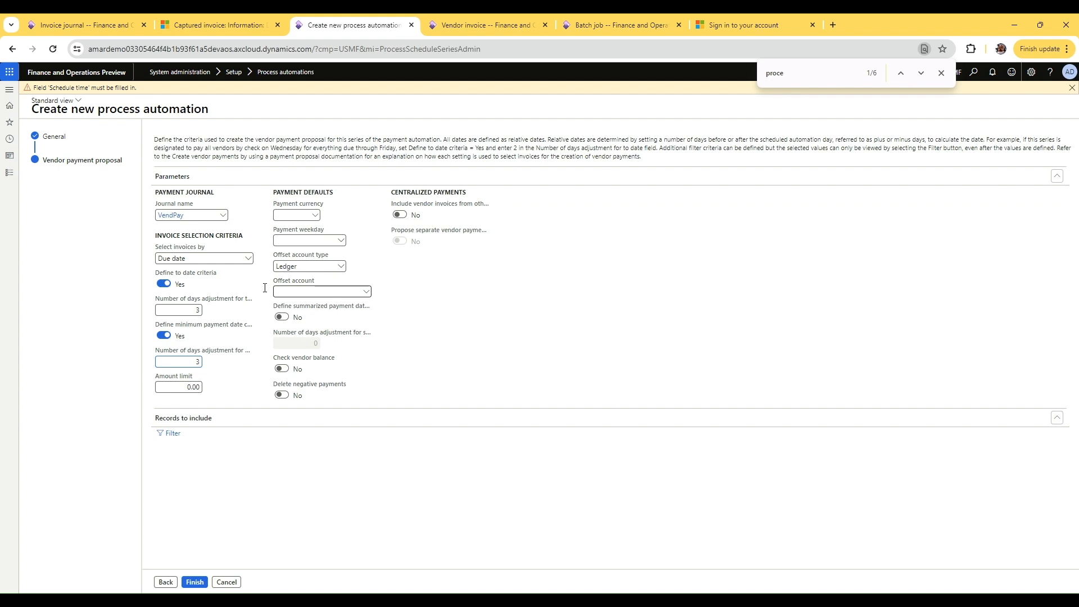
mouse_move(200, 413)
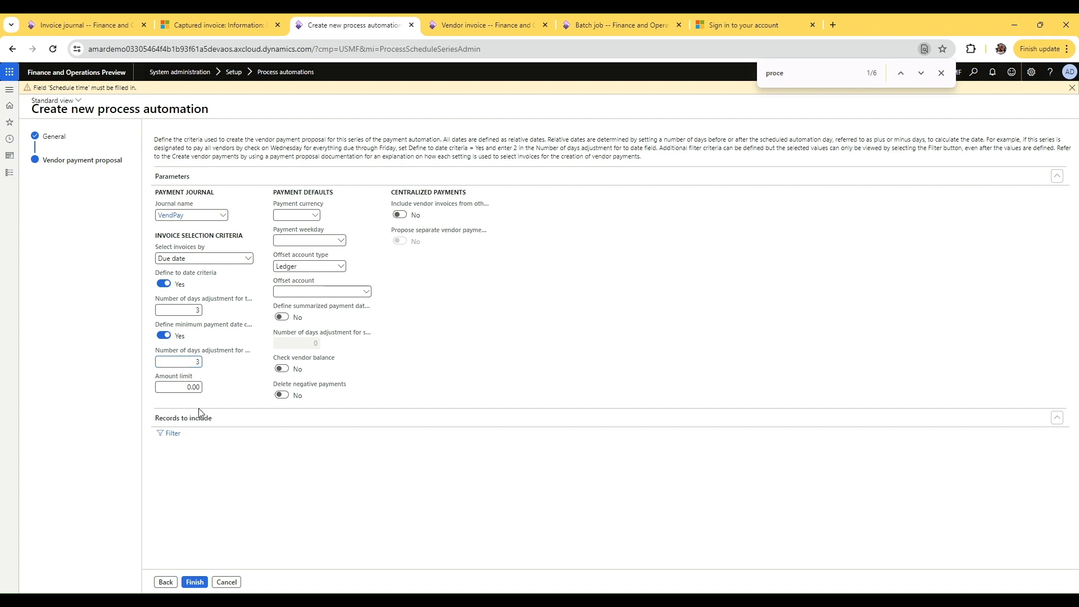
Step: Finish the MSME pay early automation wizard and open Saturday's occurrence options
left_click(194, 586)
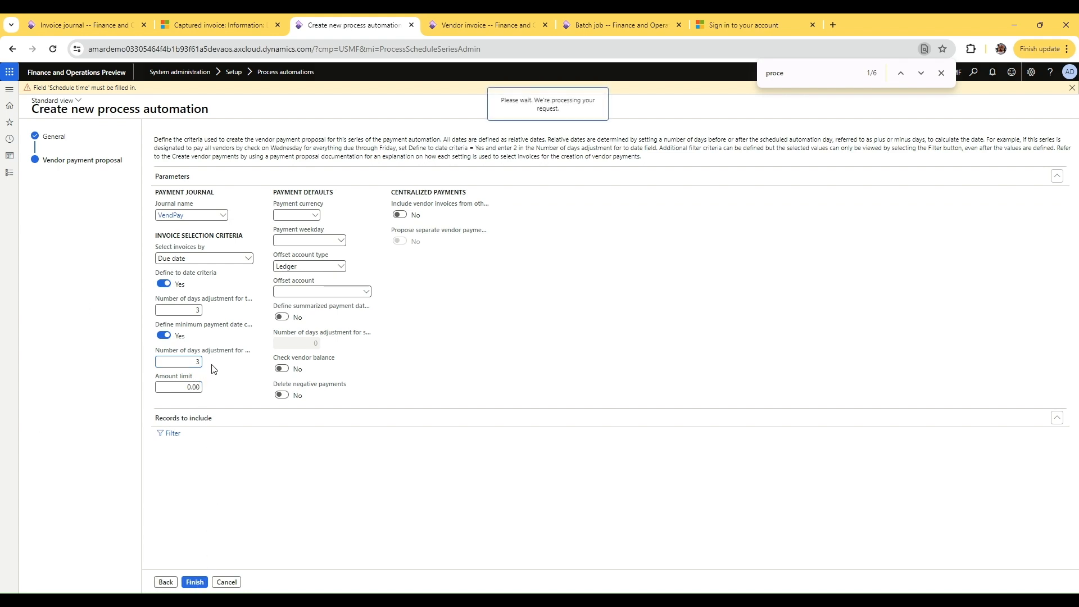
left_click(194, 582)
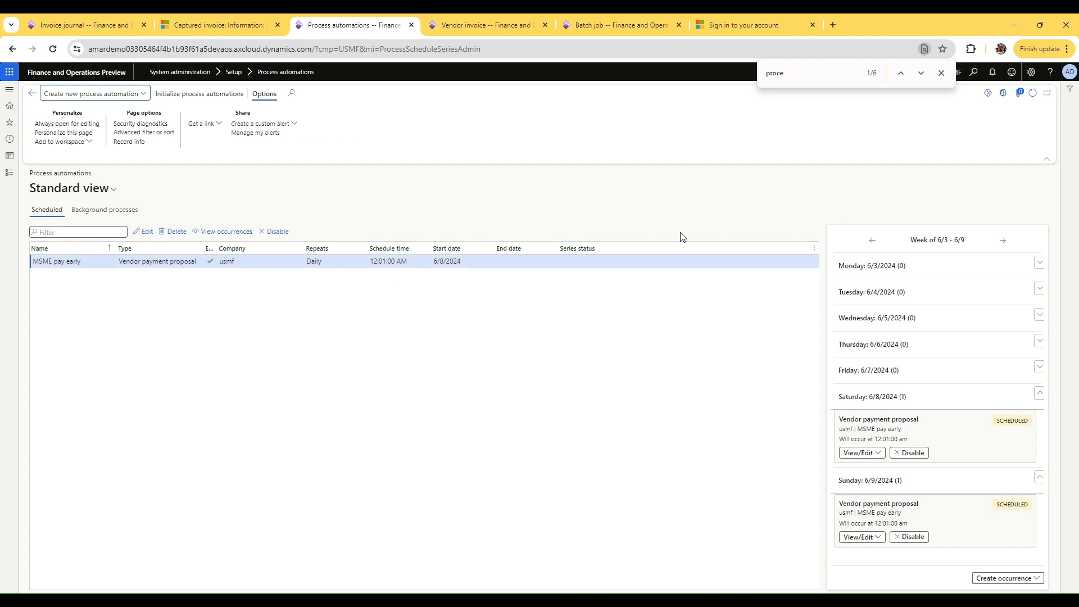
mouse_move(975, 416)
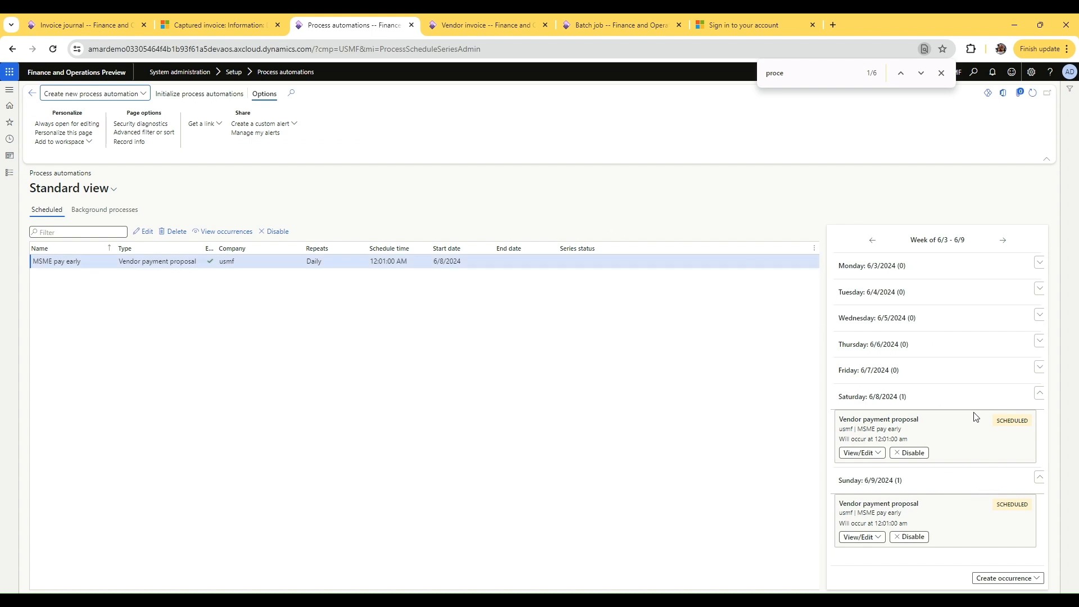
mouse_move(859, 453)
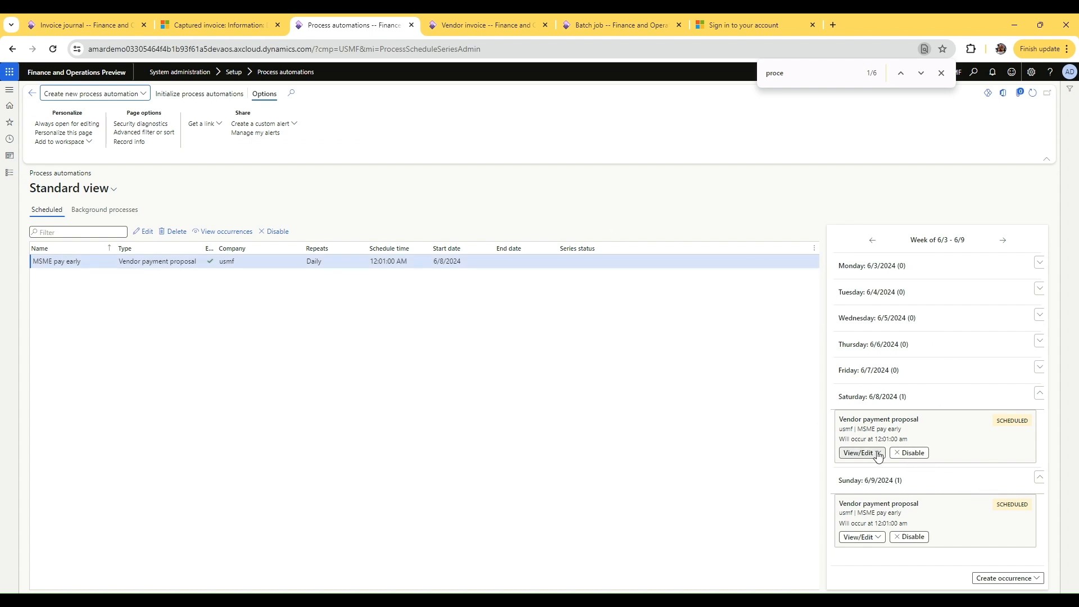
left_click(858, 451)
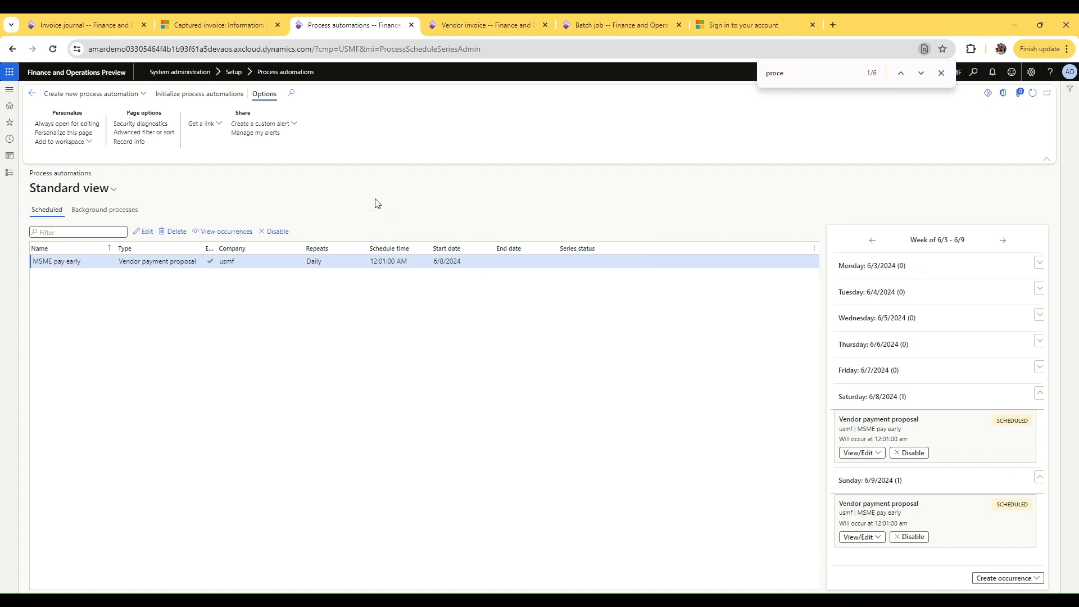
Step: Move the Saturday occurrence's scheduled date to Thursday, June 6, 2024
left_click(858, 453)
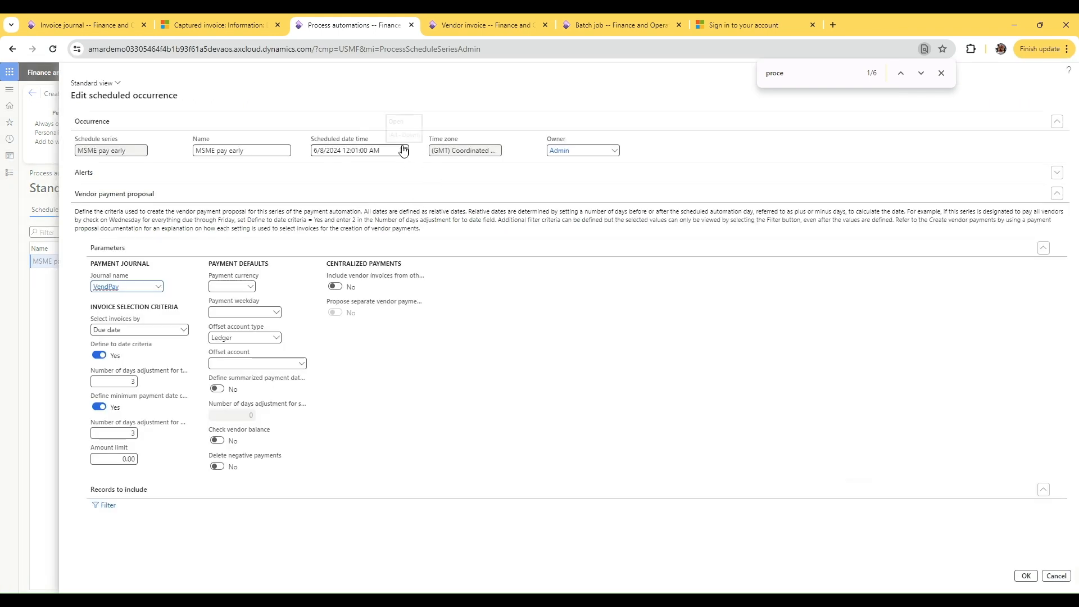
left_click(402, 150)
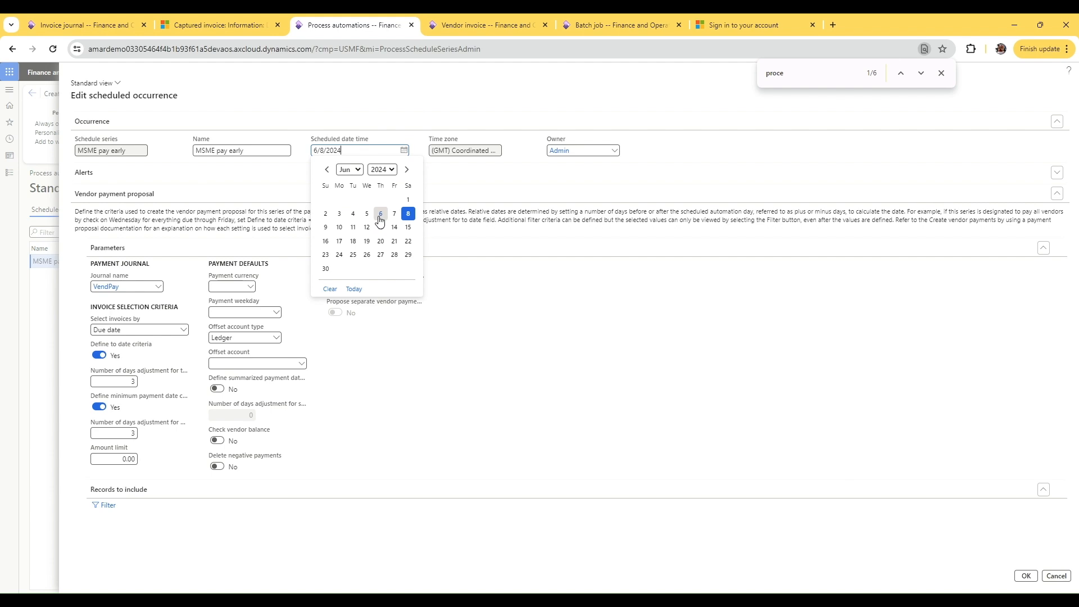
left_click(380, 213)
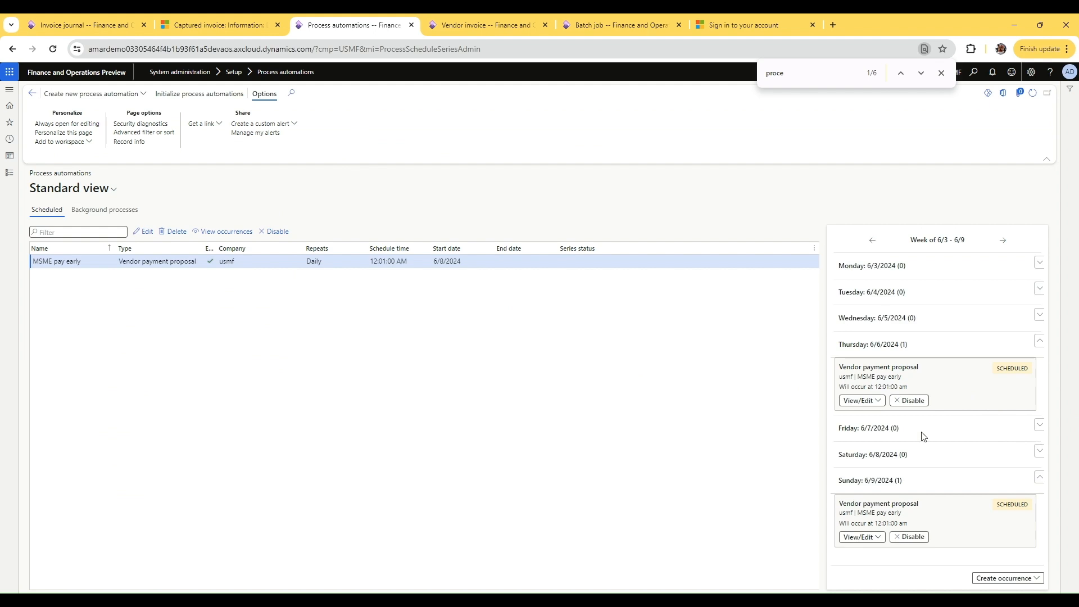
mouse_move(933, 389)
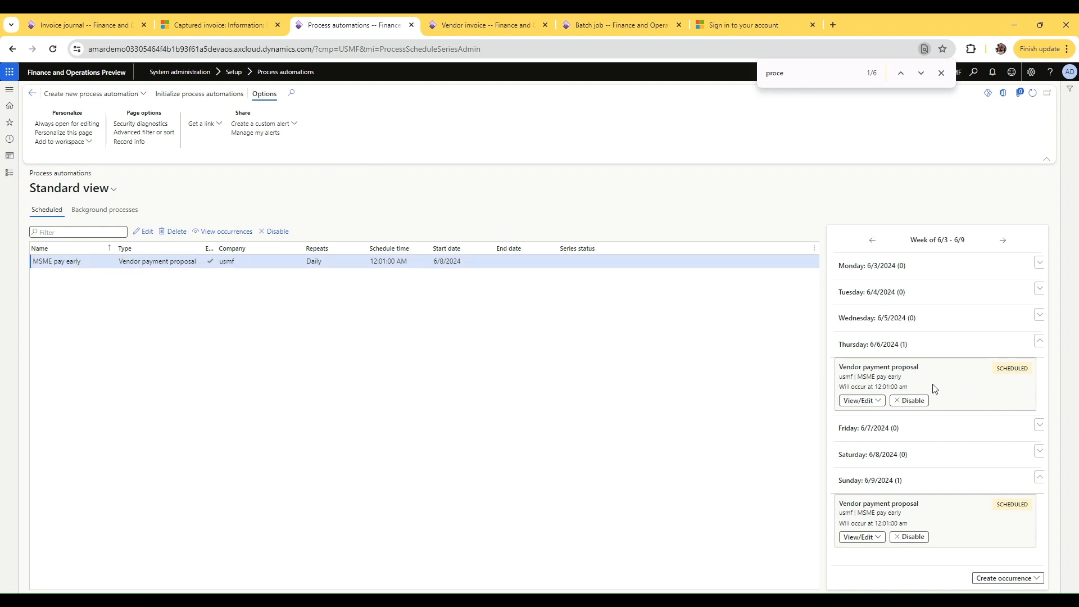
mouse_move(166, 306)
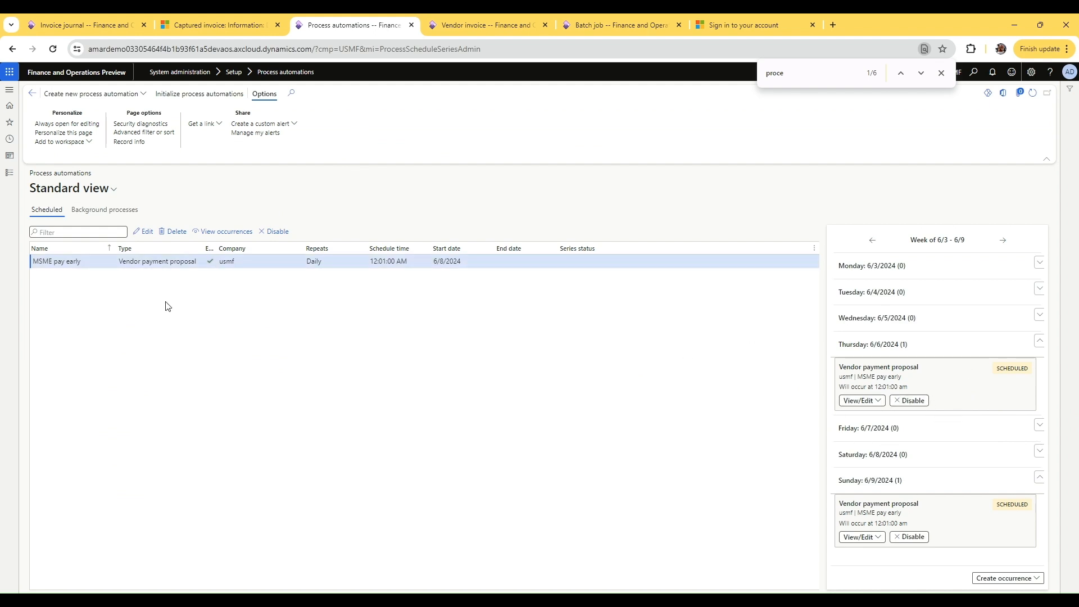
left_click(941, 73)
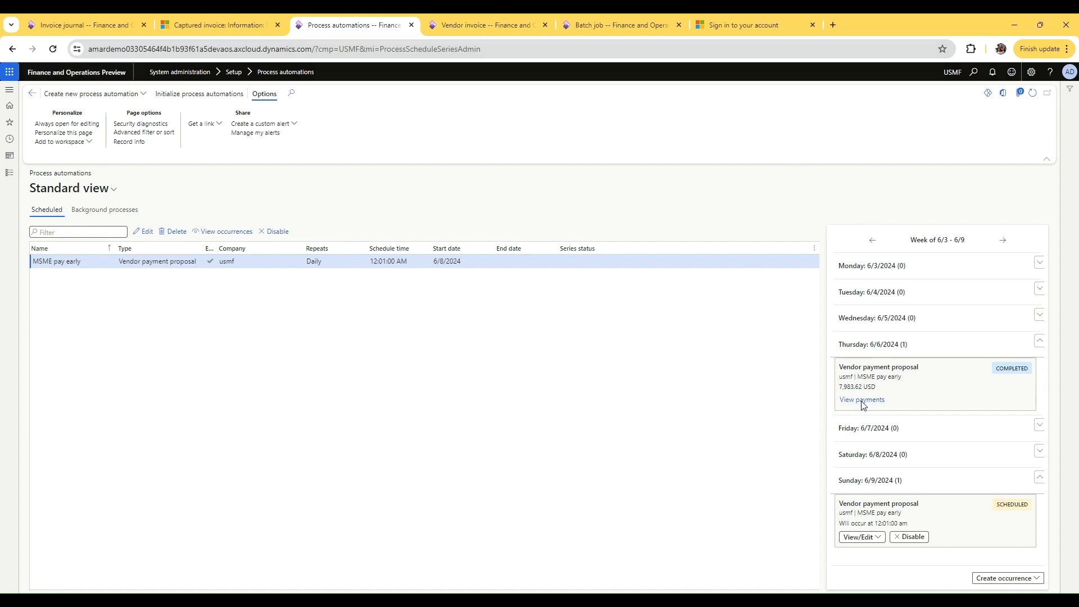
Step: View the payments proposed by the completed Thursday occurrence
left_click(861, 399)
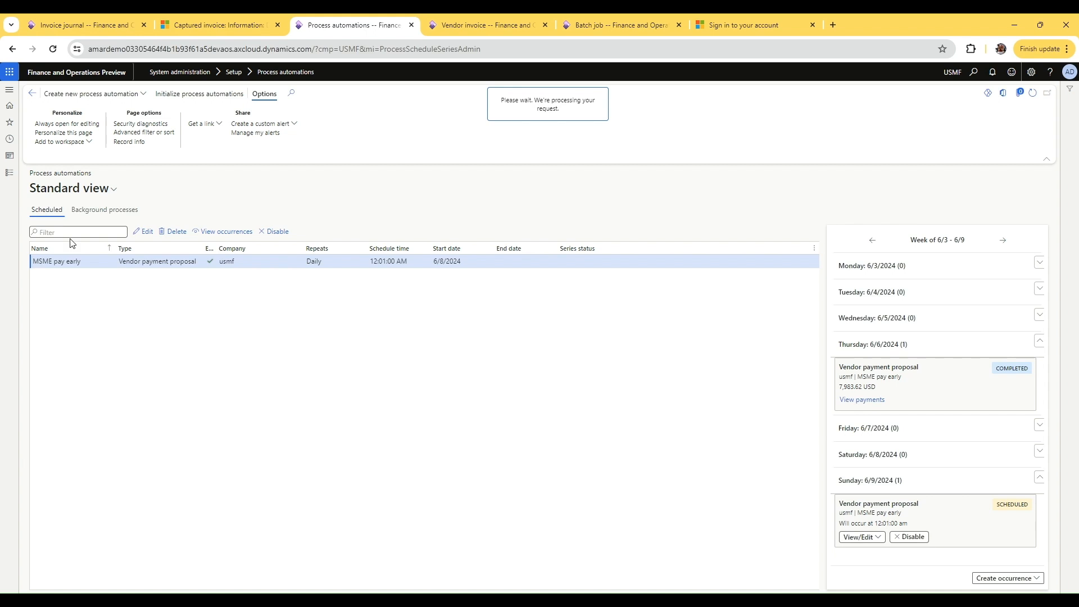
mouse_move(324, 208)
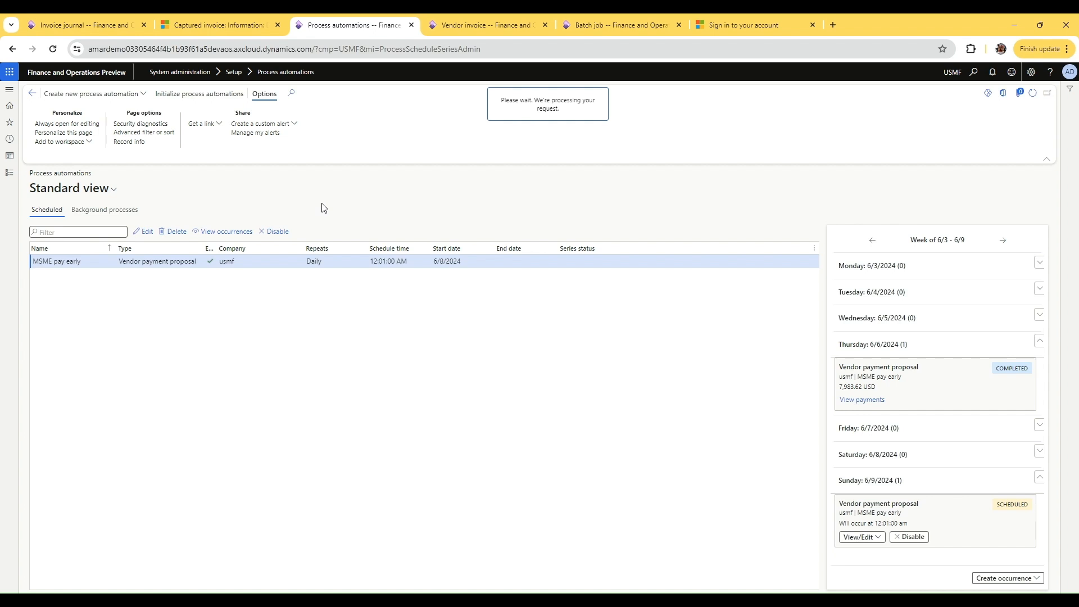
mouse_move(356, 138)
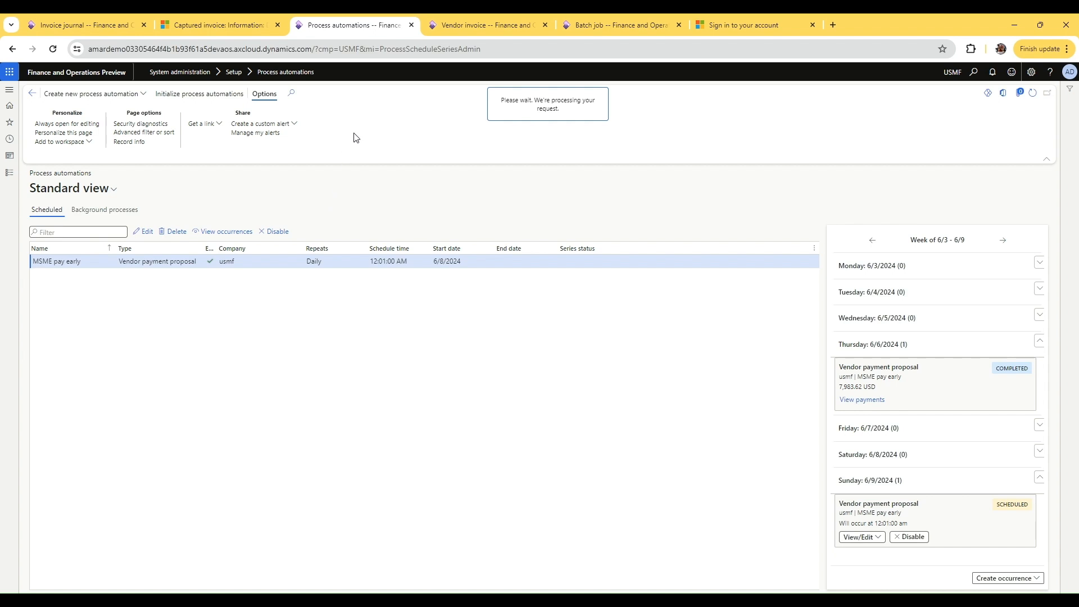
mouse_move(357, 137)
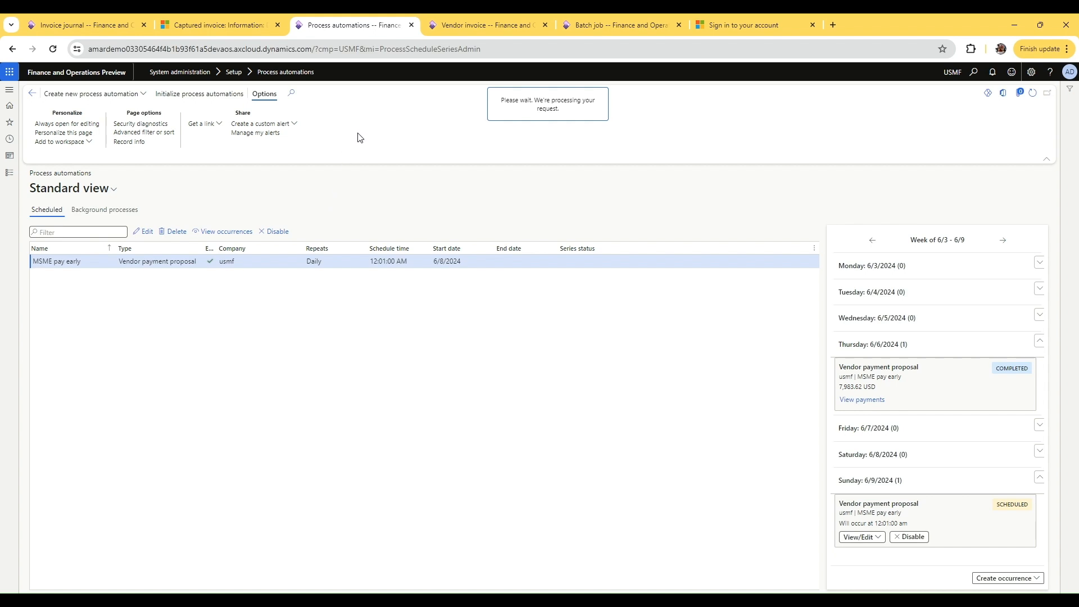
mouse_move(923, 263)
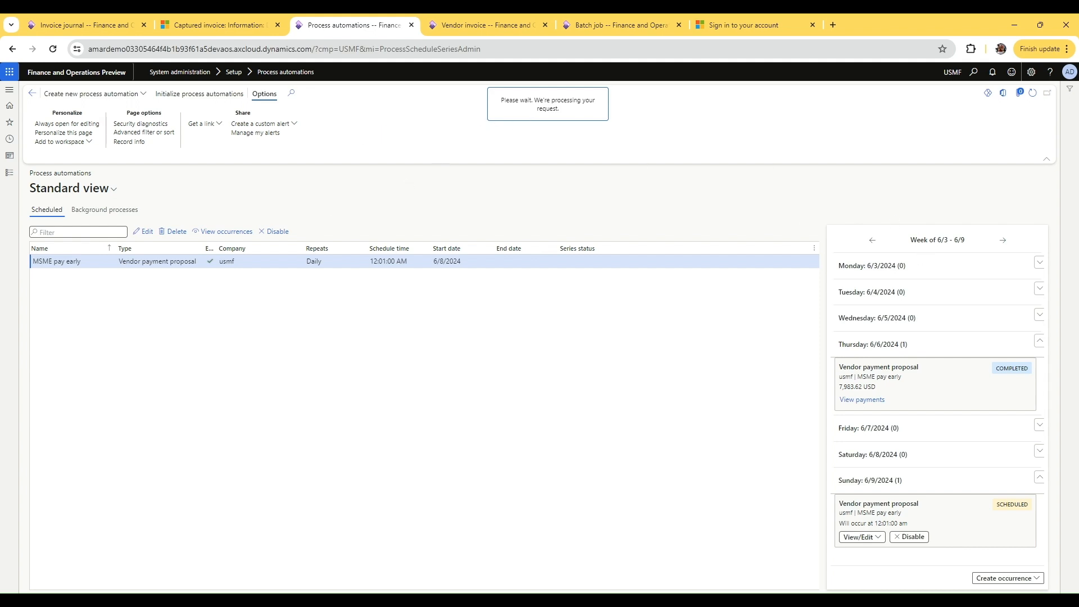
Step: In journal 00633's lines, show the marked invoice Demo-PO… settled by the 1,335.01 payment
left_click(861, 400)
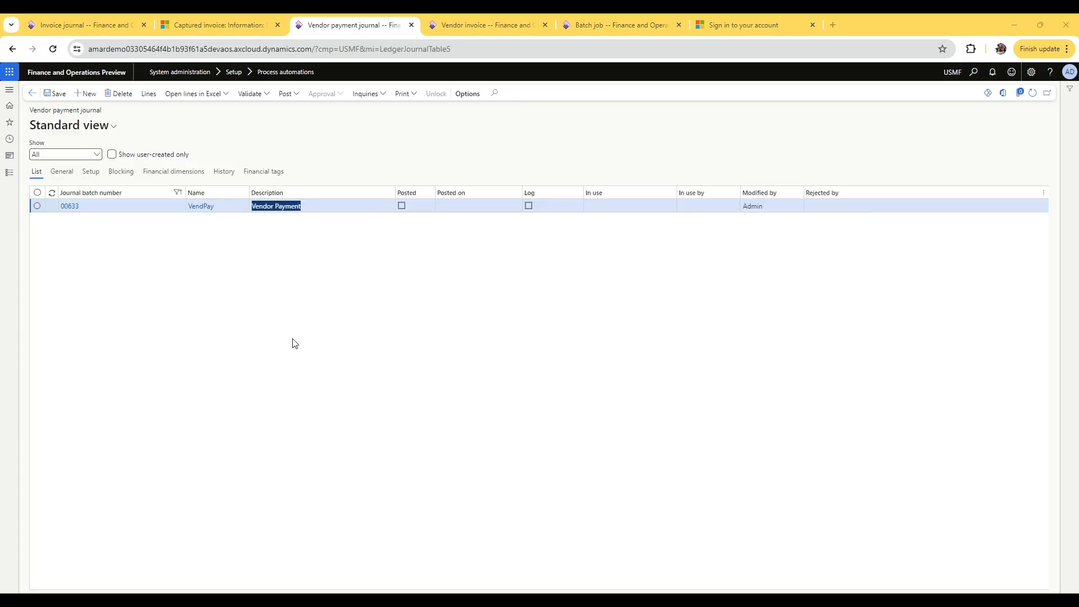
mouse_move(172, 129)
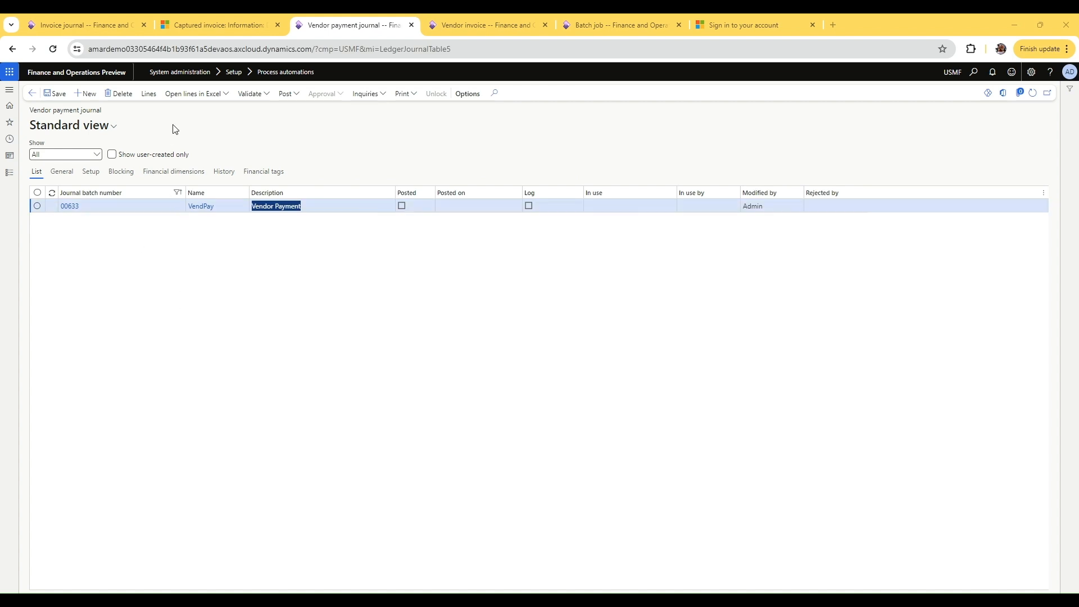
left_click(524, 456)
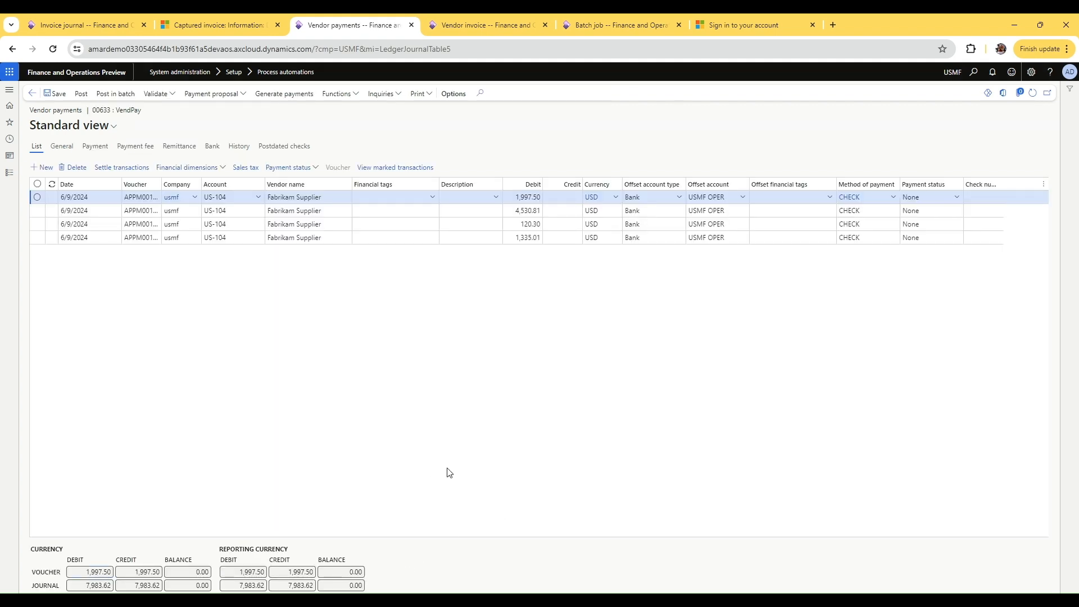
left_click(395, 196)
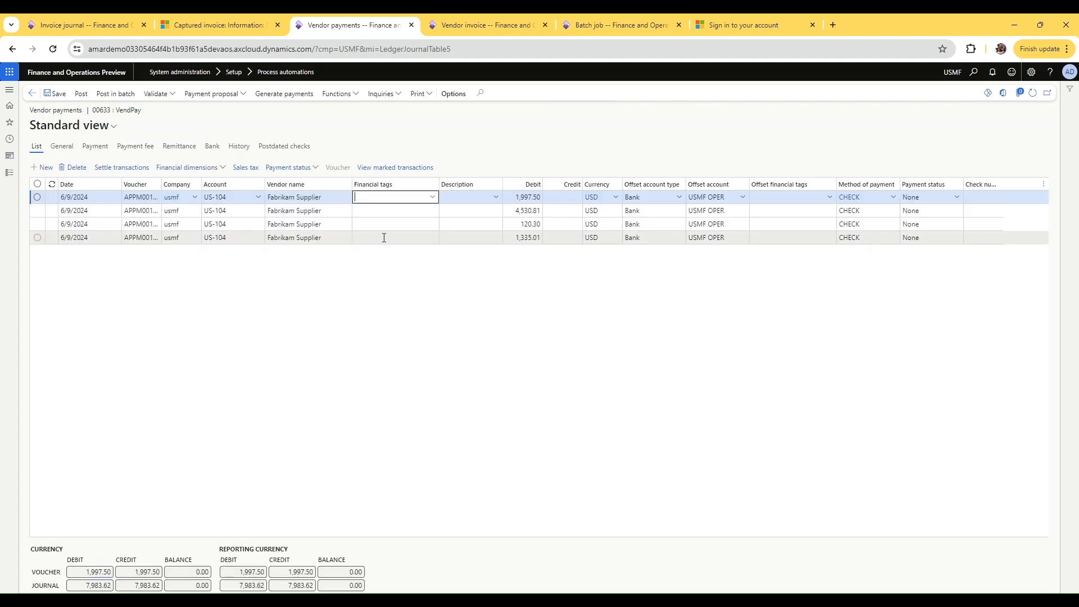
left_click(296, 238)
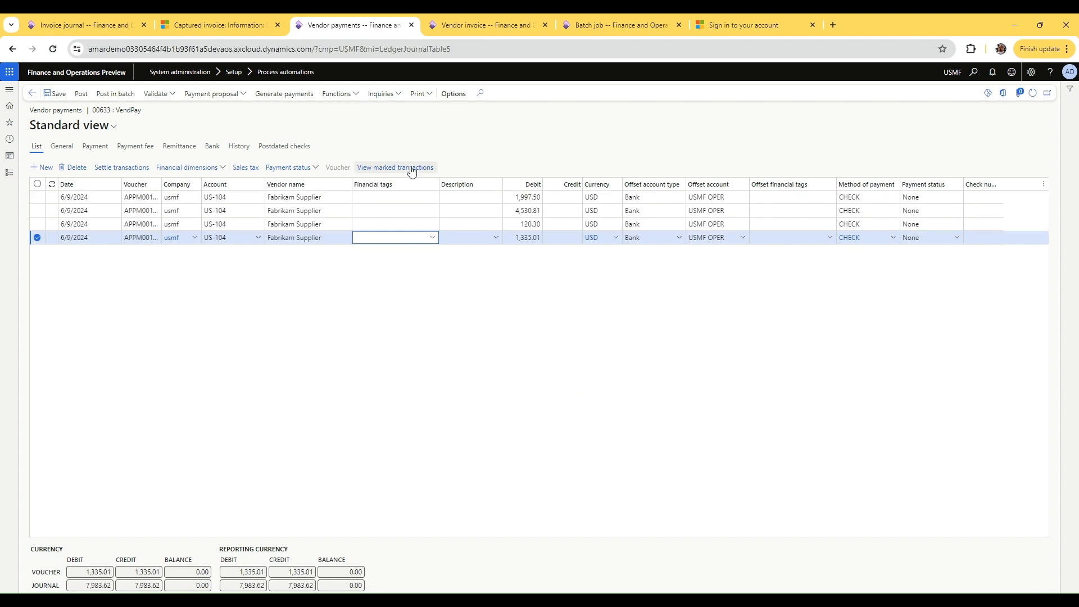
left_click(394, 168)
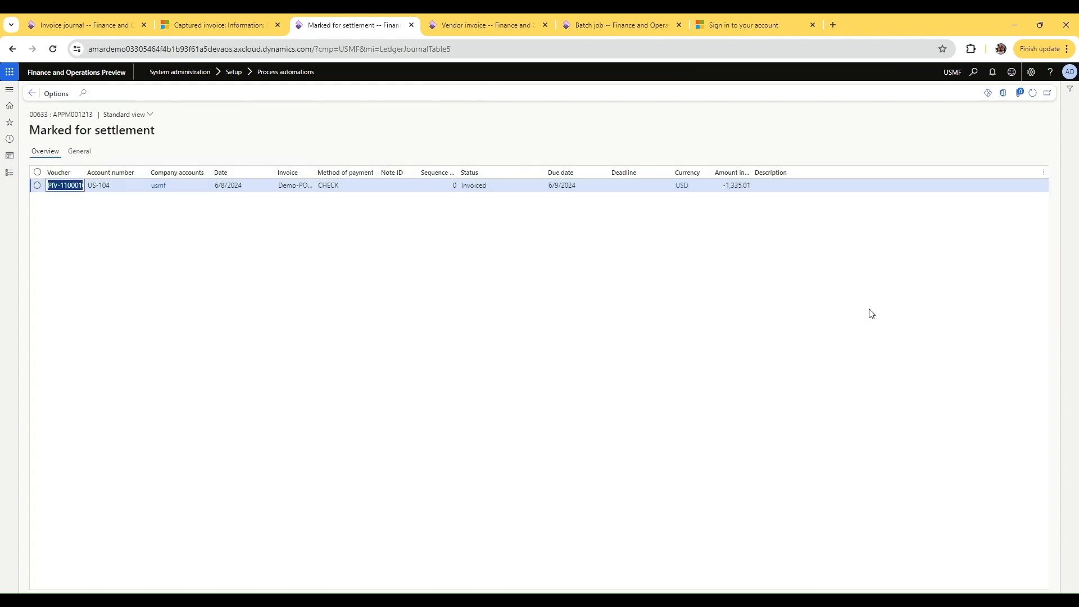
mouse_move(527, 208)
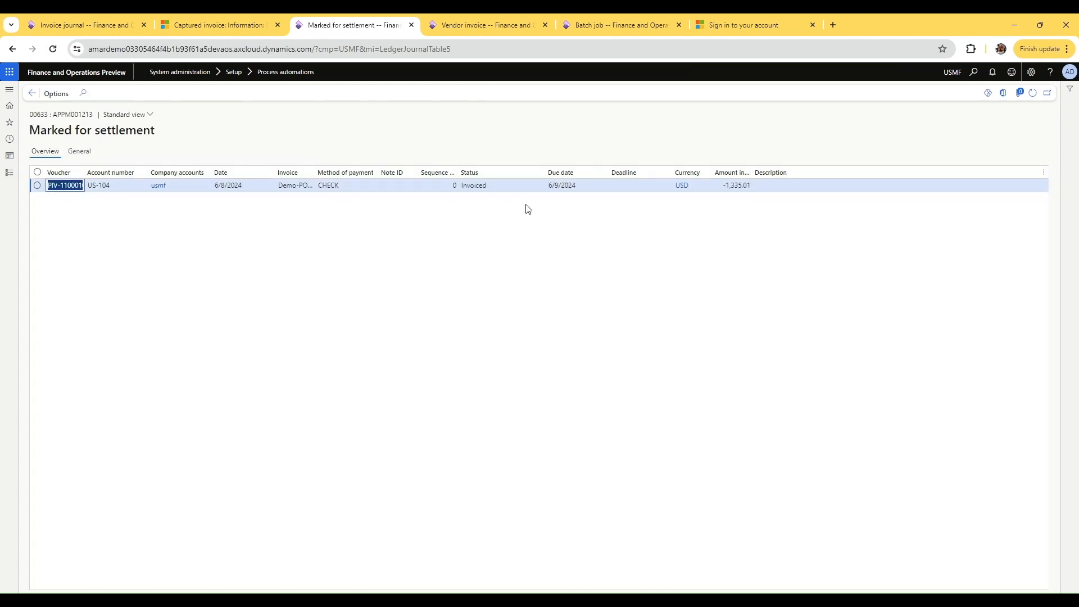